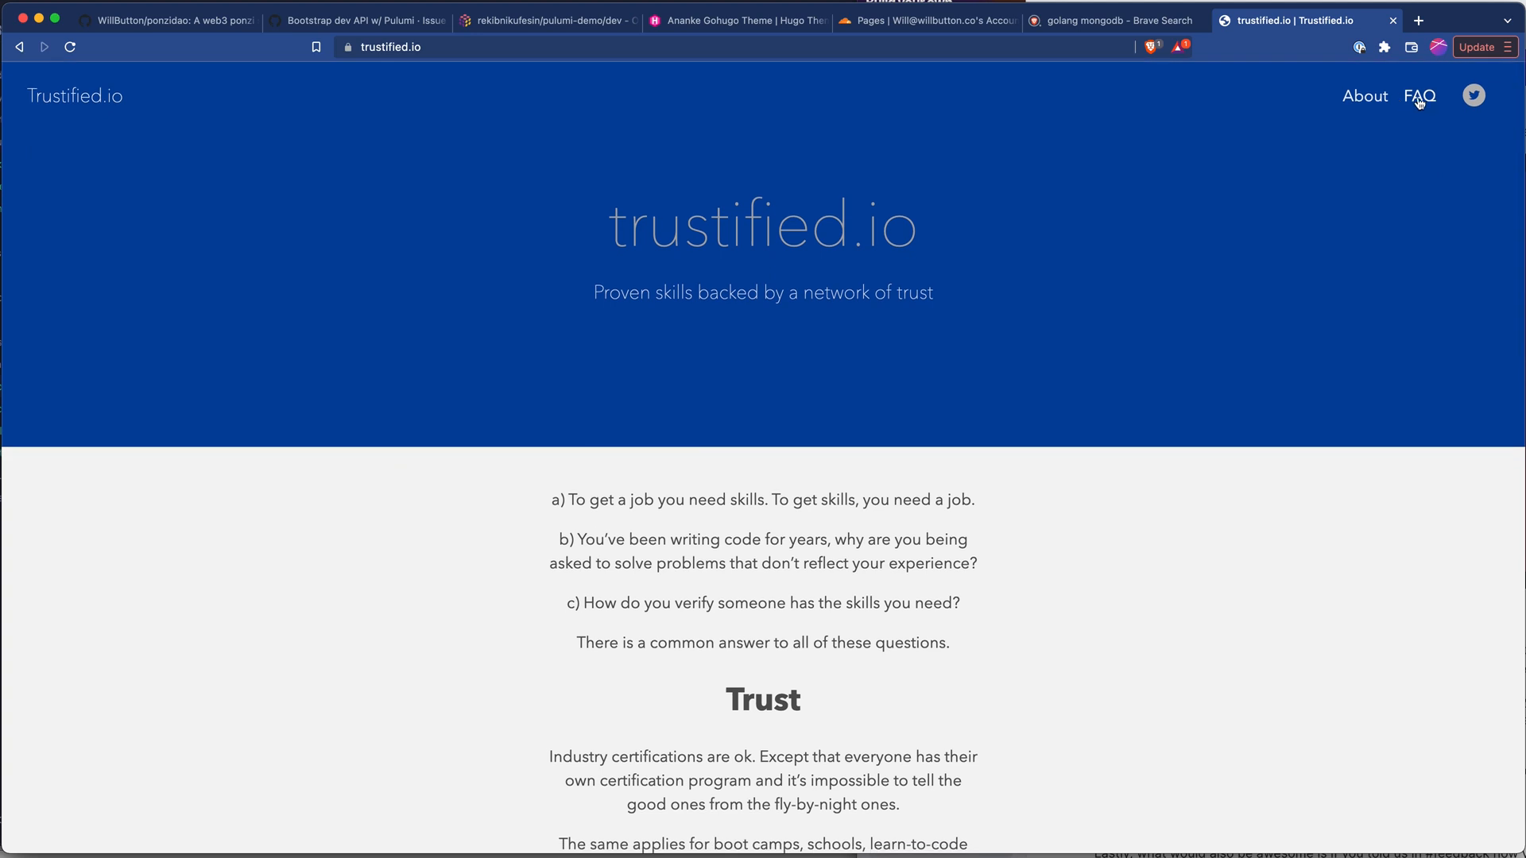
- View the live trustified.io FAQ page and scroll through its questions
click(1419, 95)
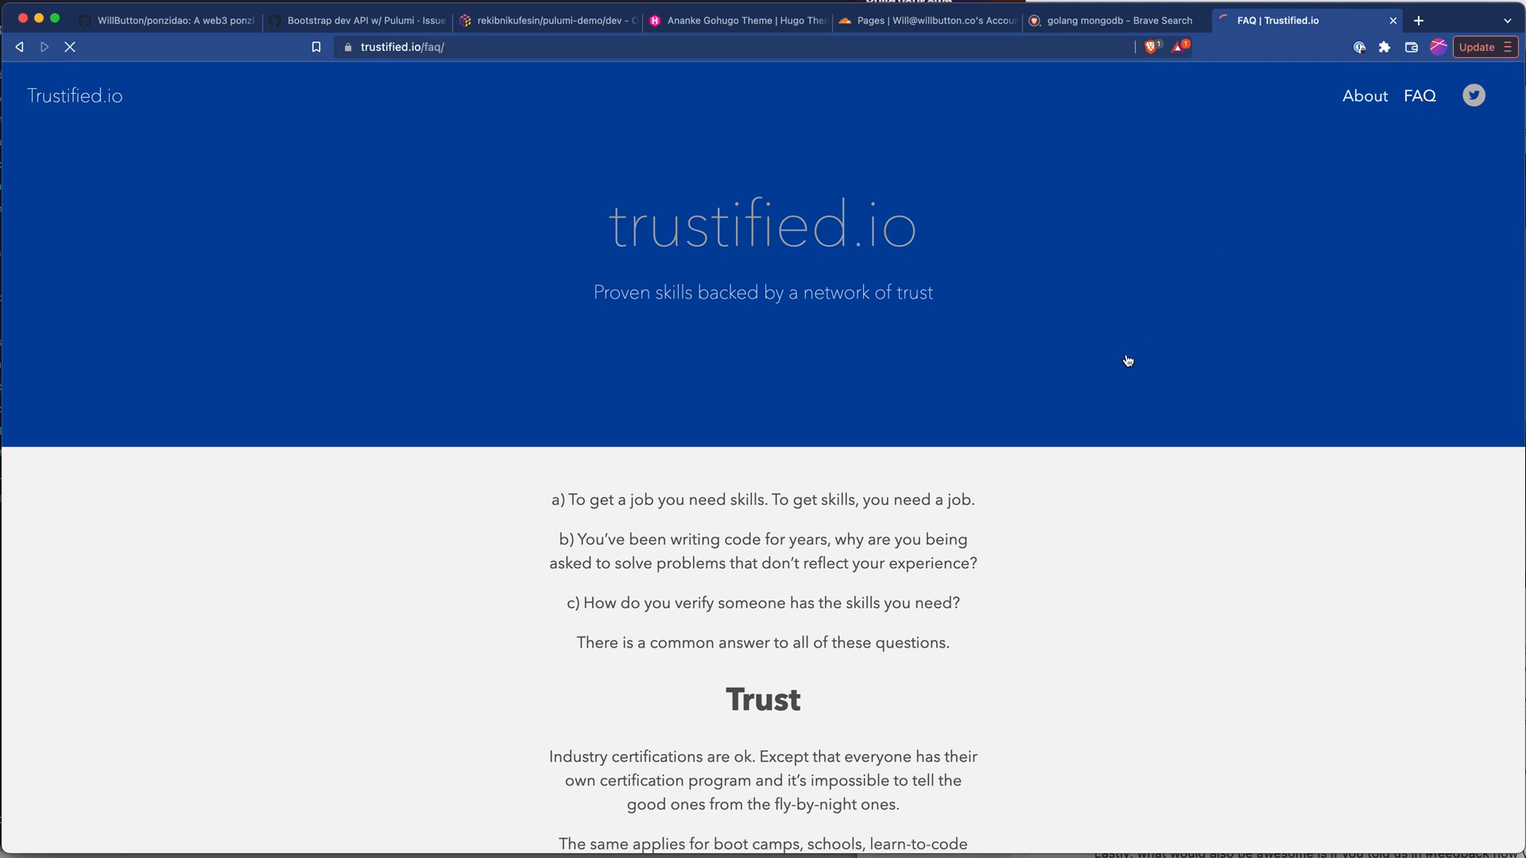
scroll(down, 3)
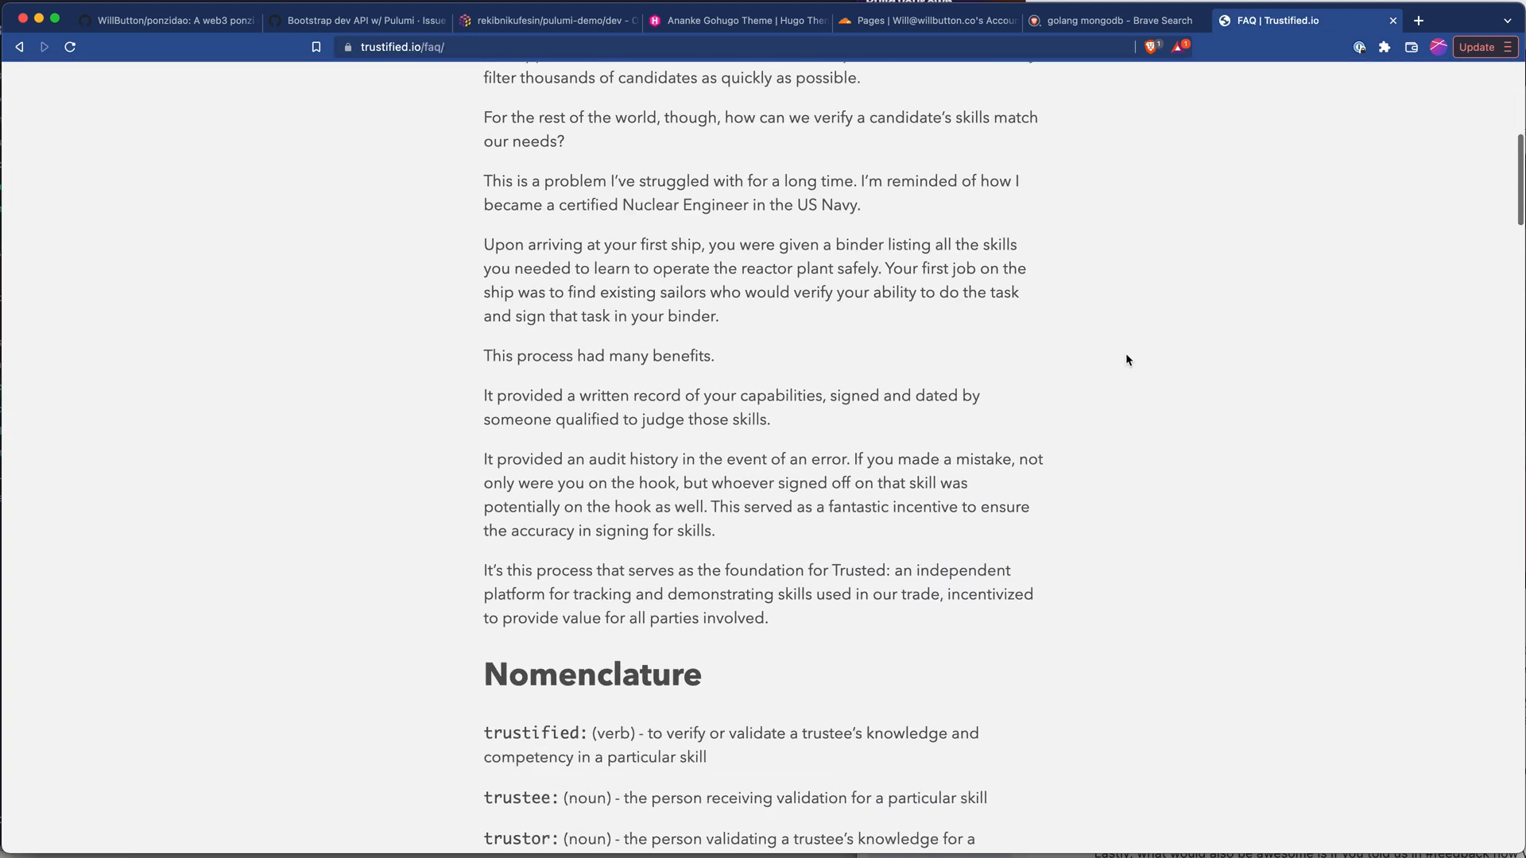
scroll(down, 3)
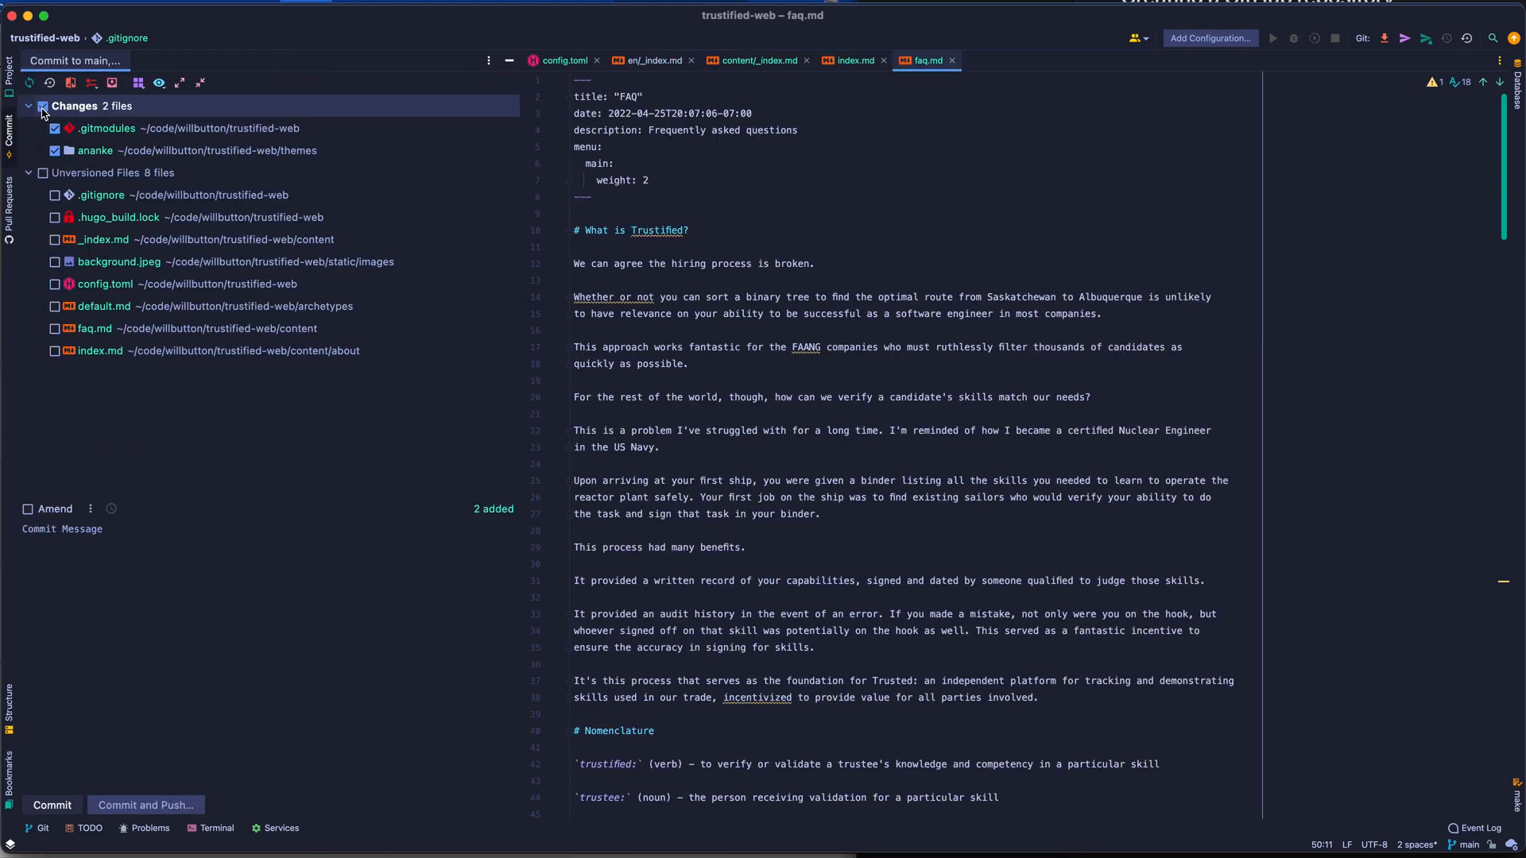
- Commit all unversioned site files as 'initial commit' and push to origin main
click(41, 171)
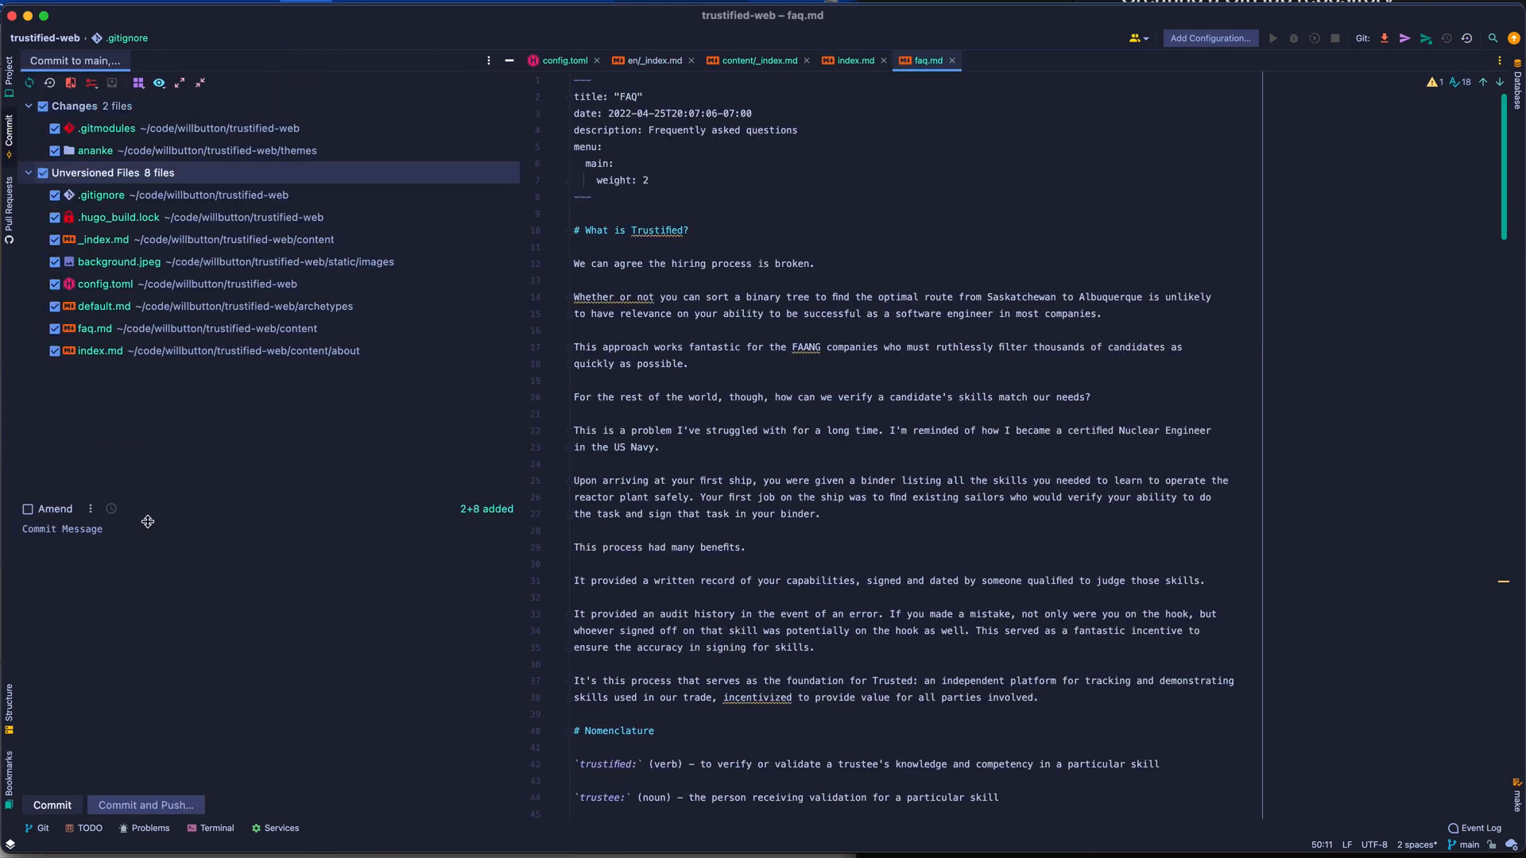
text(init)
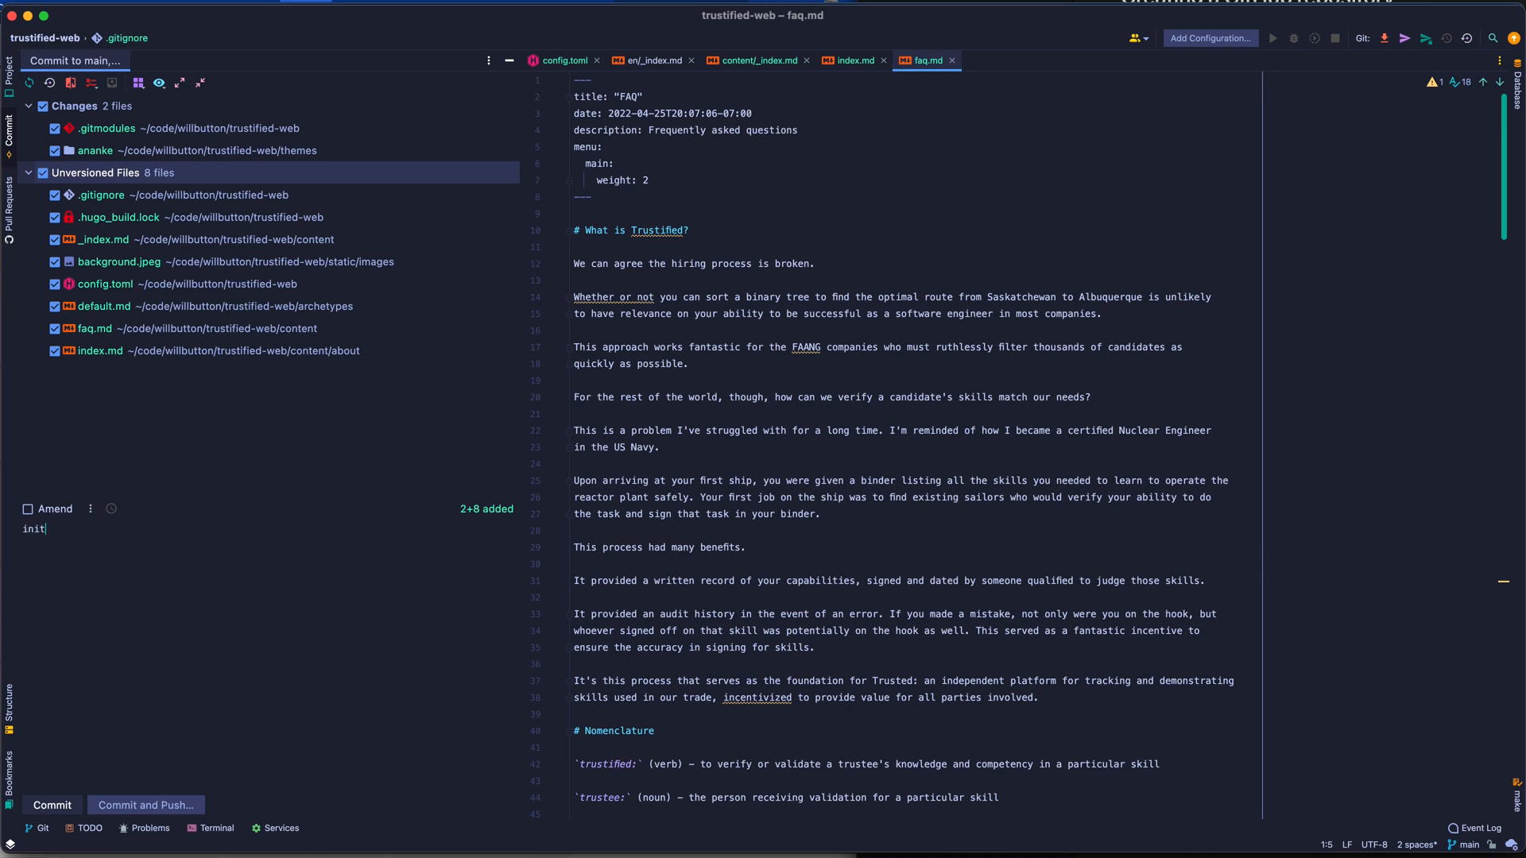
click(146, 804)
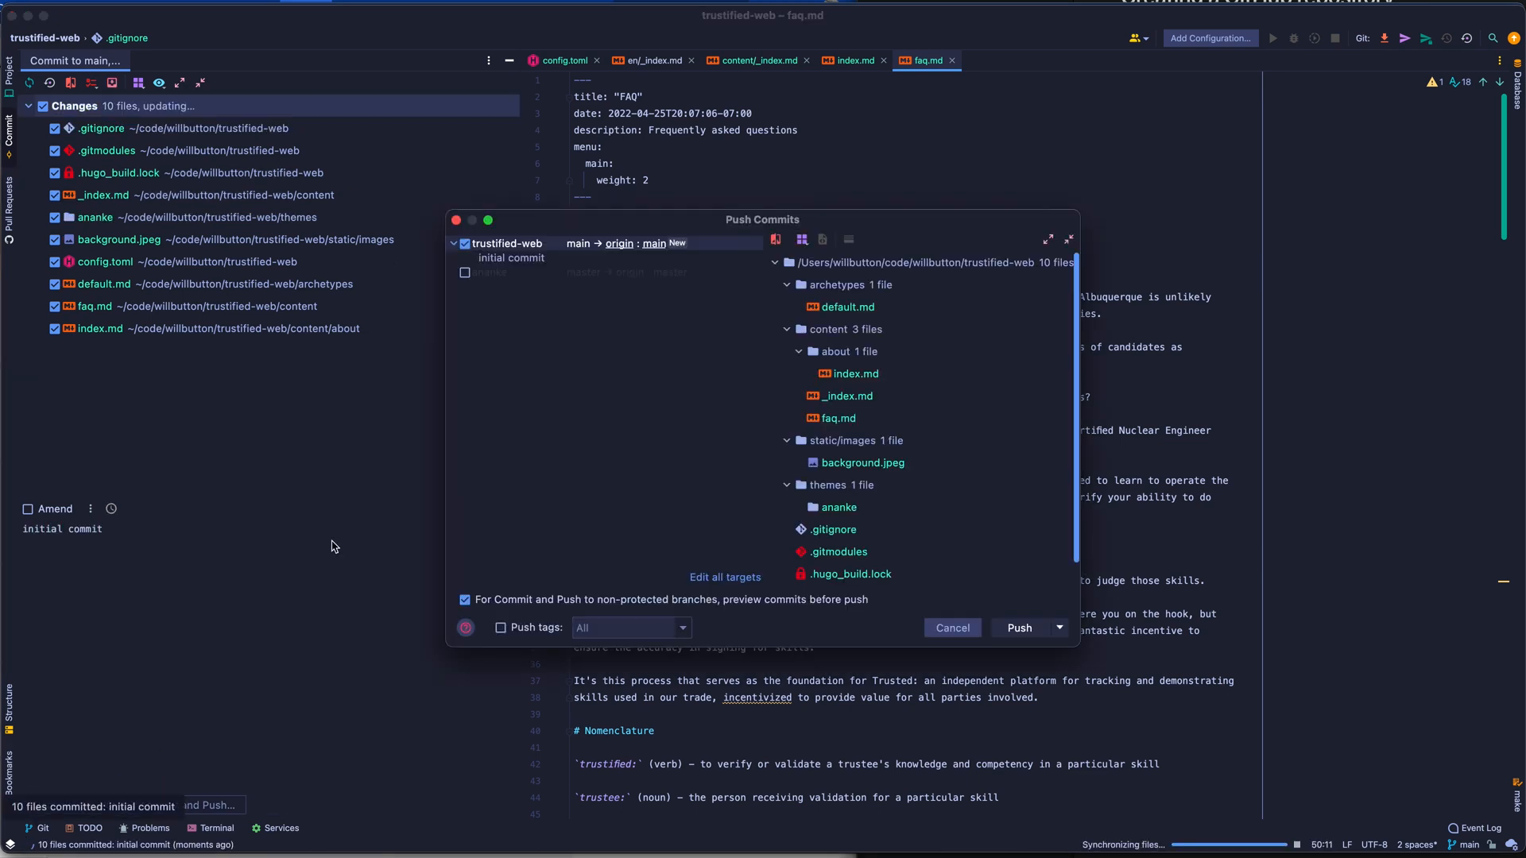
click(1019, 628)
text(clou)
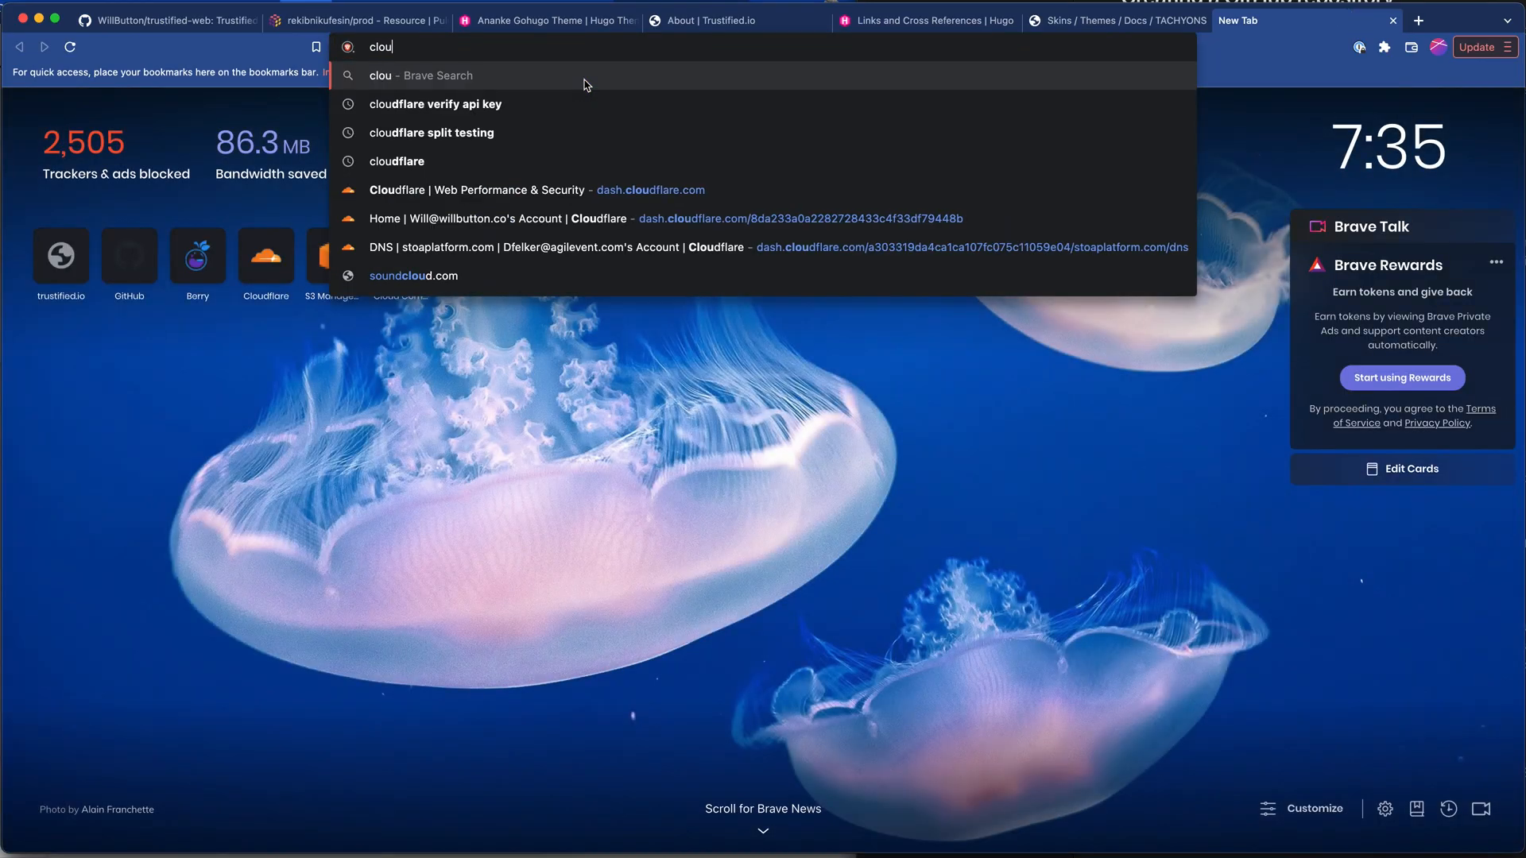
- Sign in to dash.cloudflare.com with the saved credentials
click(484, 191)
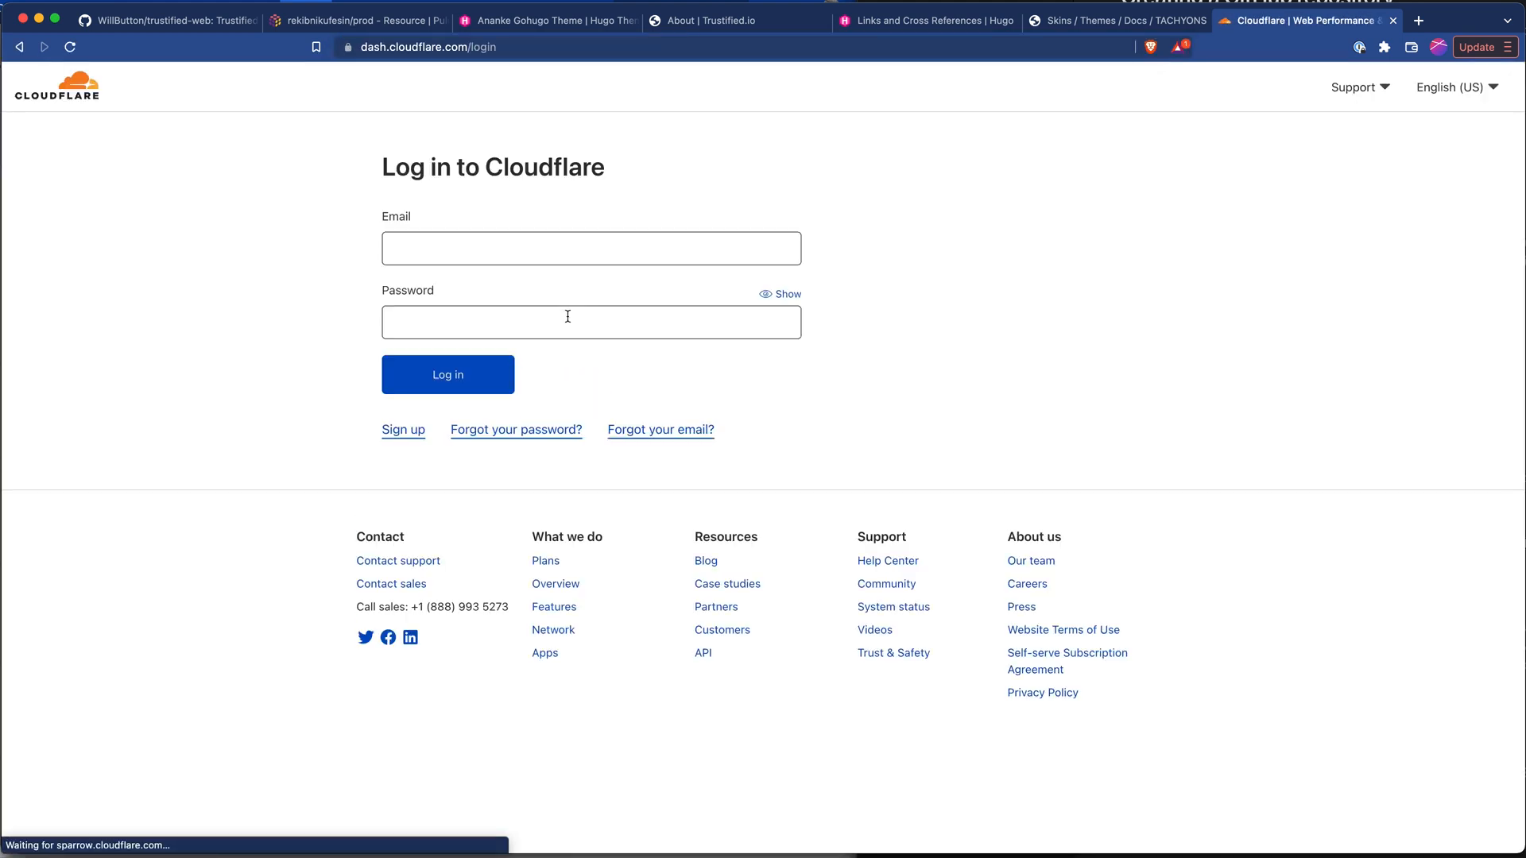
click(590, 248)
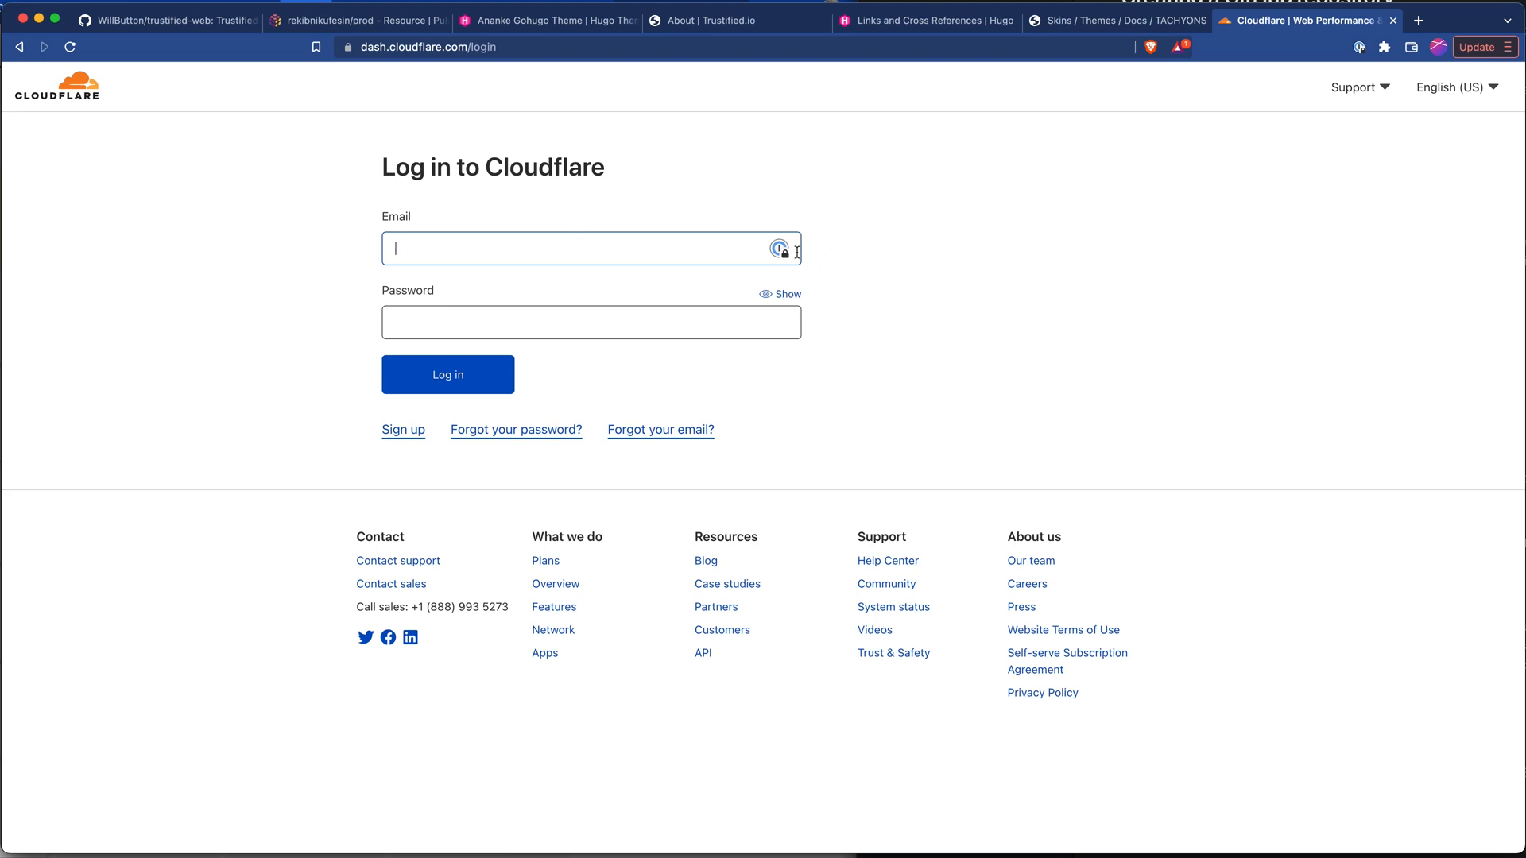
click(777, 247)
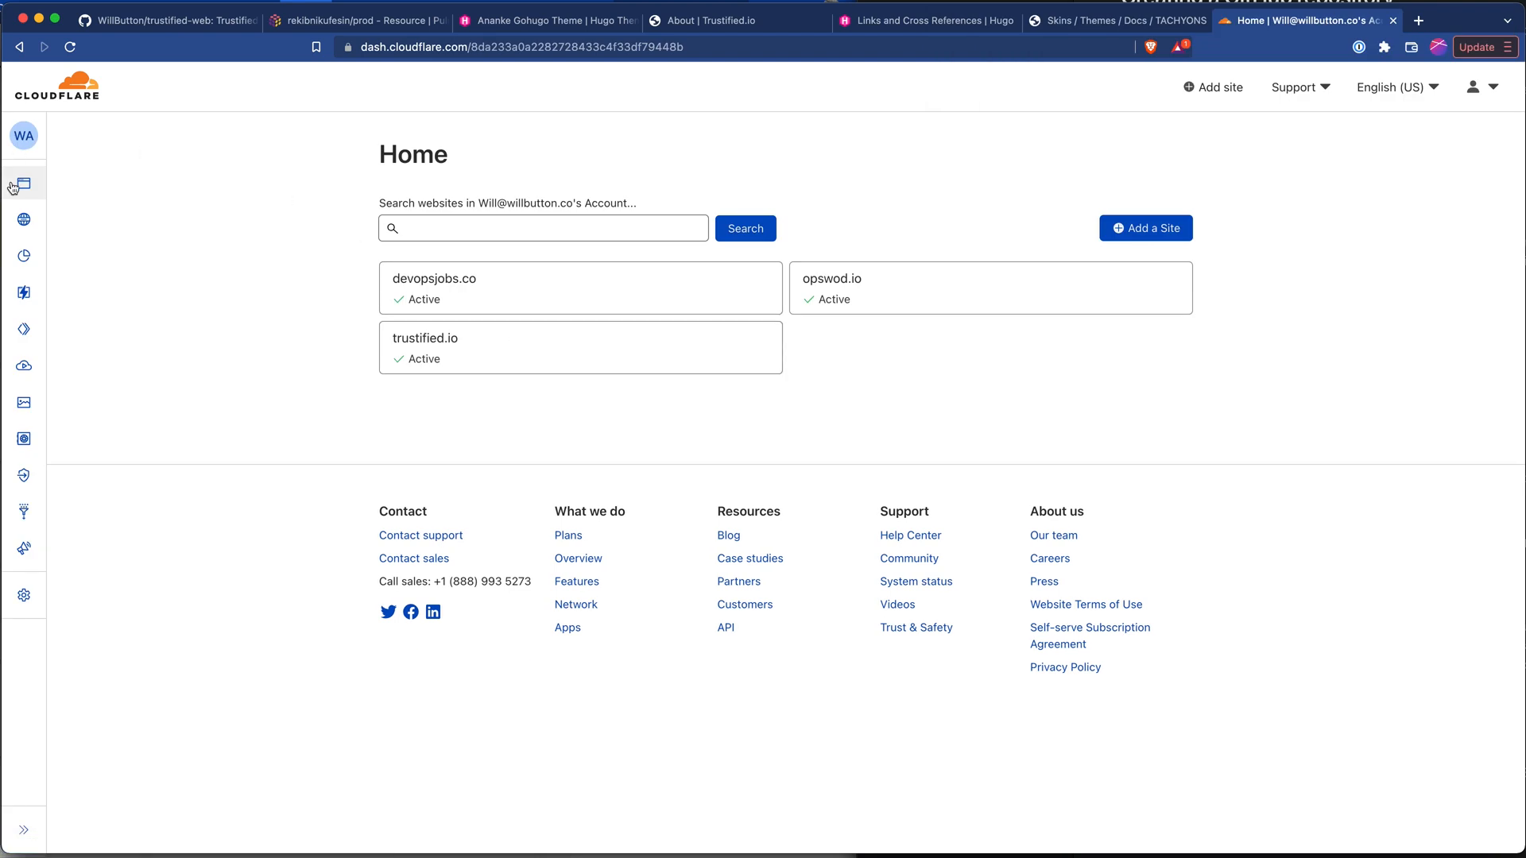
- Start creating a new project from the Pages section
click(23, 293)
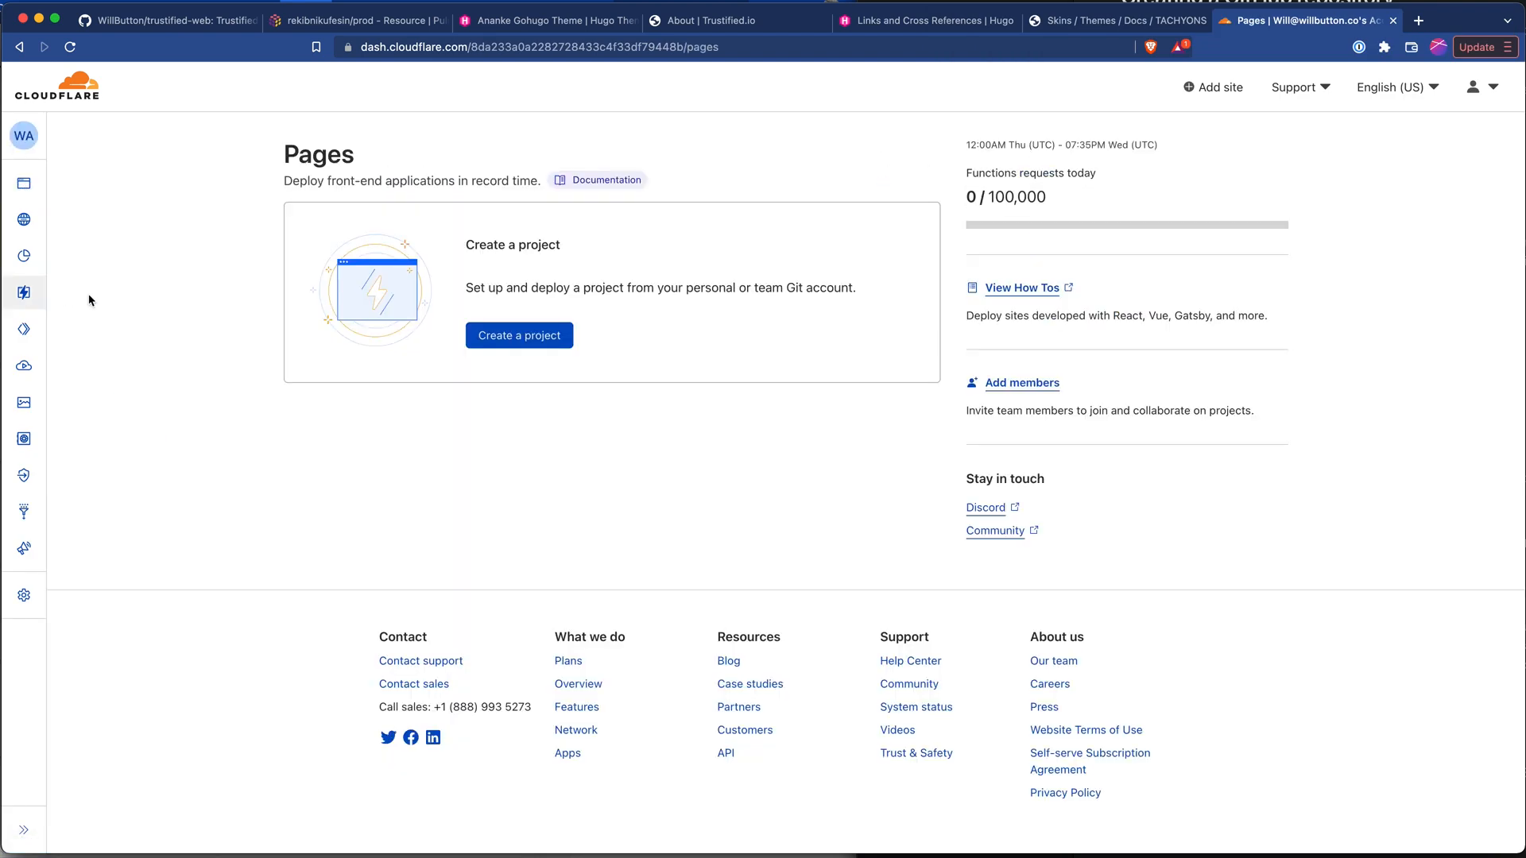
click(518, 335)
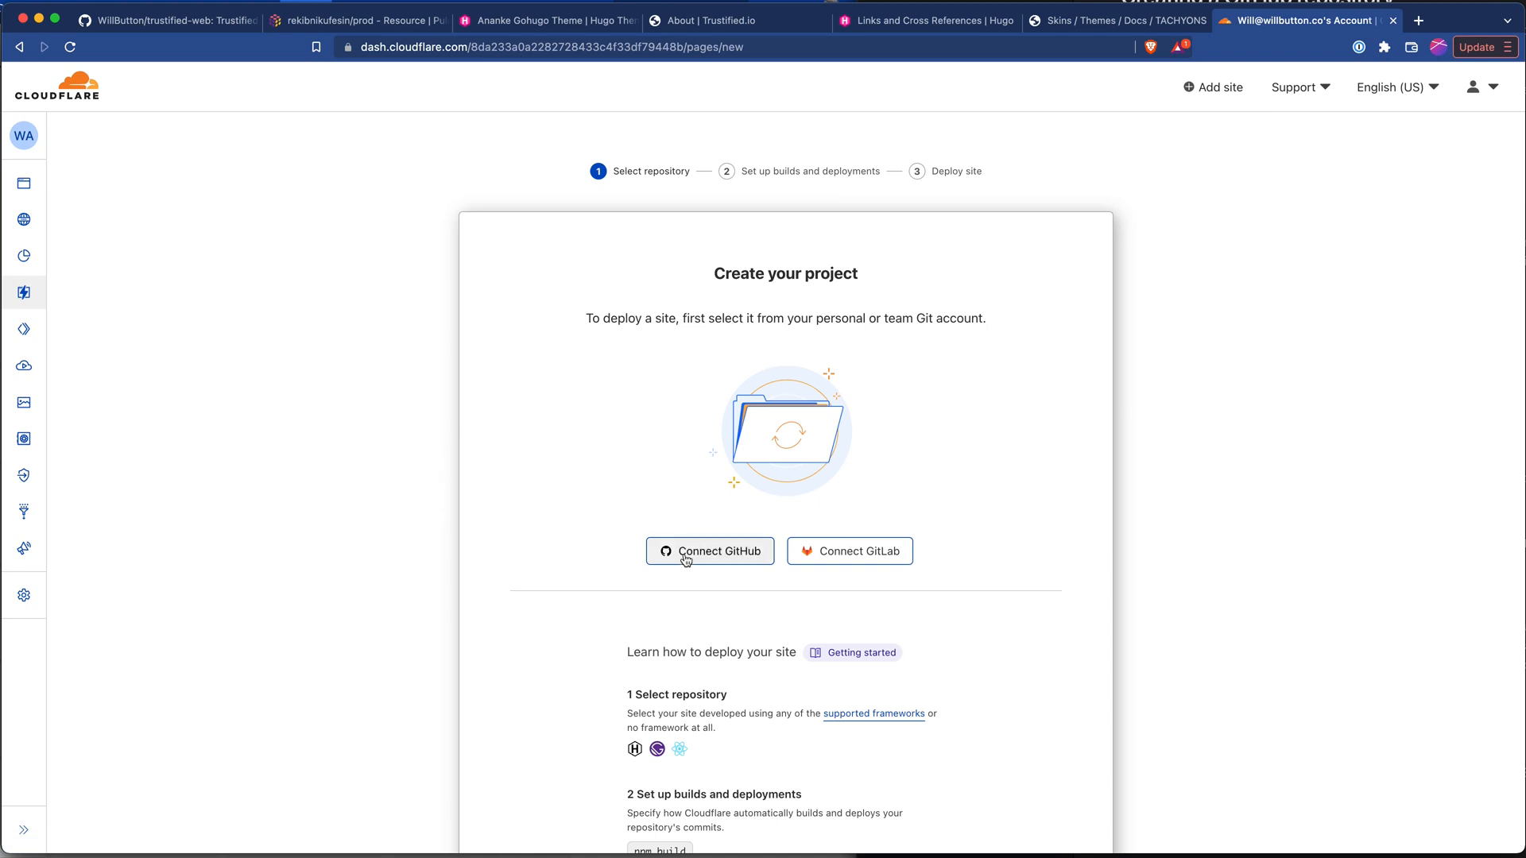
- Install Cloudflare Pages on the GitHub organization for only the trustified-web repository, confirmed by security key
click(709, 550)
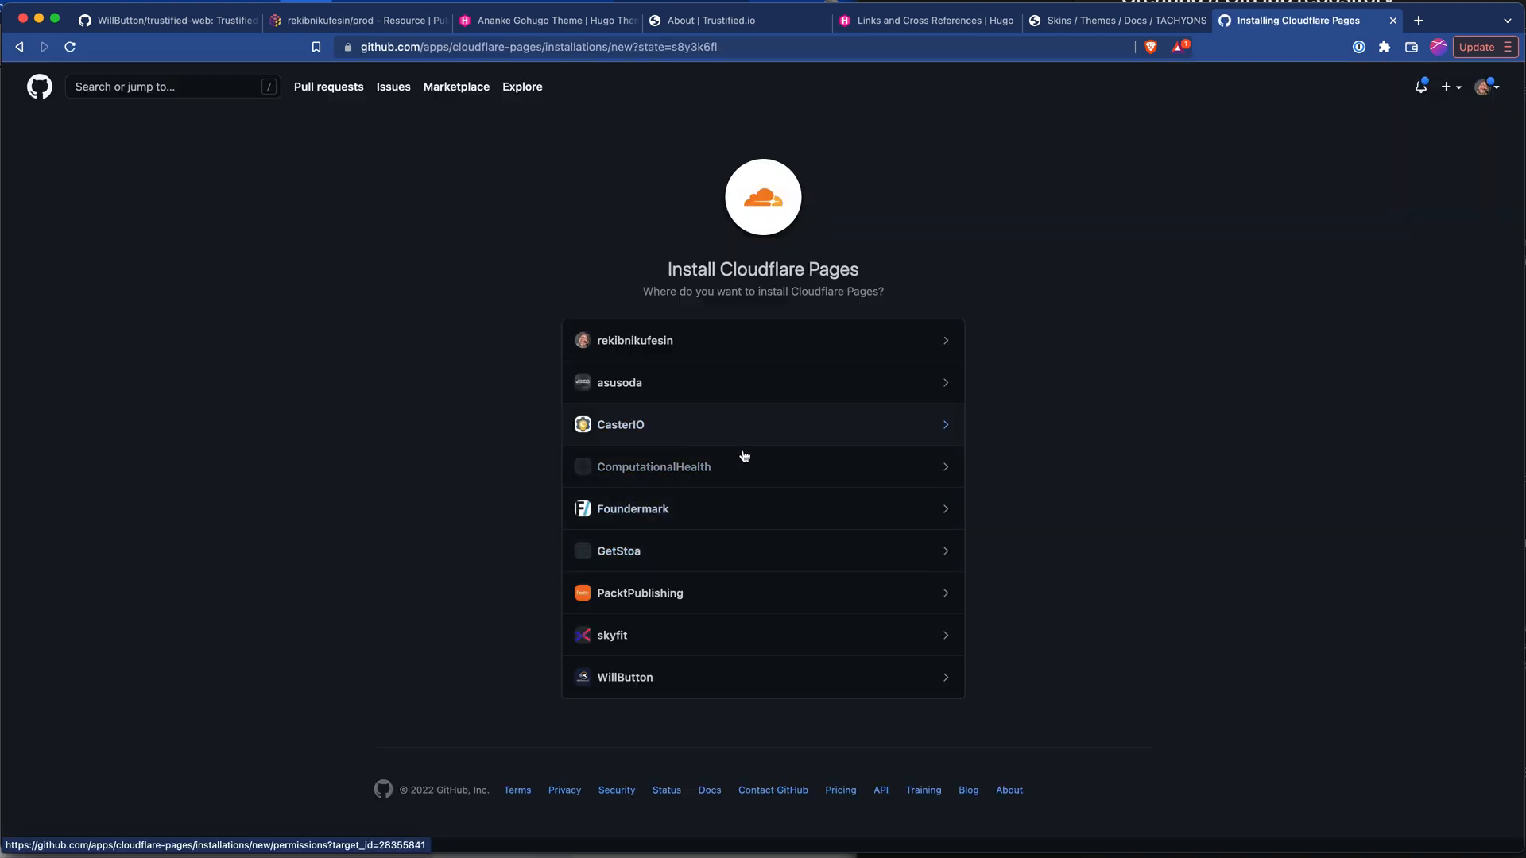
click(625, 677)
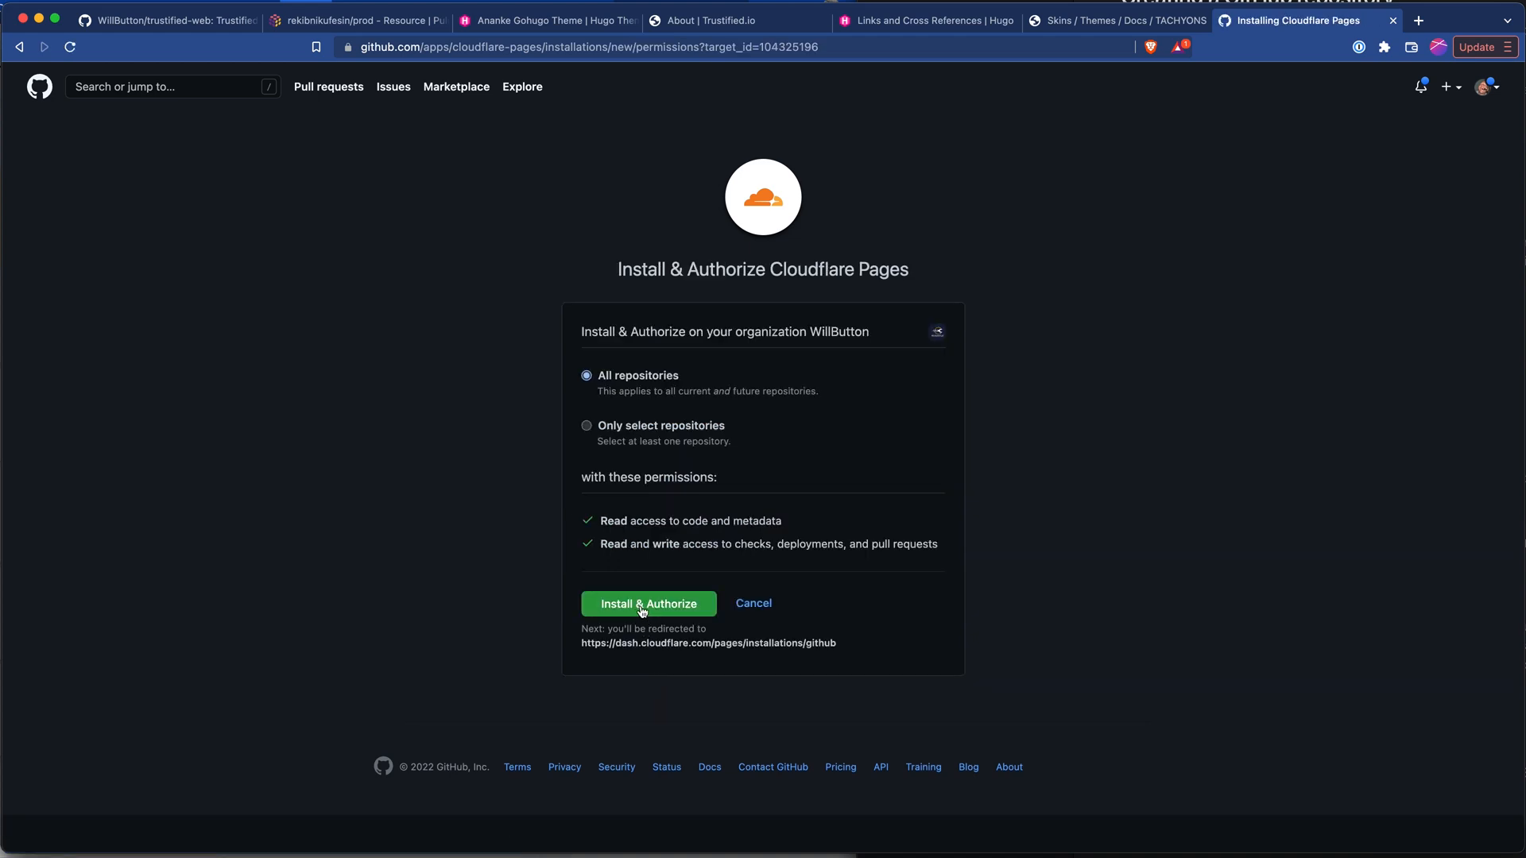
mouse_move(617, 429)
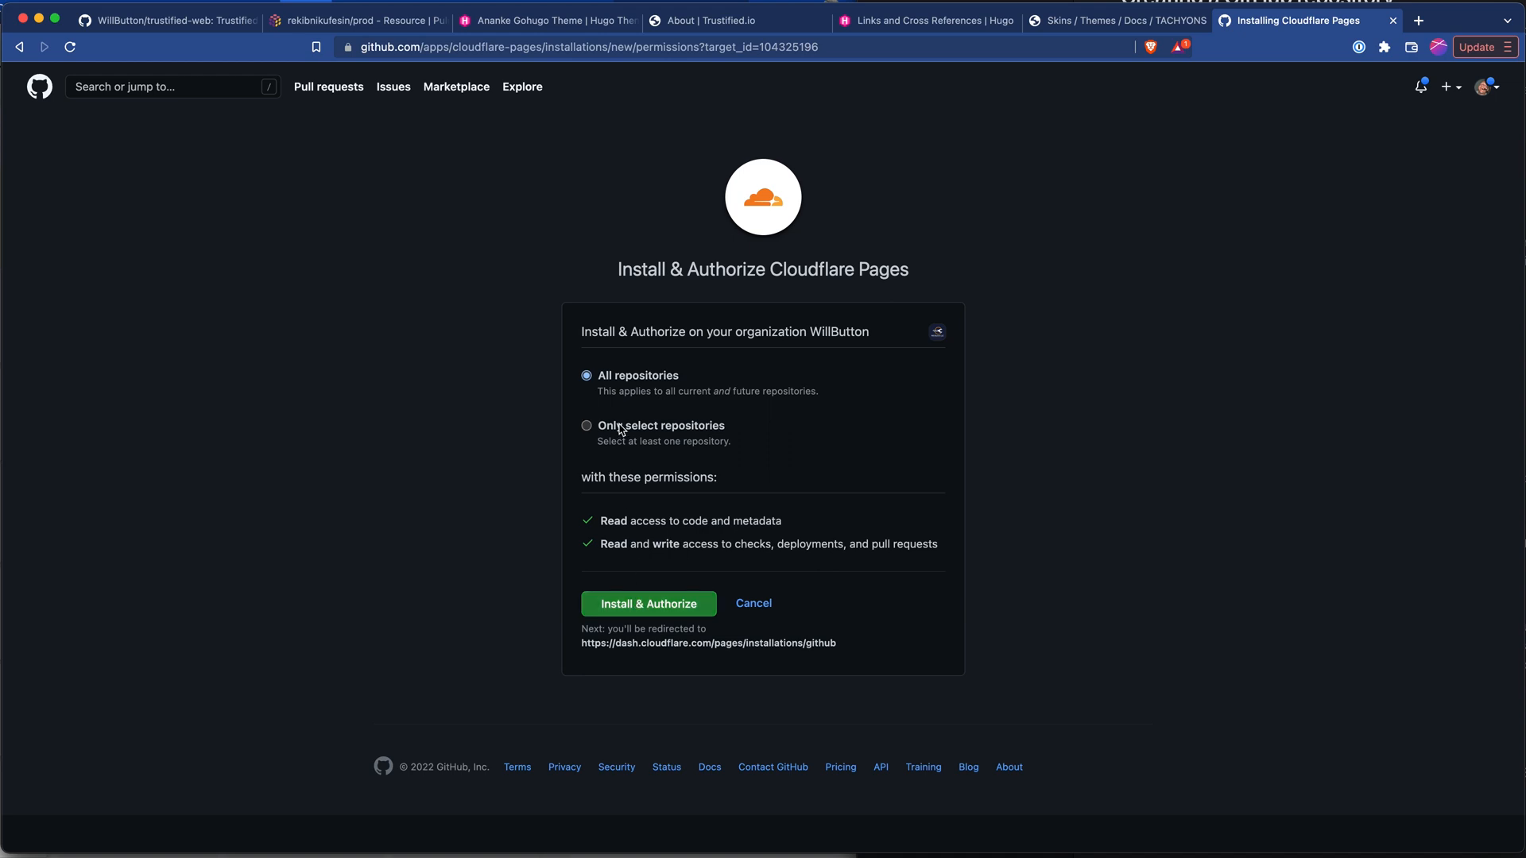
click(586, 426)
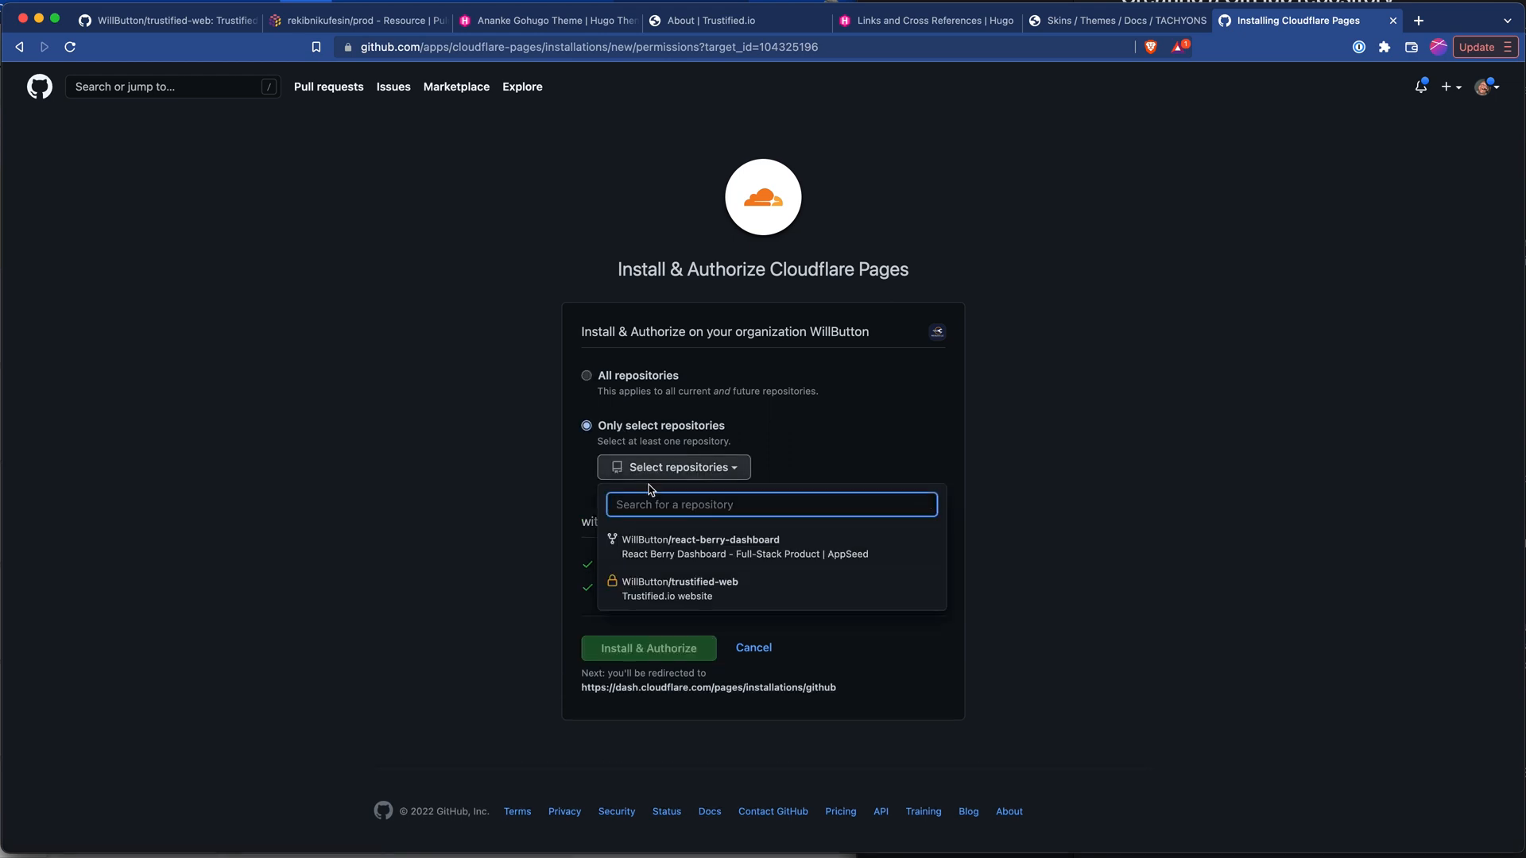
click(679, 582)
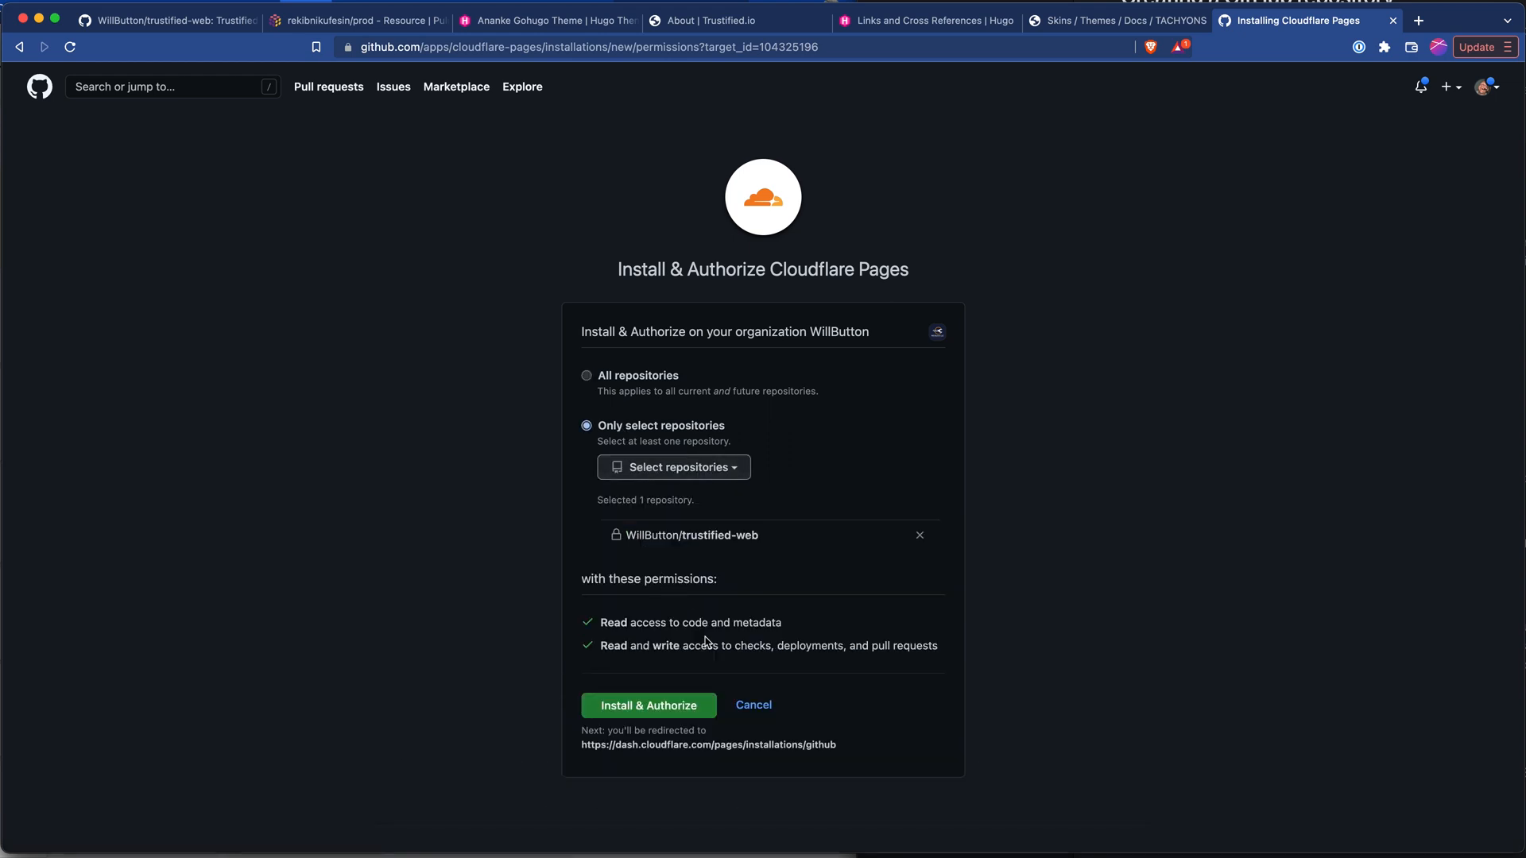
click(648, 706)
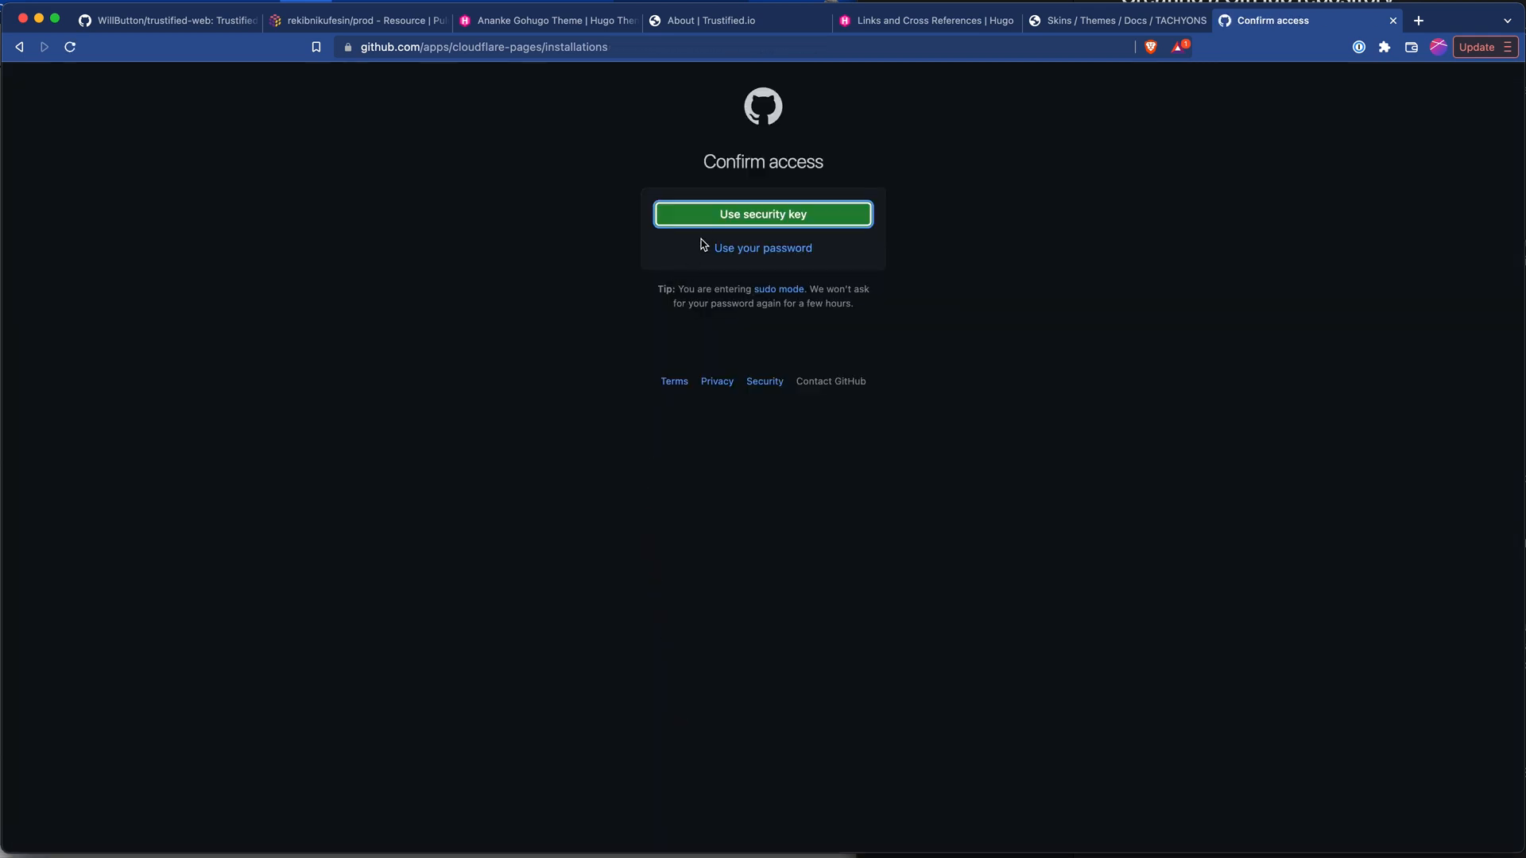
click(763, 213)
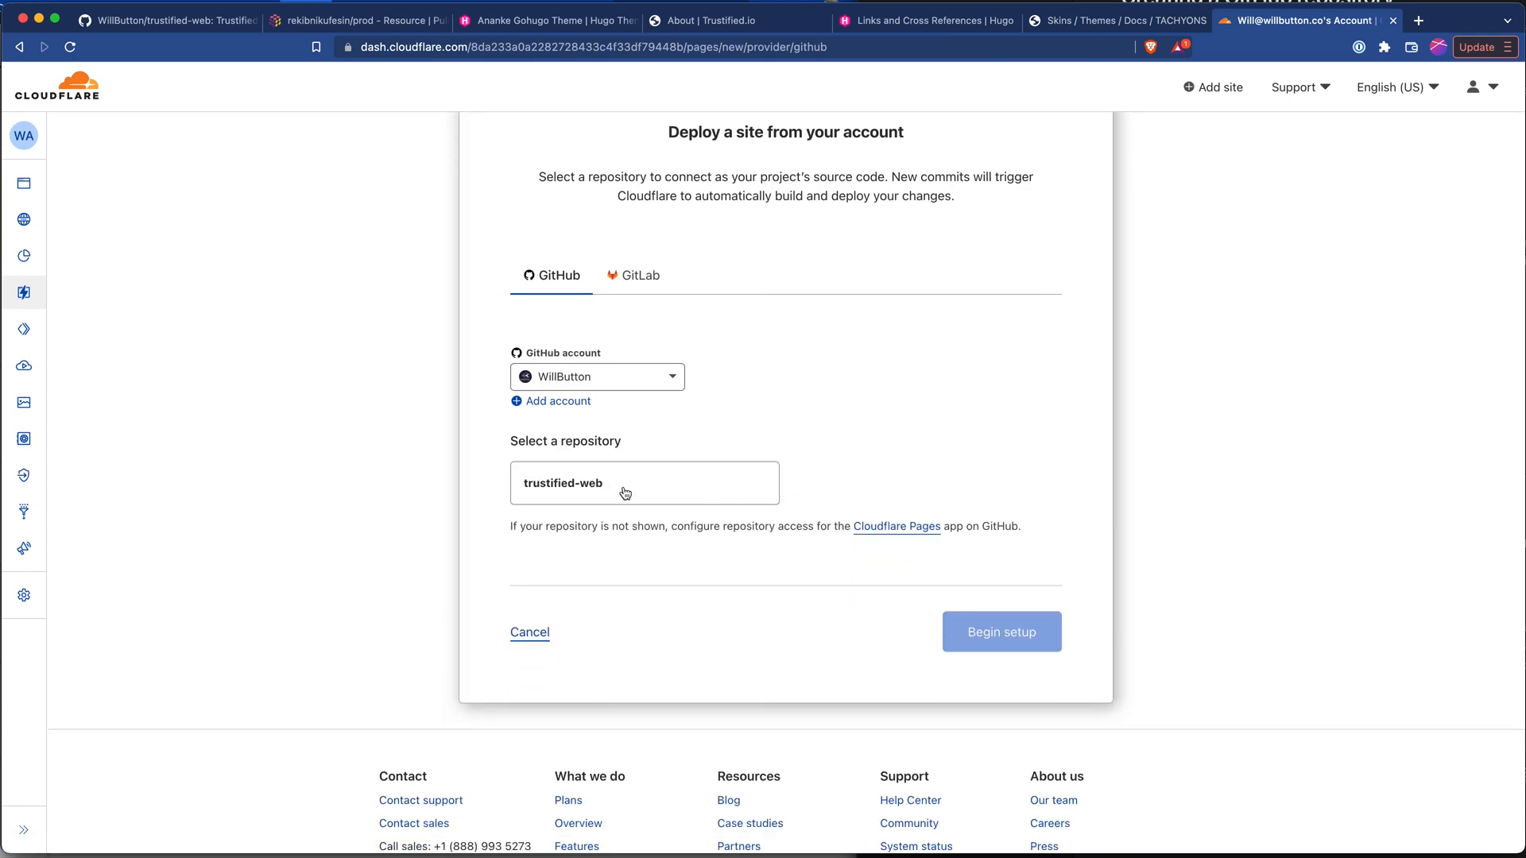
- Set up trustified-web with the Hugo framework preset and save and deploy it
click(644, 483)
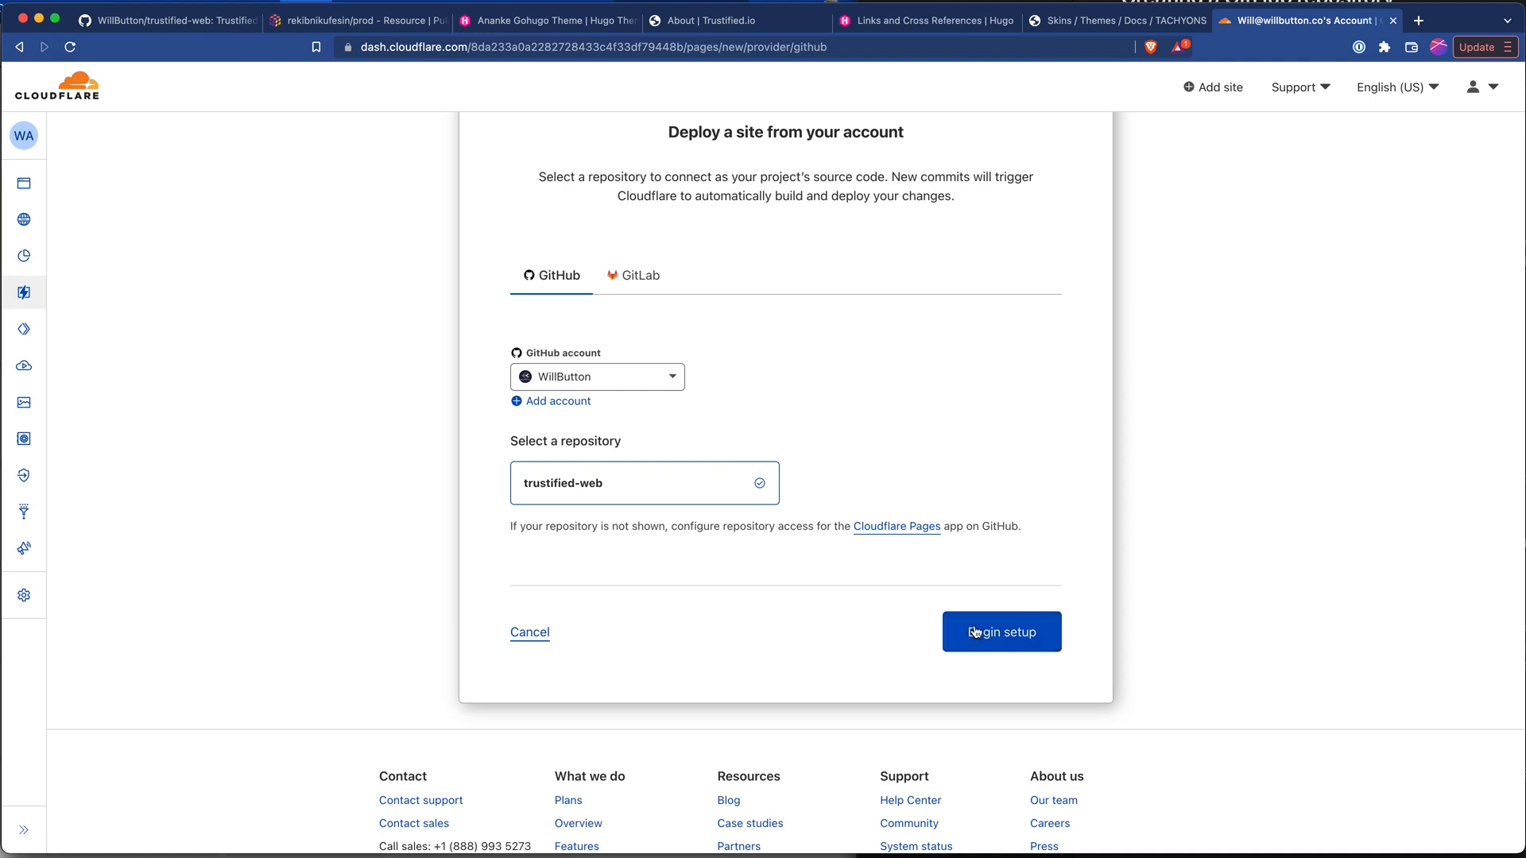
click(1001, 632)
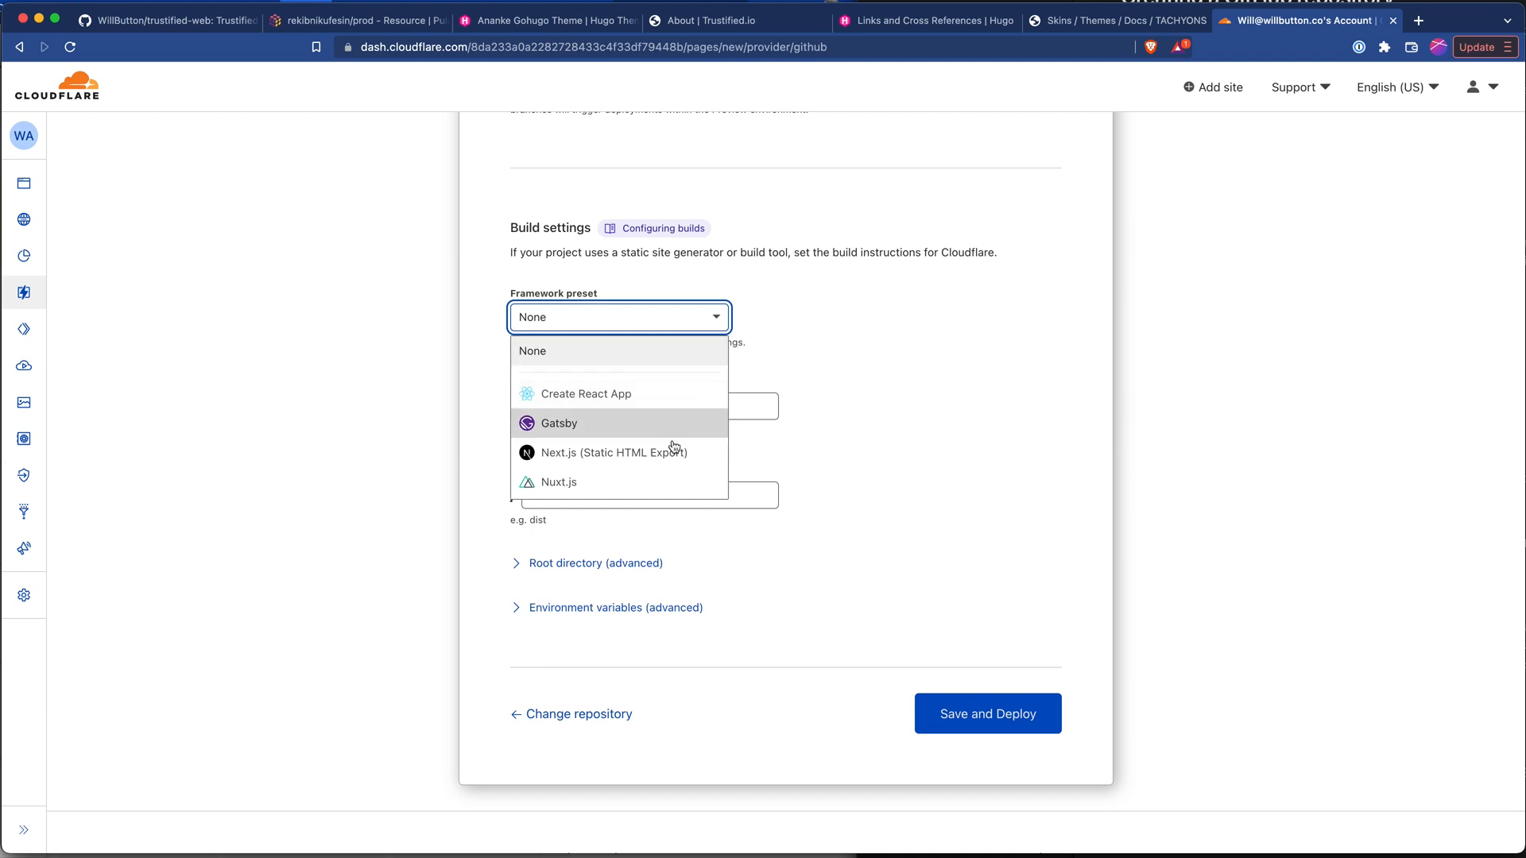
scroll(down, 3)
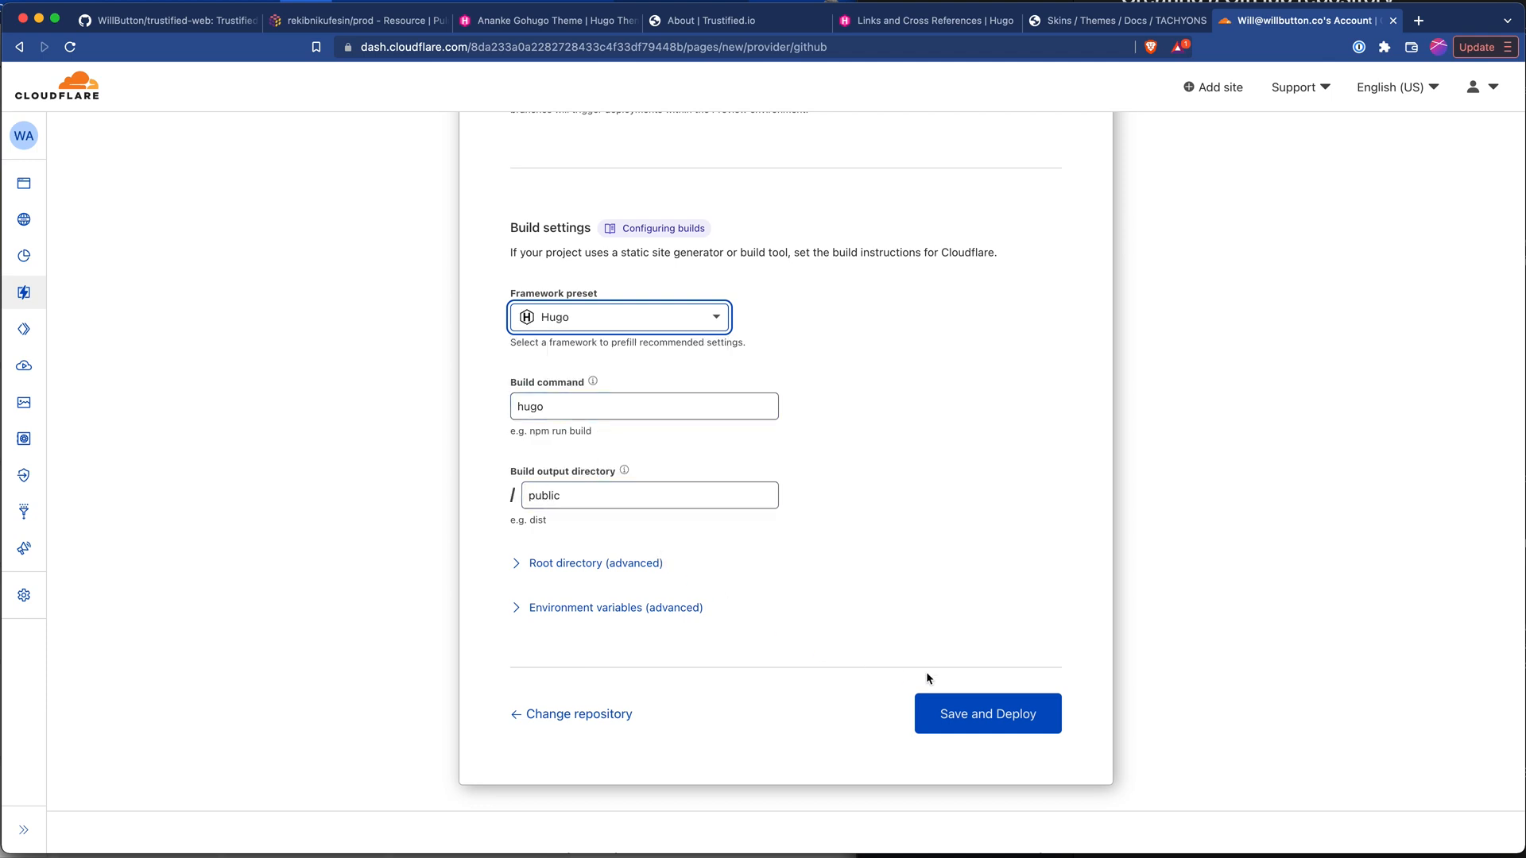
click(989, 714)
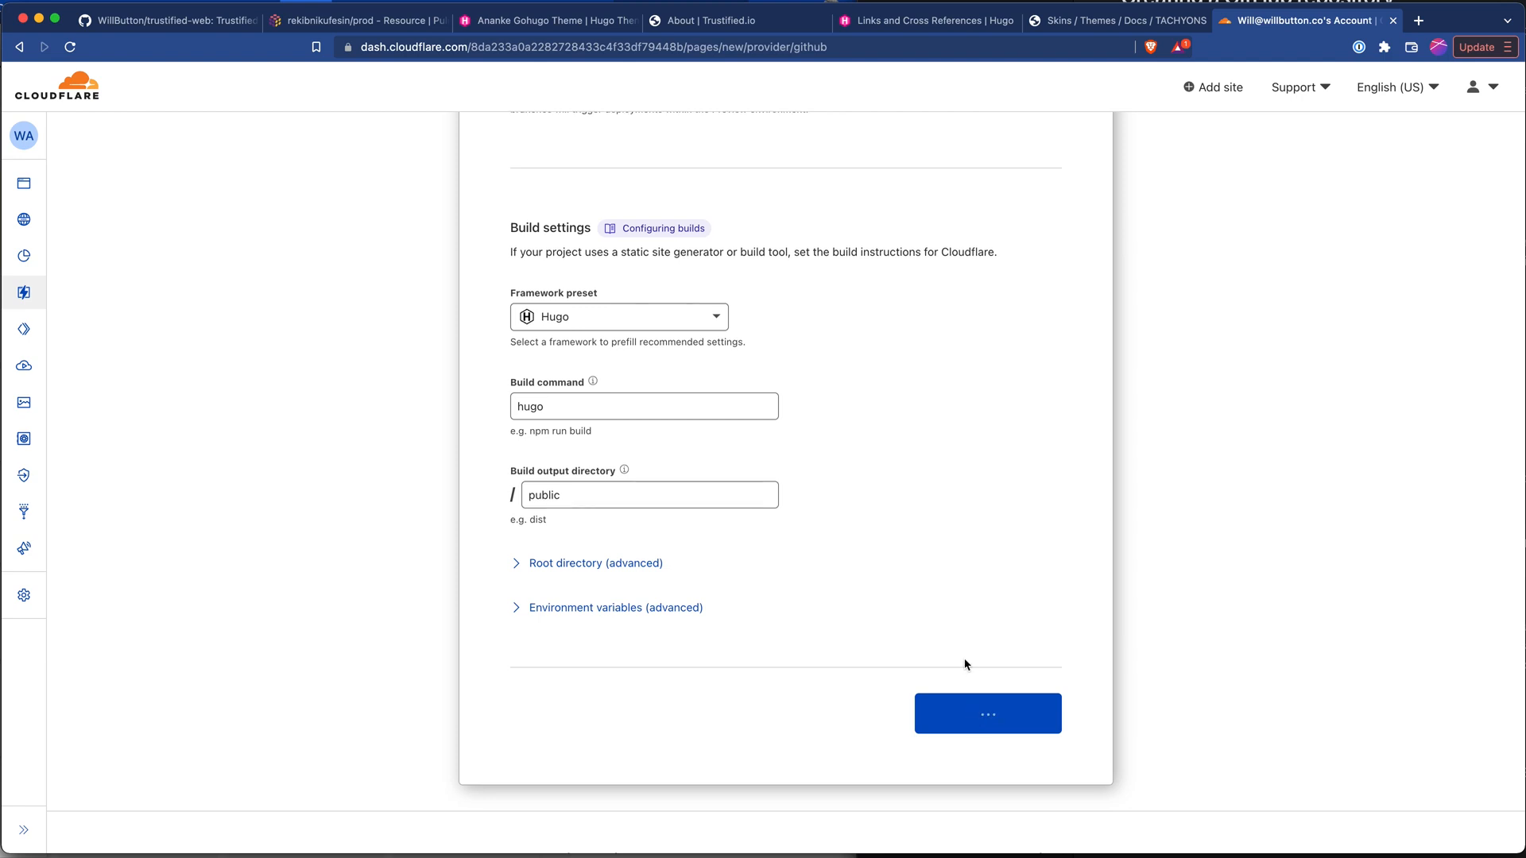
click(987, 714)
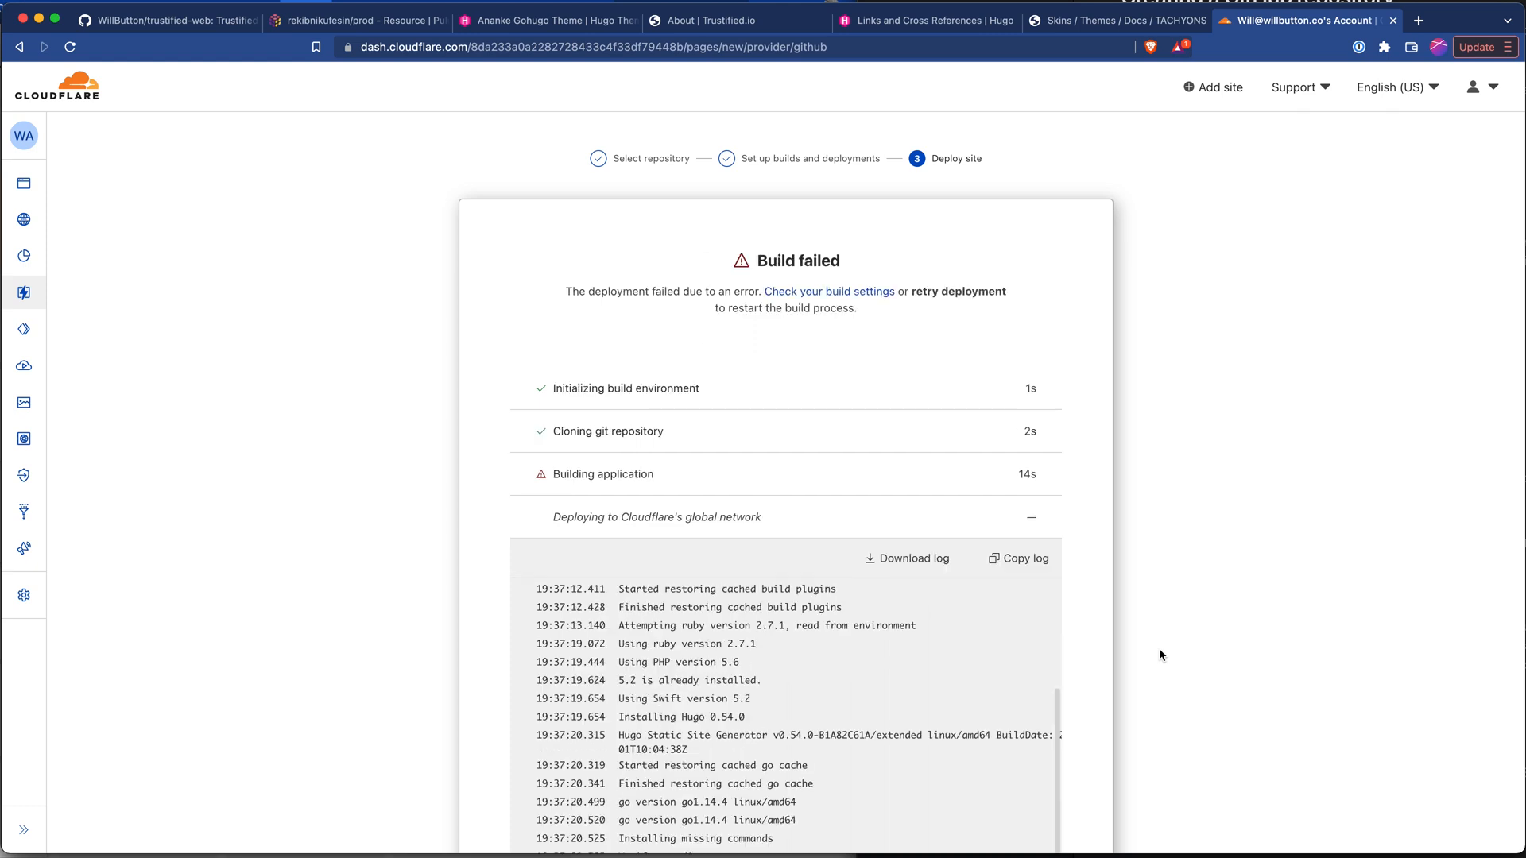
mouse_move(1033, 670)
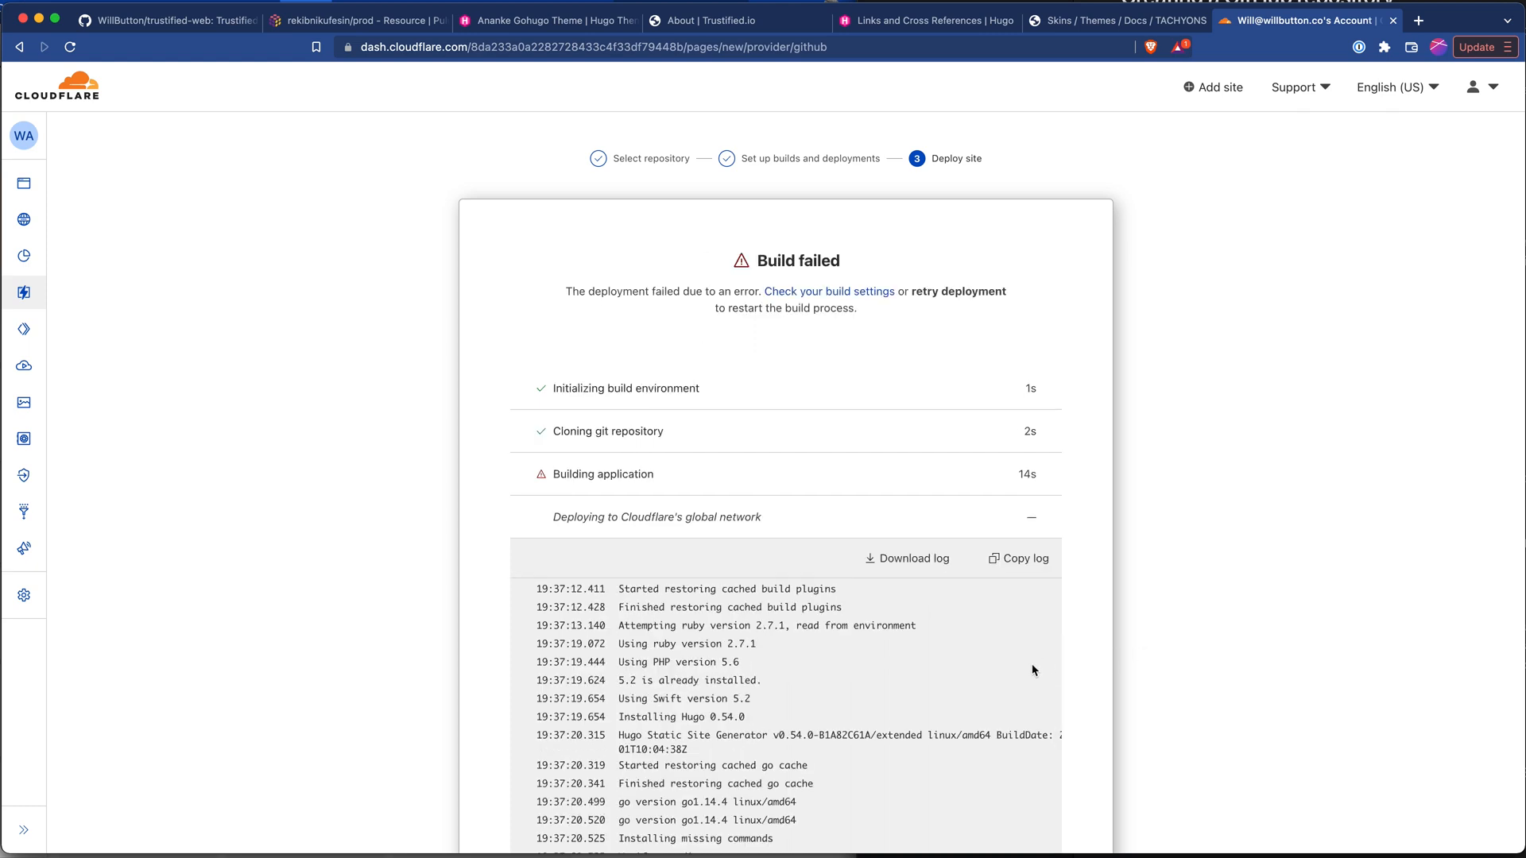
- Scroll the build log to the GetFeaturedImage.html parse error ending in exit code 255
scroll(down, 3)
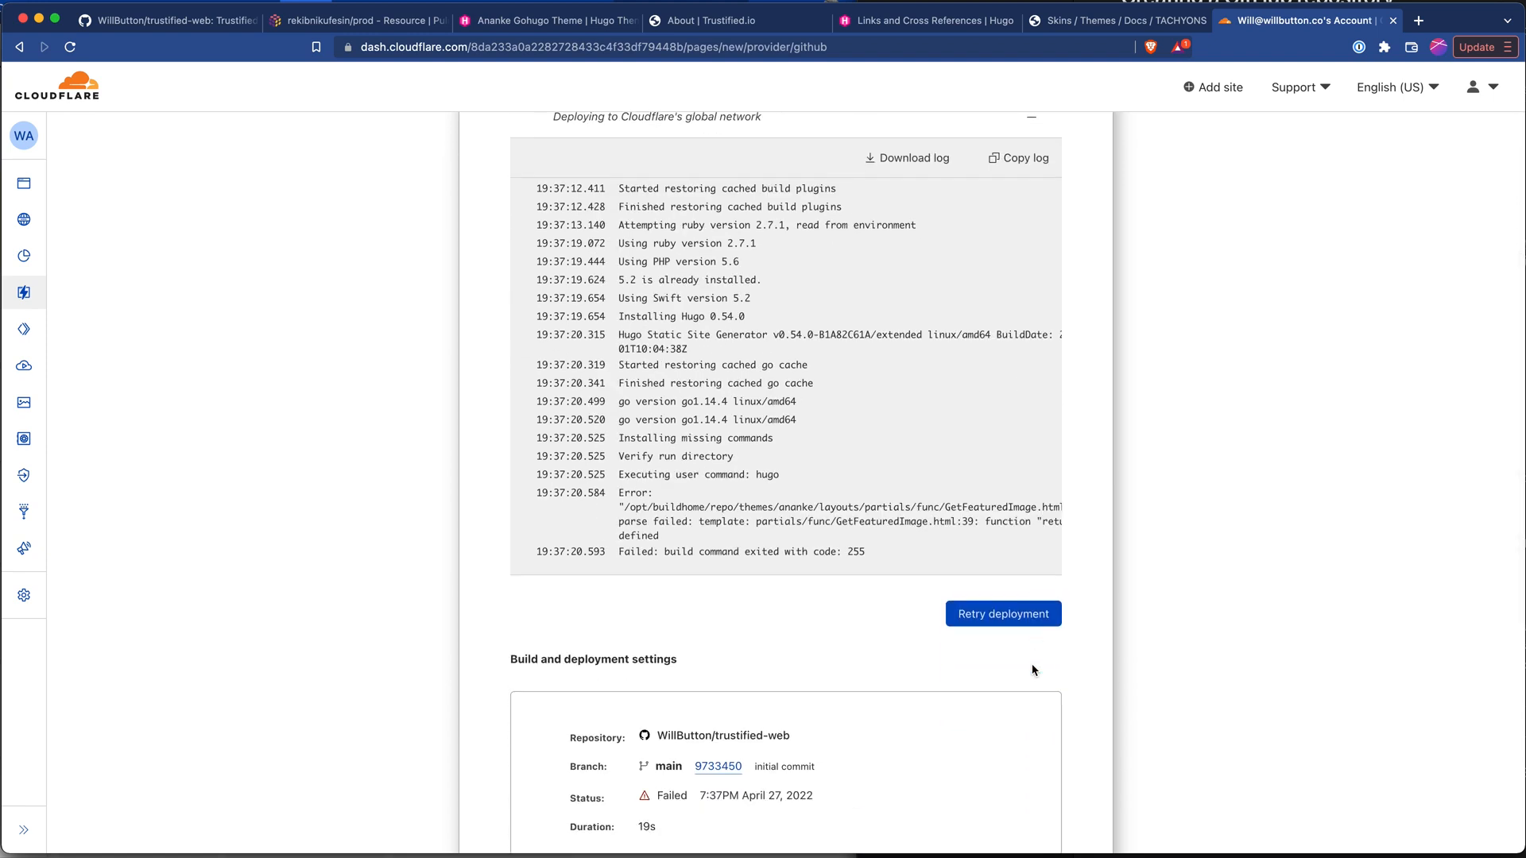
scroll(right, 3)
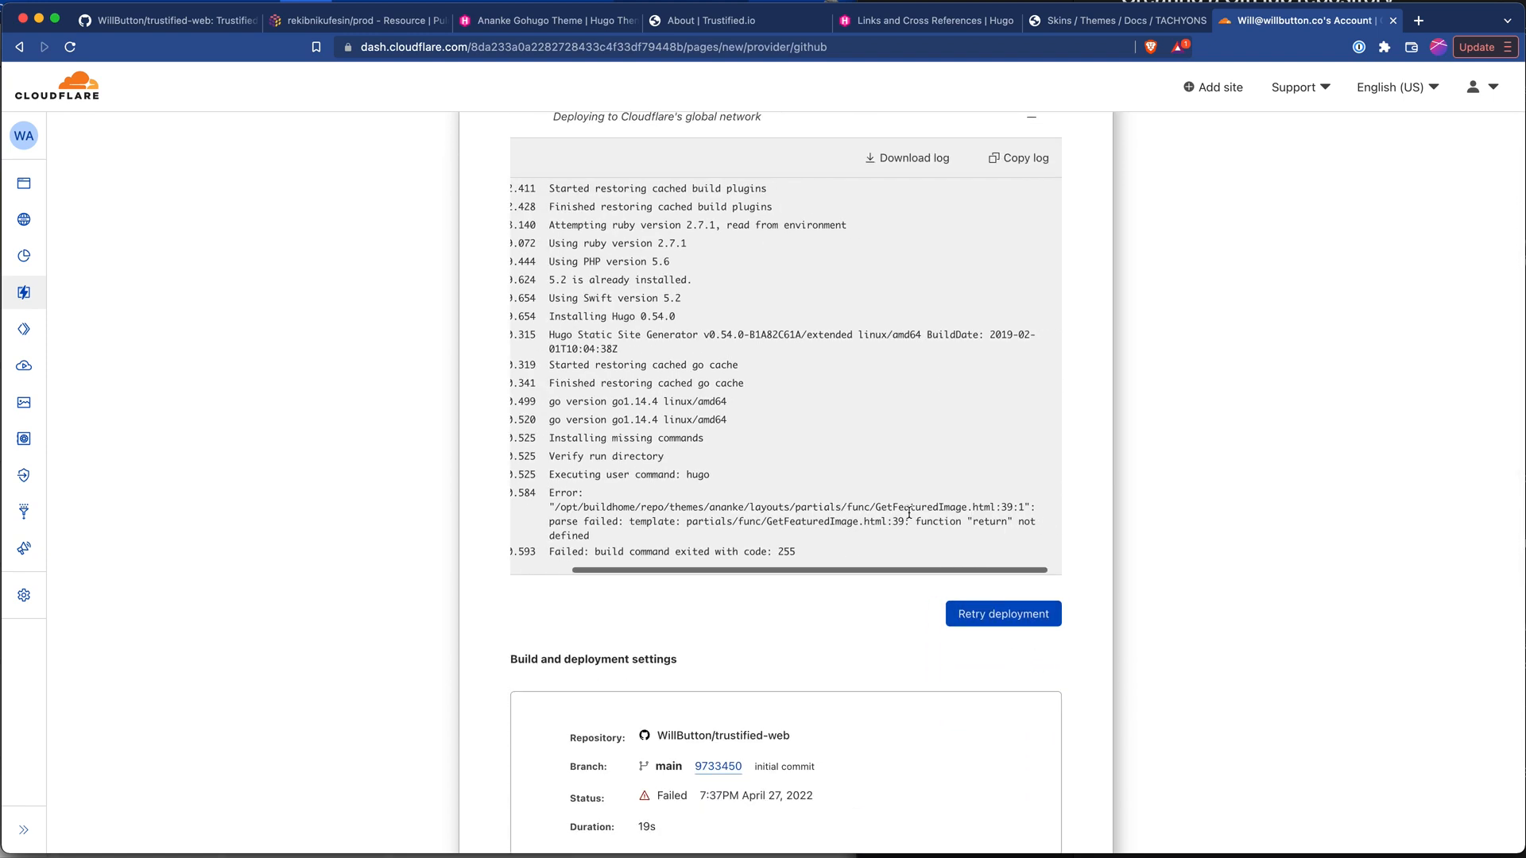
mouse_move(916, 521)
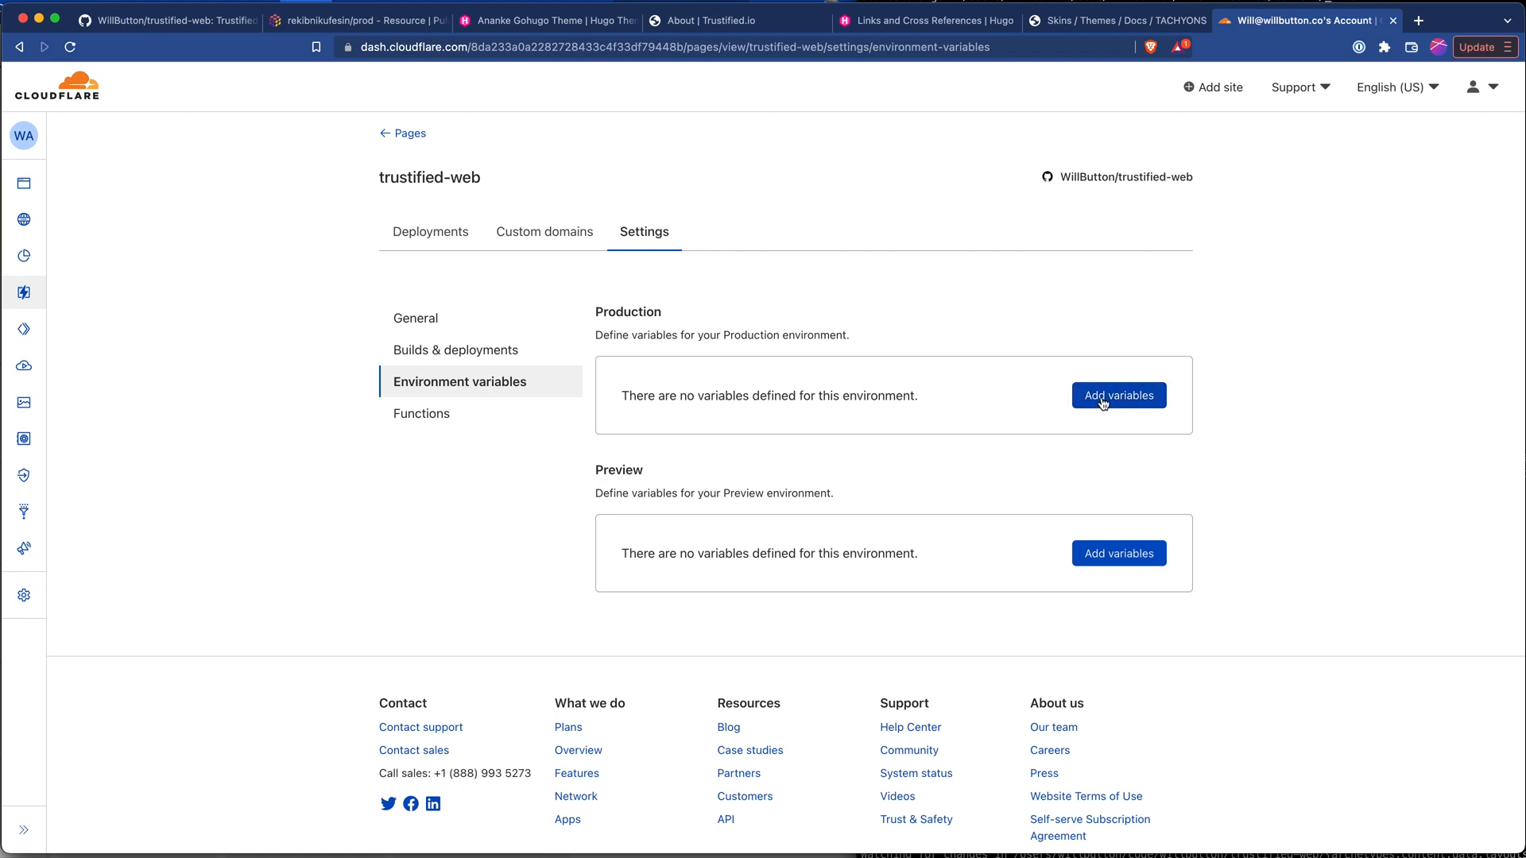
- Save production variables HUGO_VERSION=0.97.3 and HUGO_ENV=production
click(1119, 394)
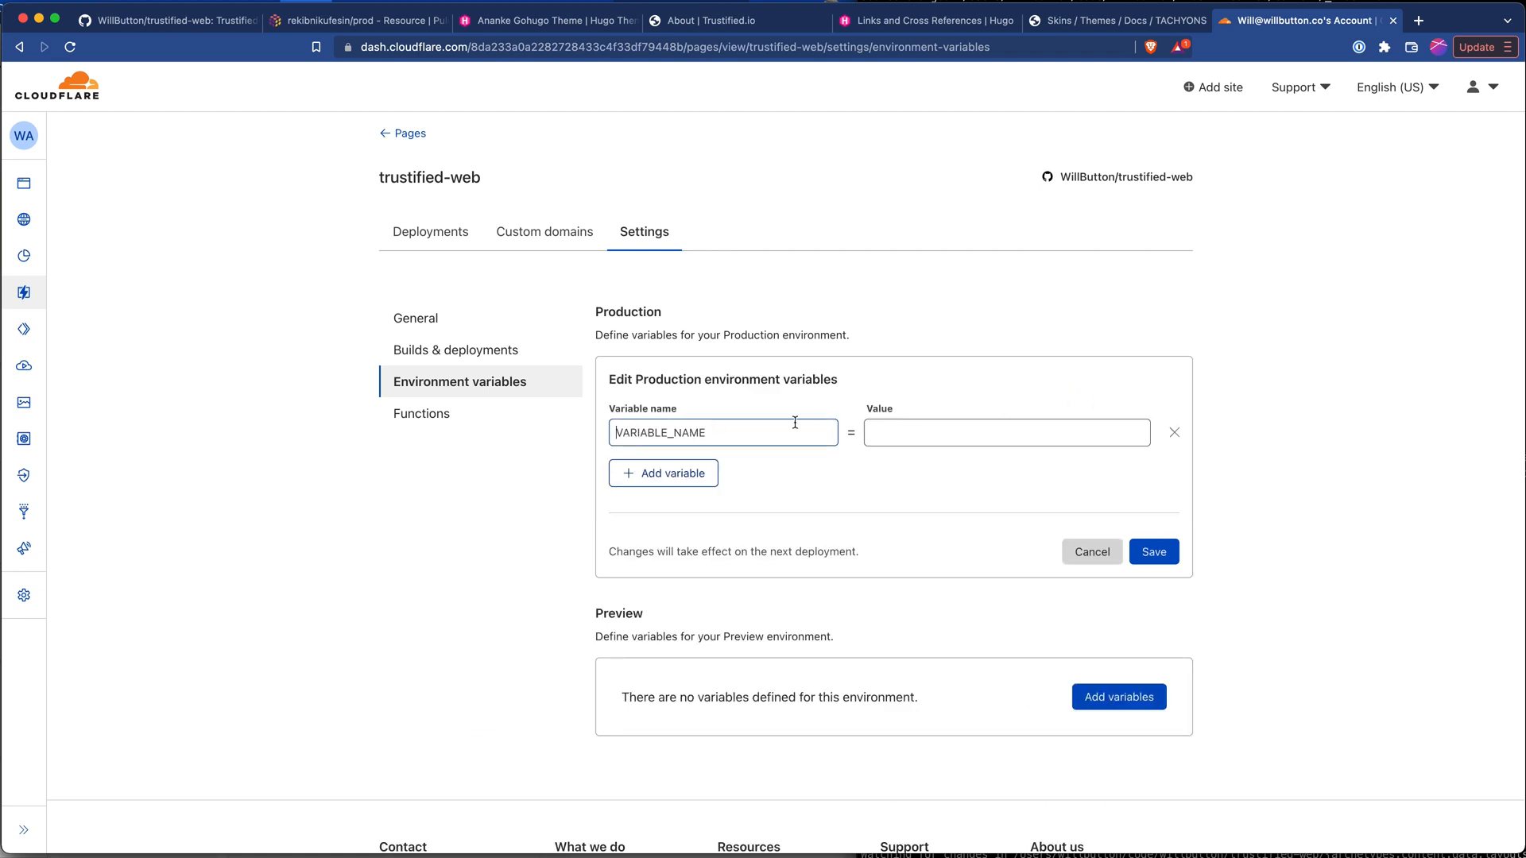
text(H)
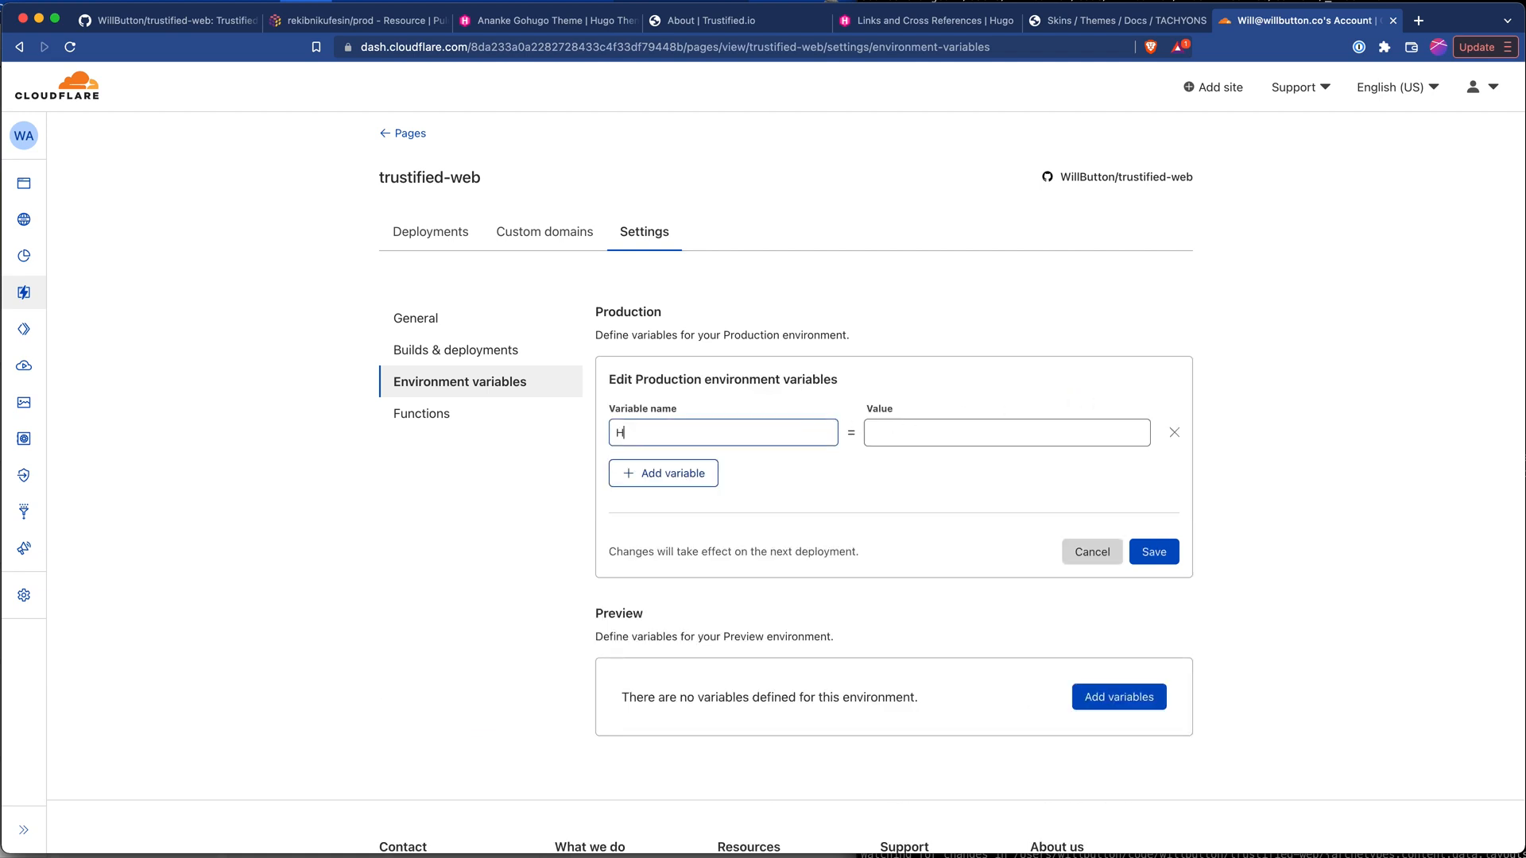
text(UGO_VERSION)
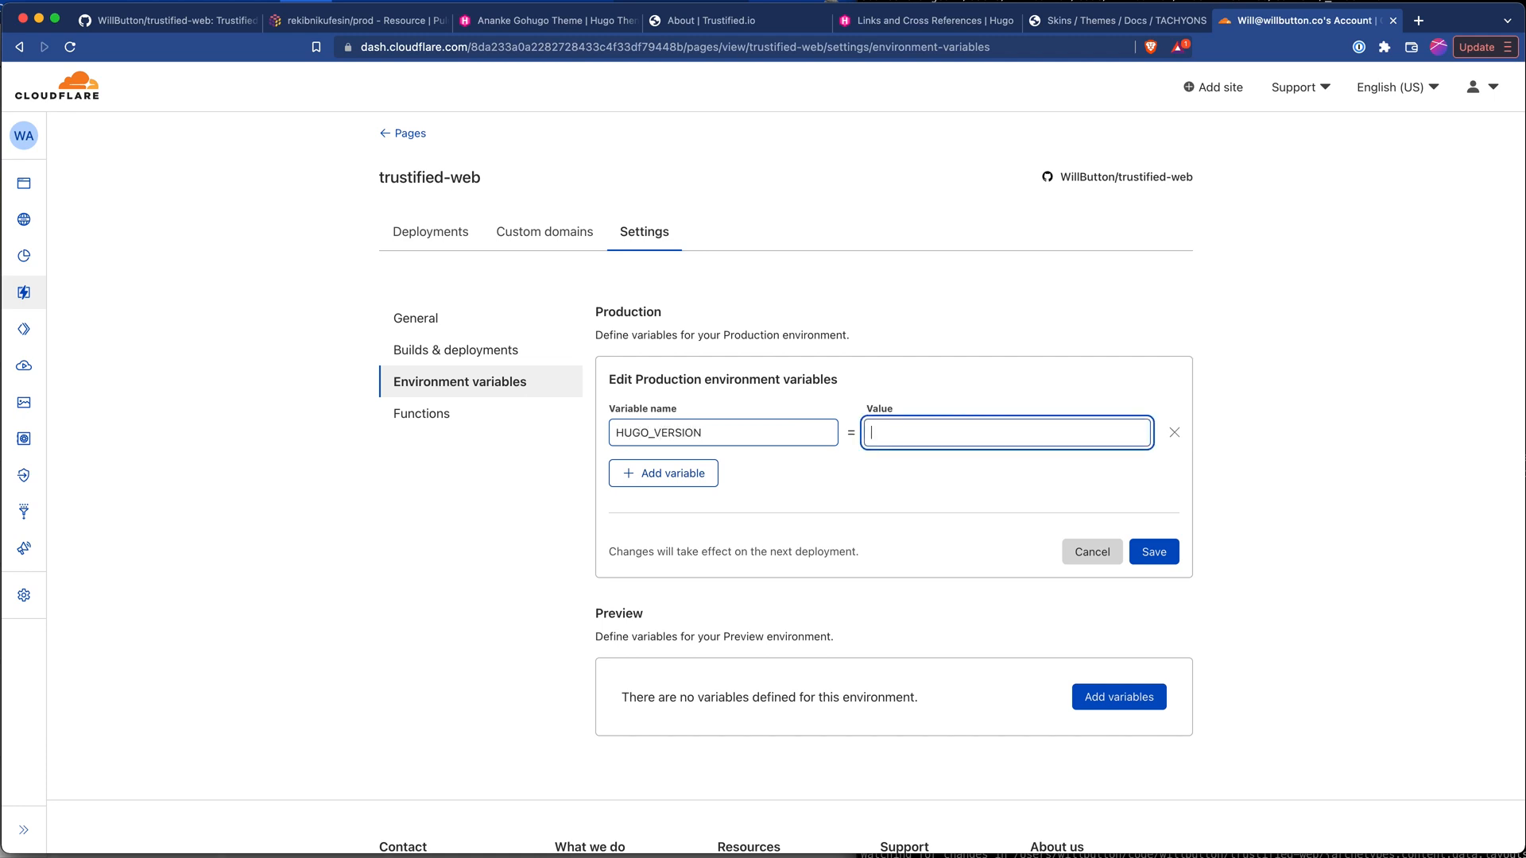
text(0)
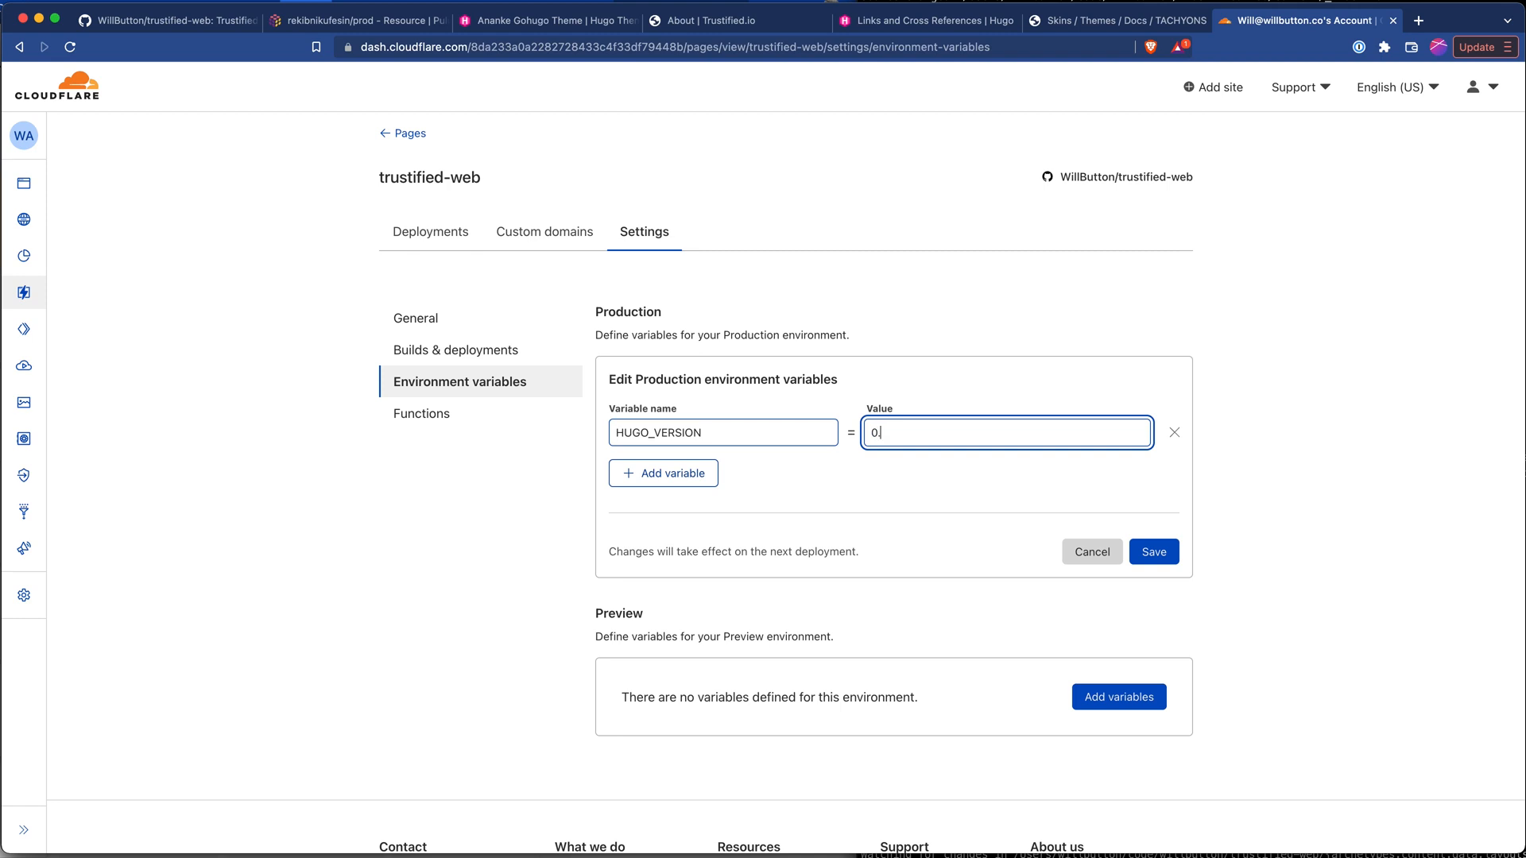
text(.97.3)
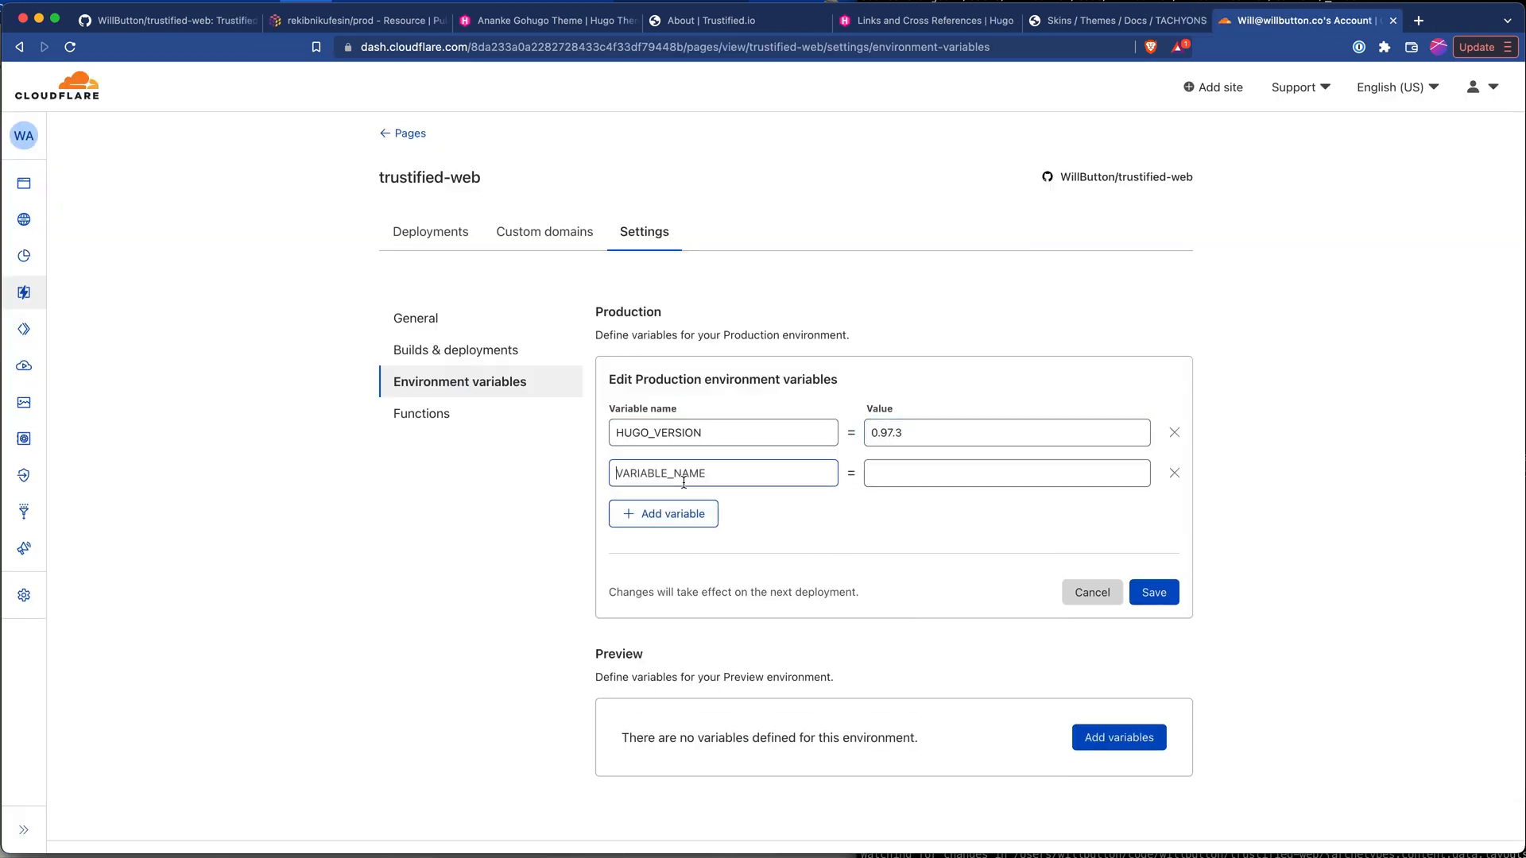
text(HUGO_ENV)
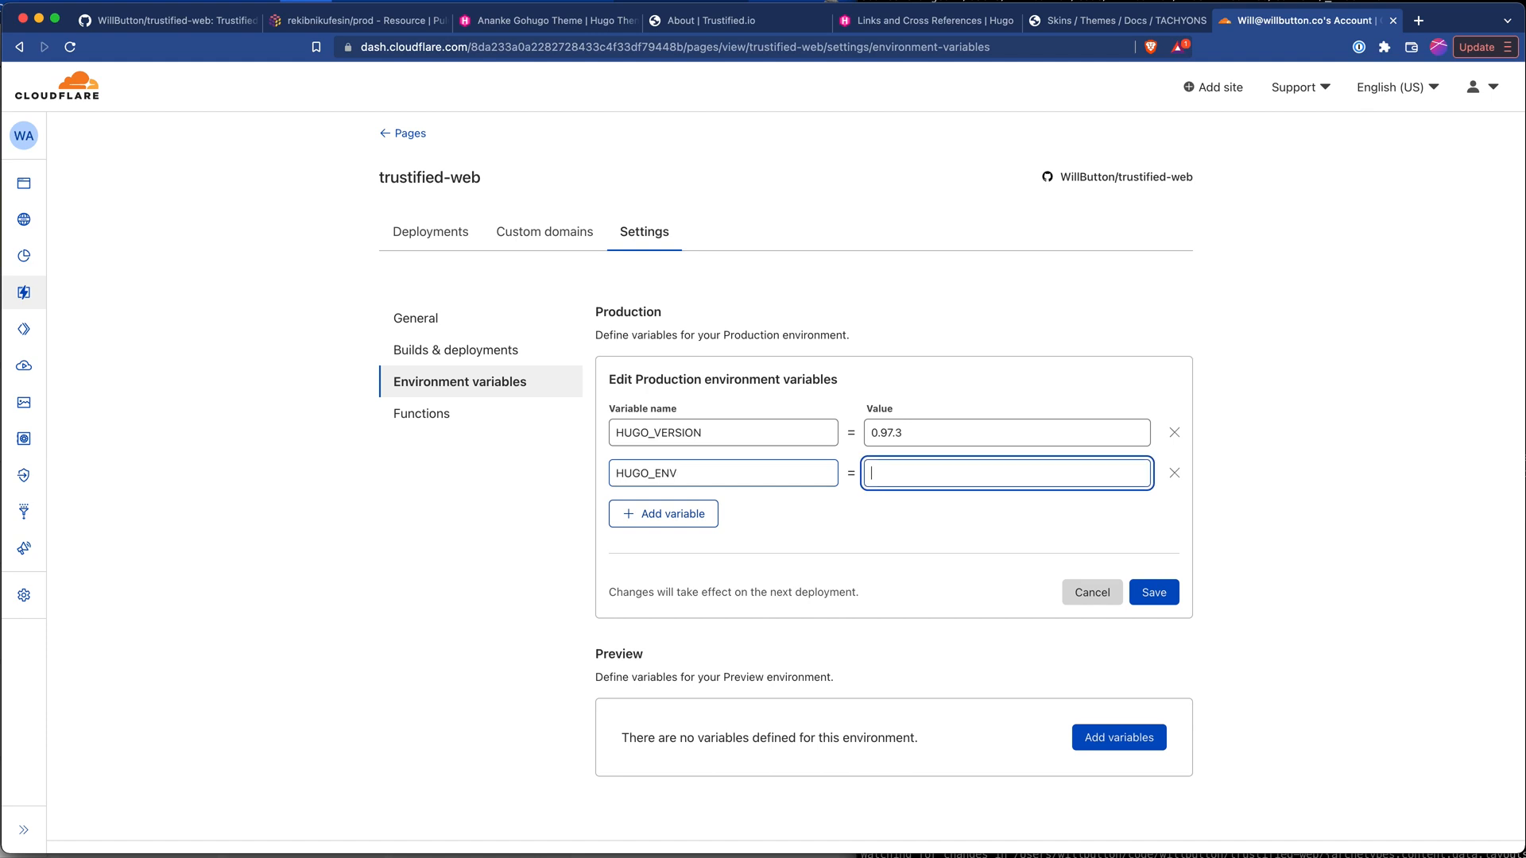
text(production)
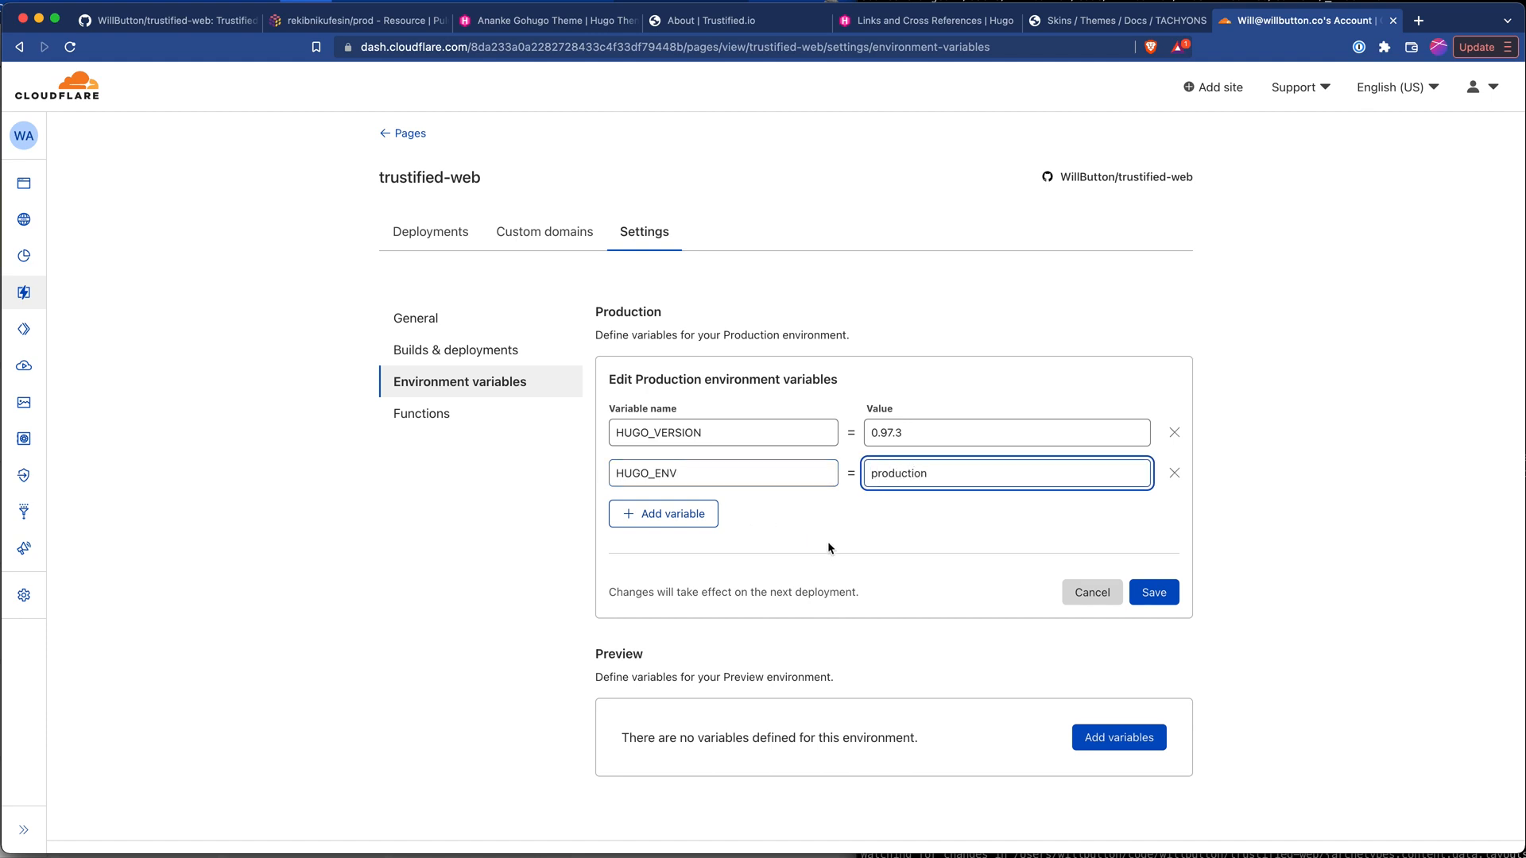
click(1154, 591)
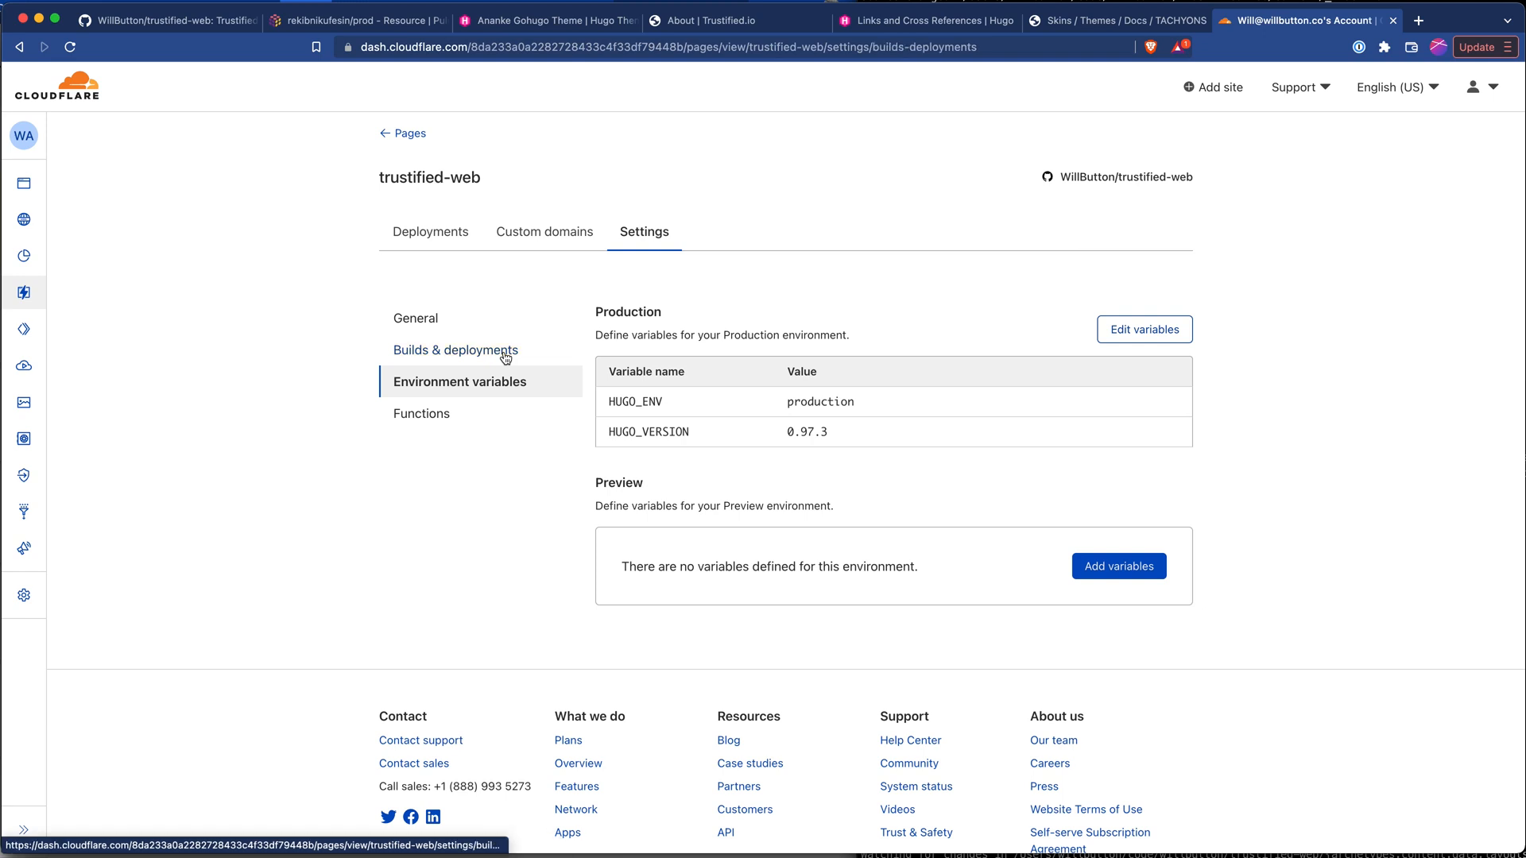
- Retry the failed trustified-web deployment from Builds & deployments and follow the new build
click(455, 350)
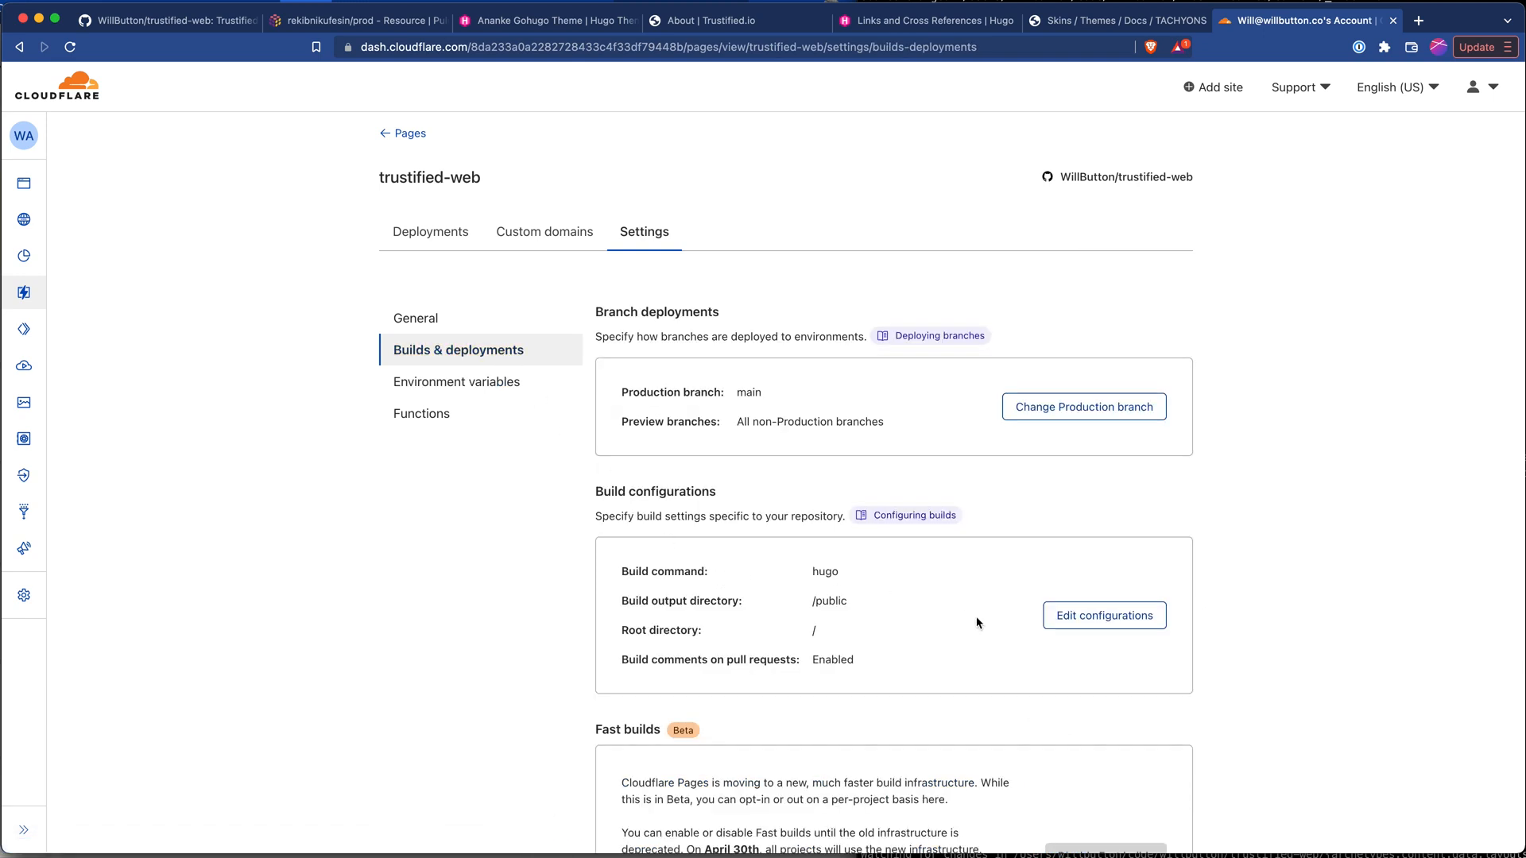
scroll(down, 3)
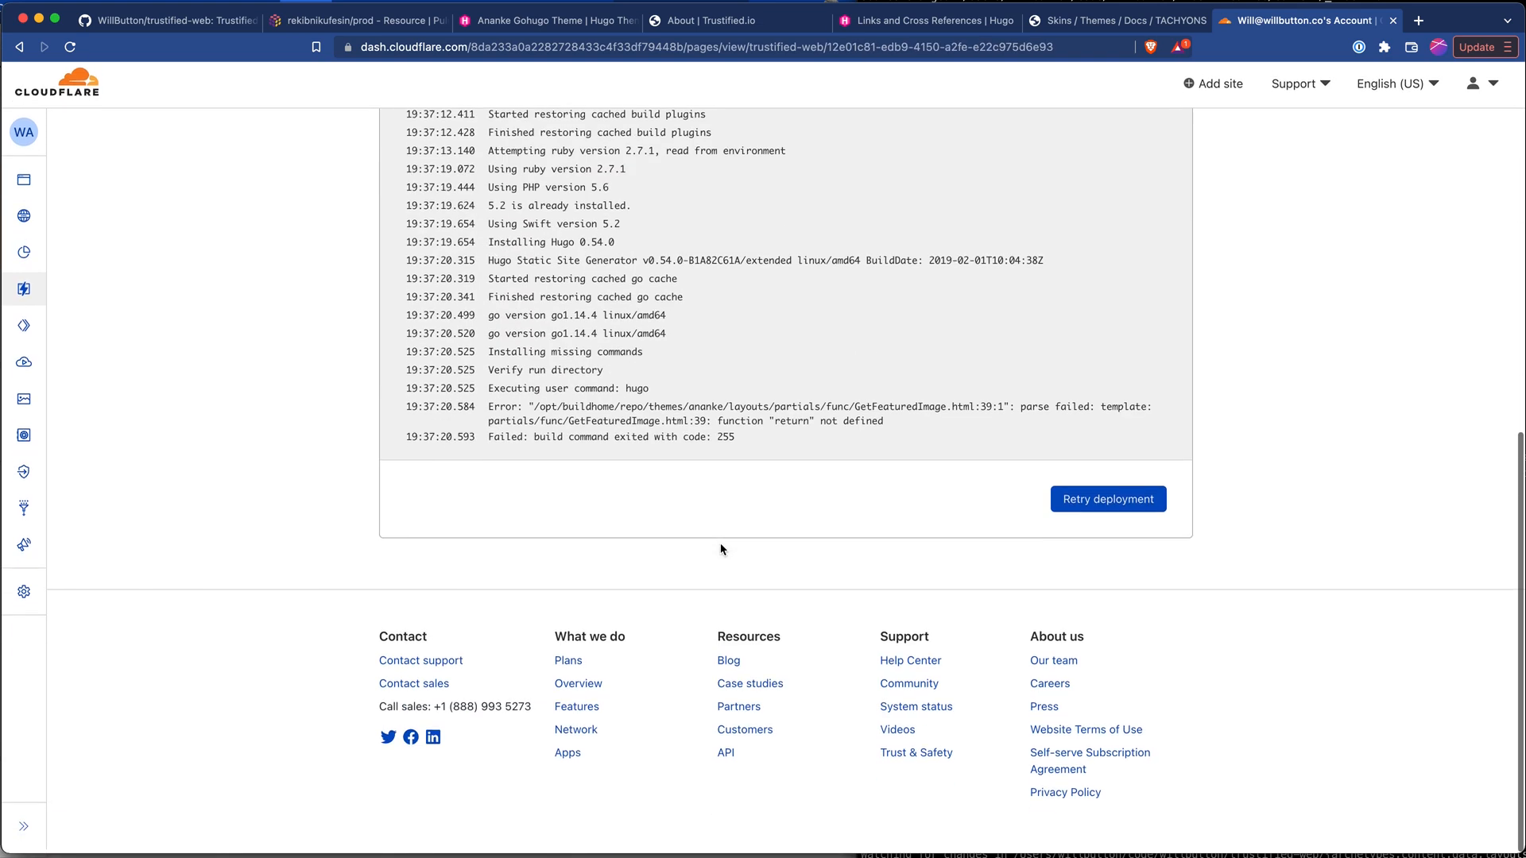
click(1108, 499)
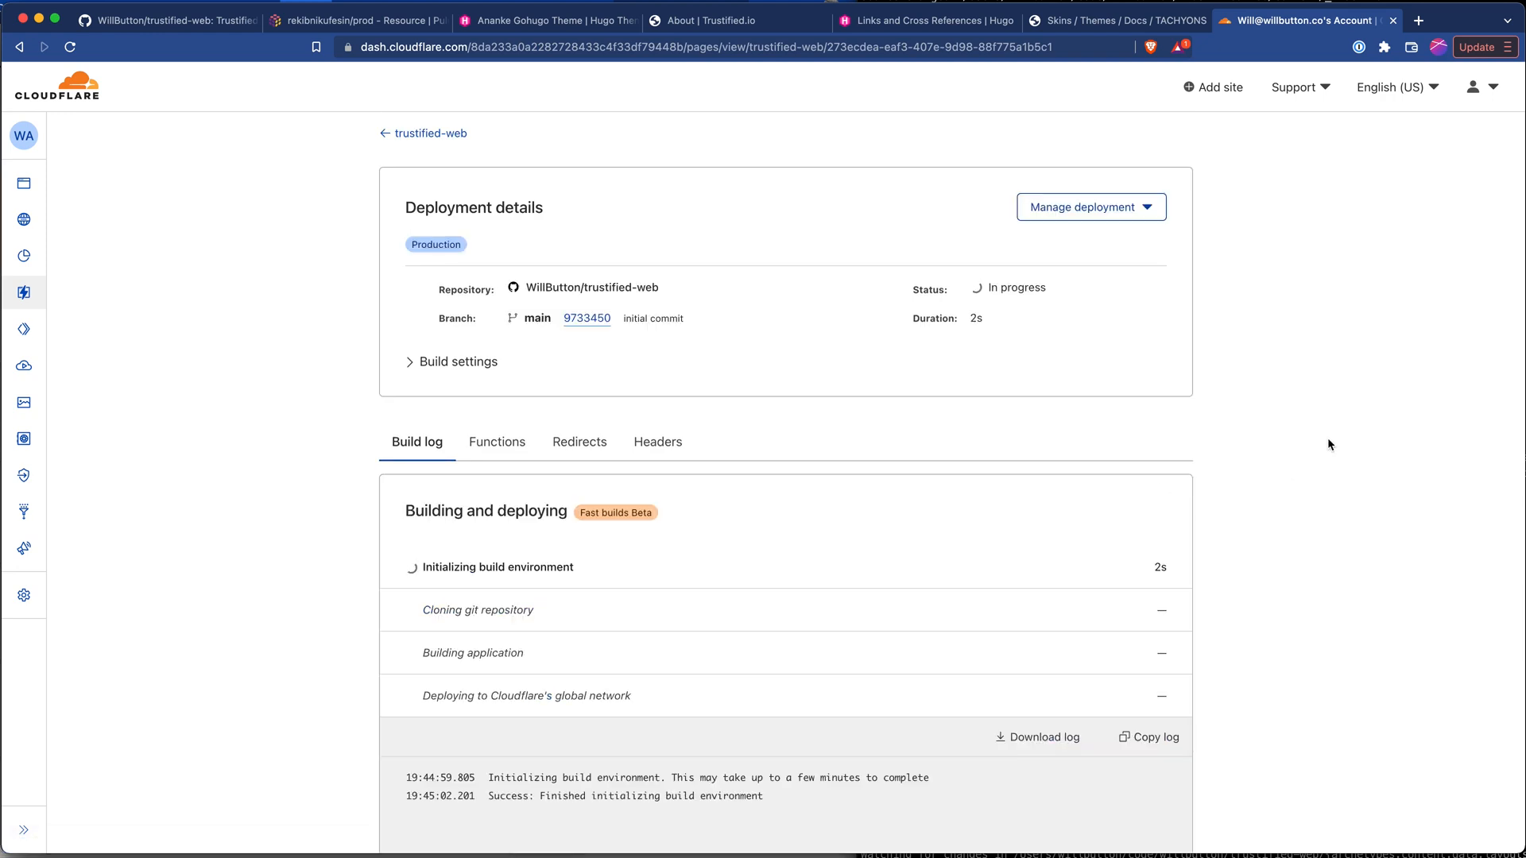
scroll(down, 3)
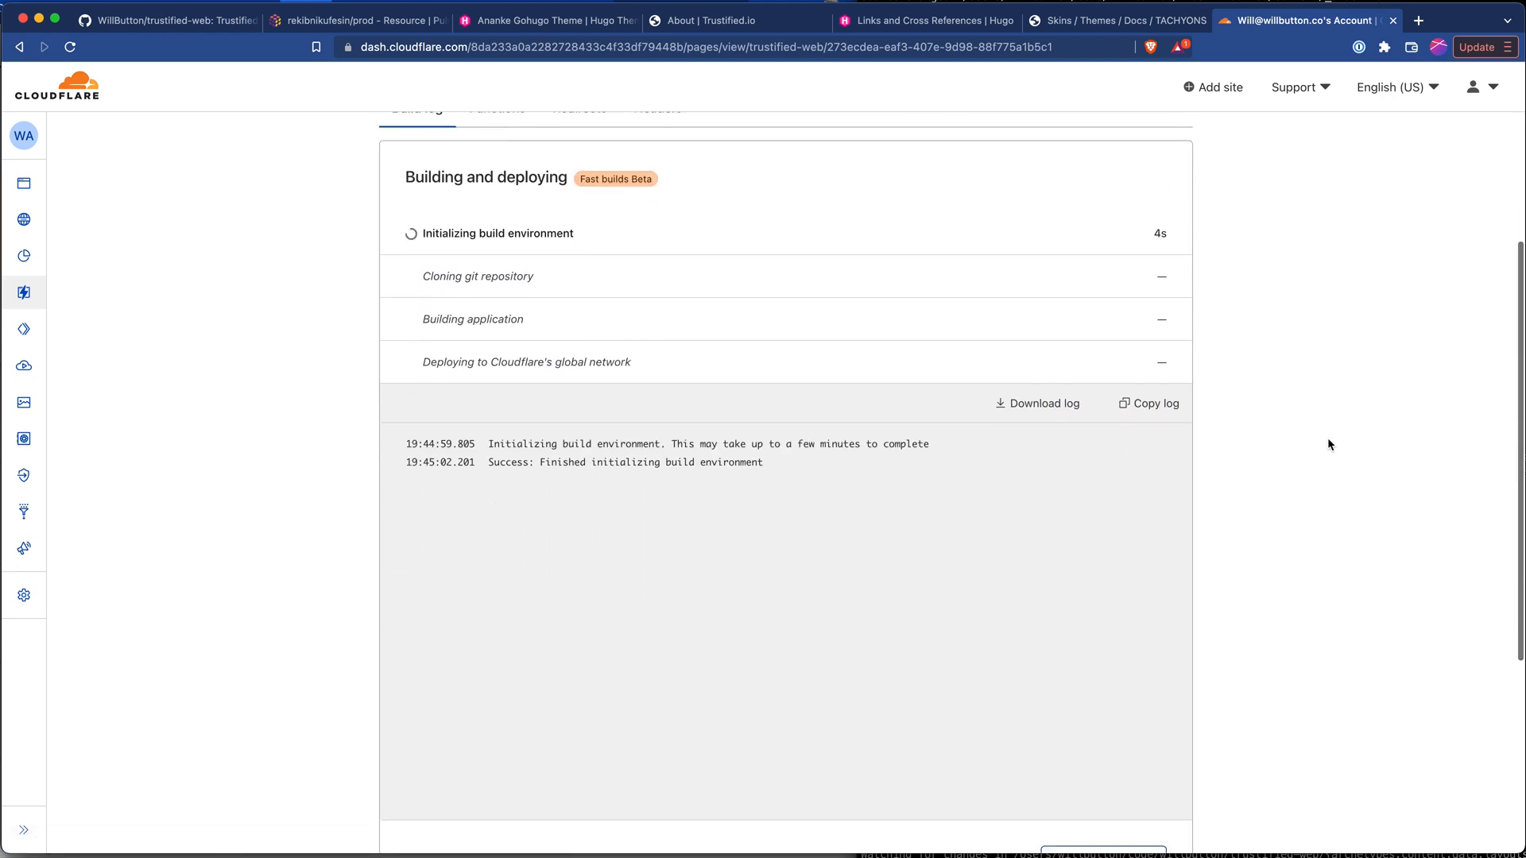
scroll(down, 3)
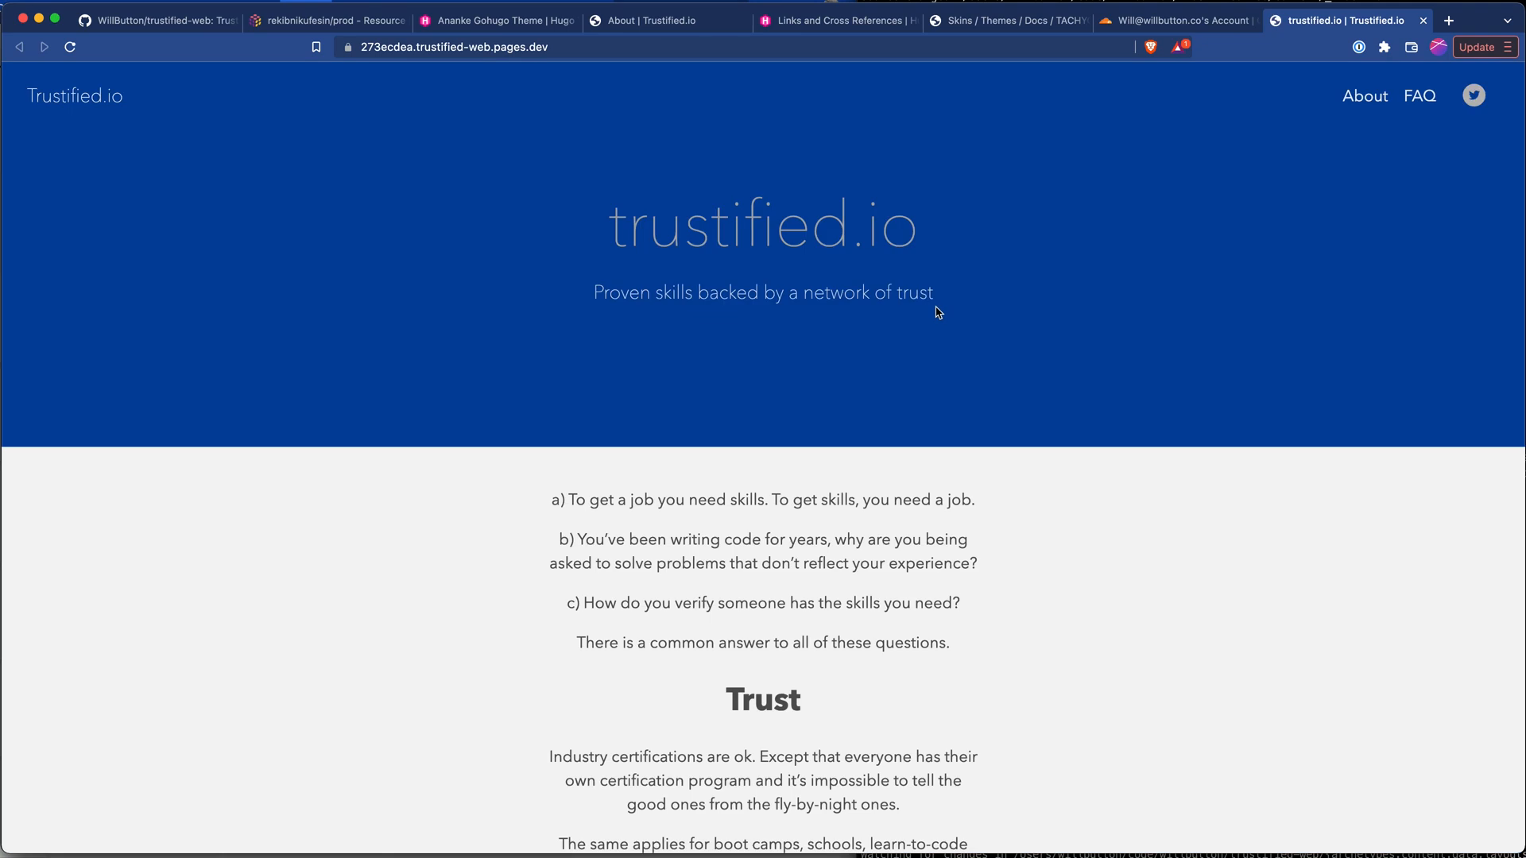
mouse_move(985, 562)
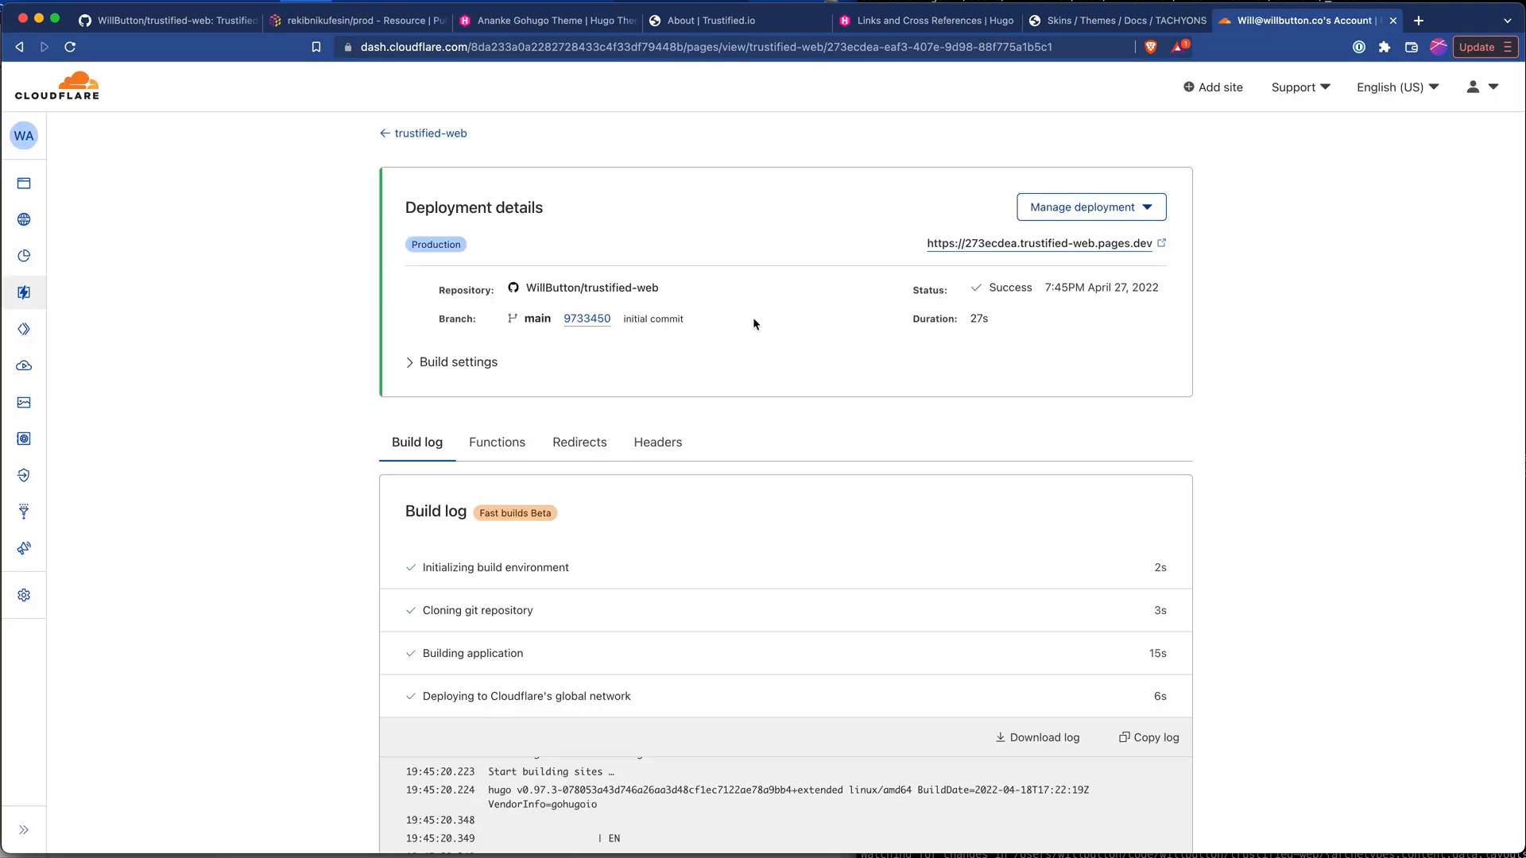
mouse_move(437, 136)
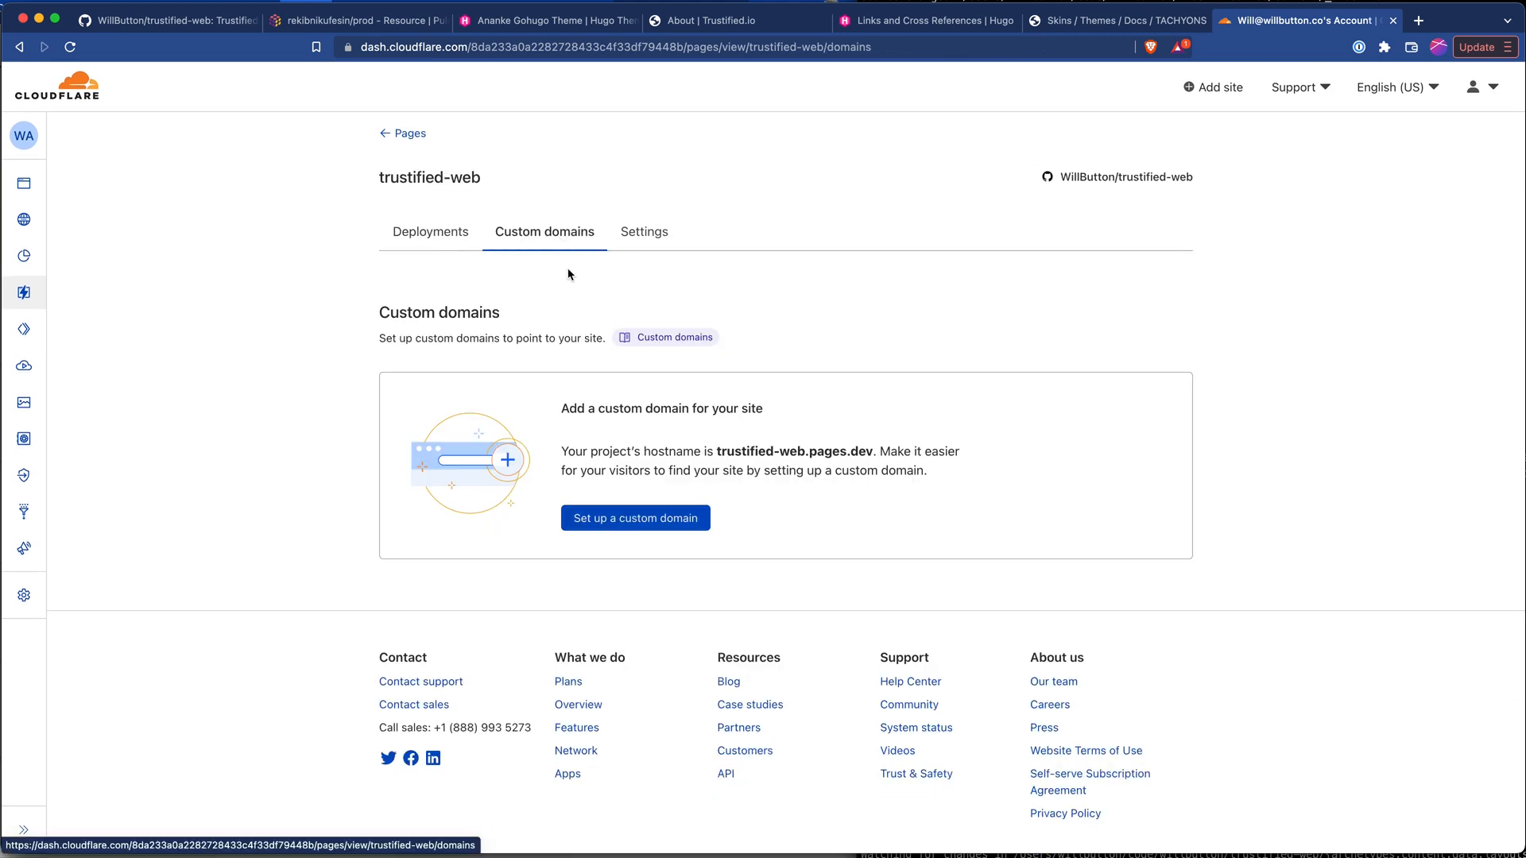
- Add trustified.io as a custom domain, activate its CNAME record, and return to Deployments
click(636, 518)
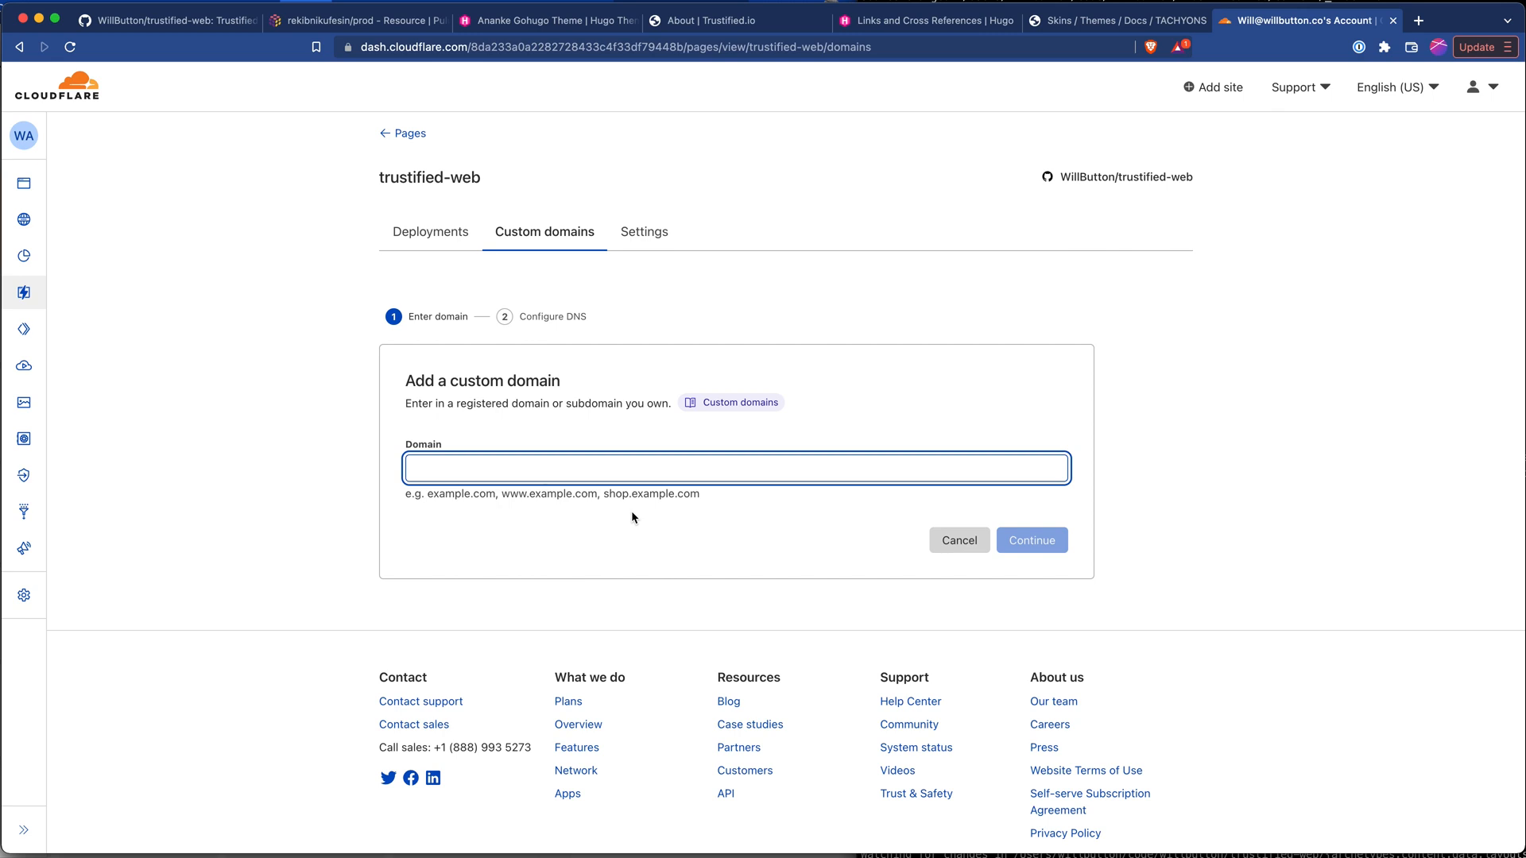
text(trustifie)
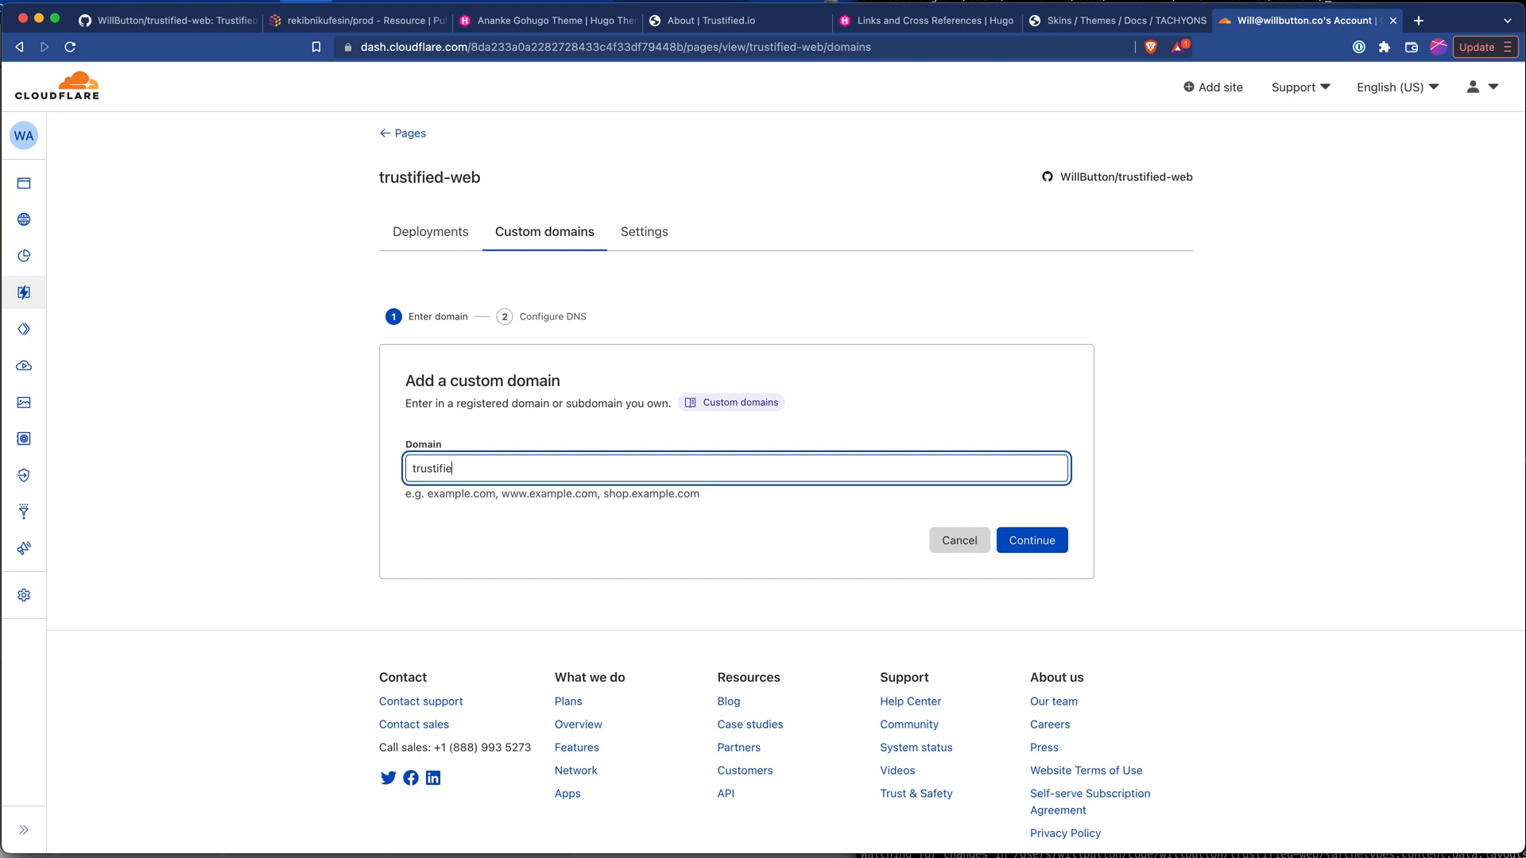
text(d.io)
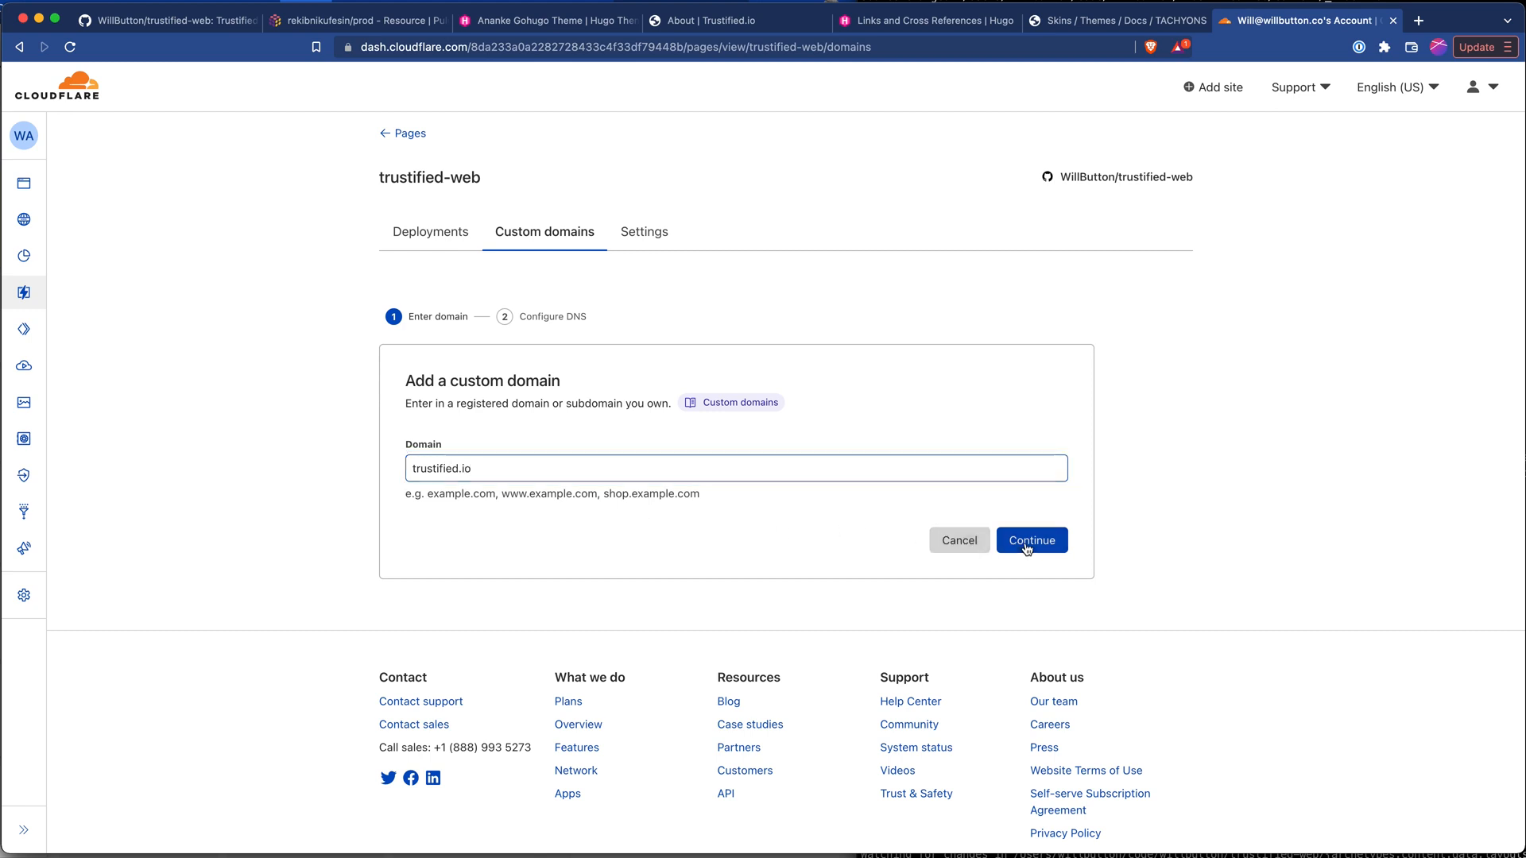
click(1031, 540)
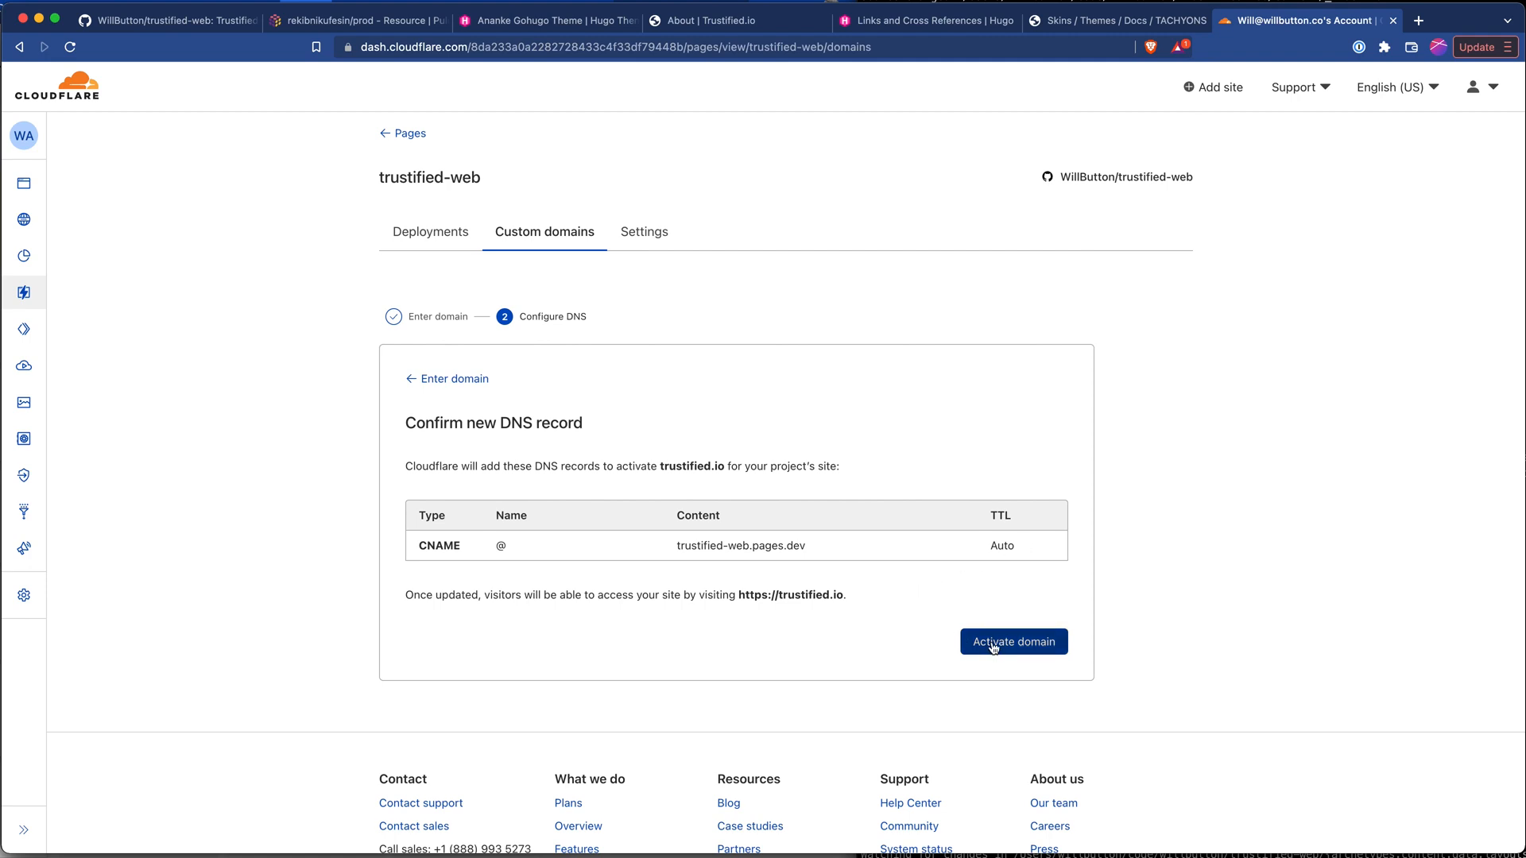
click(1014, 640)
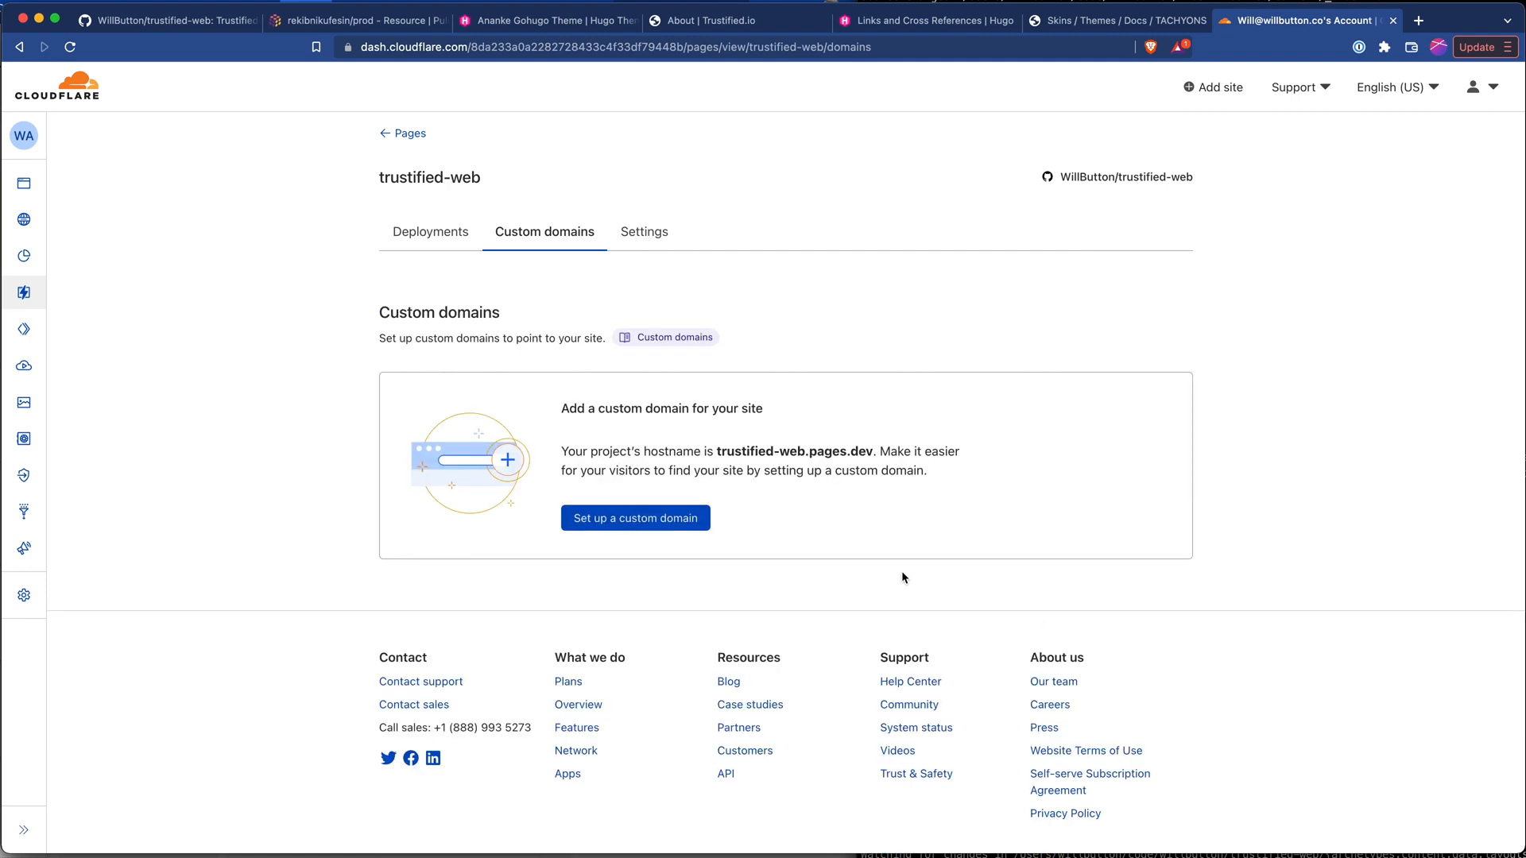
mouse_move(896, 579)
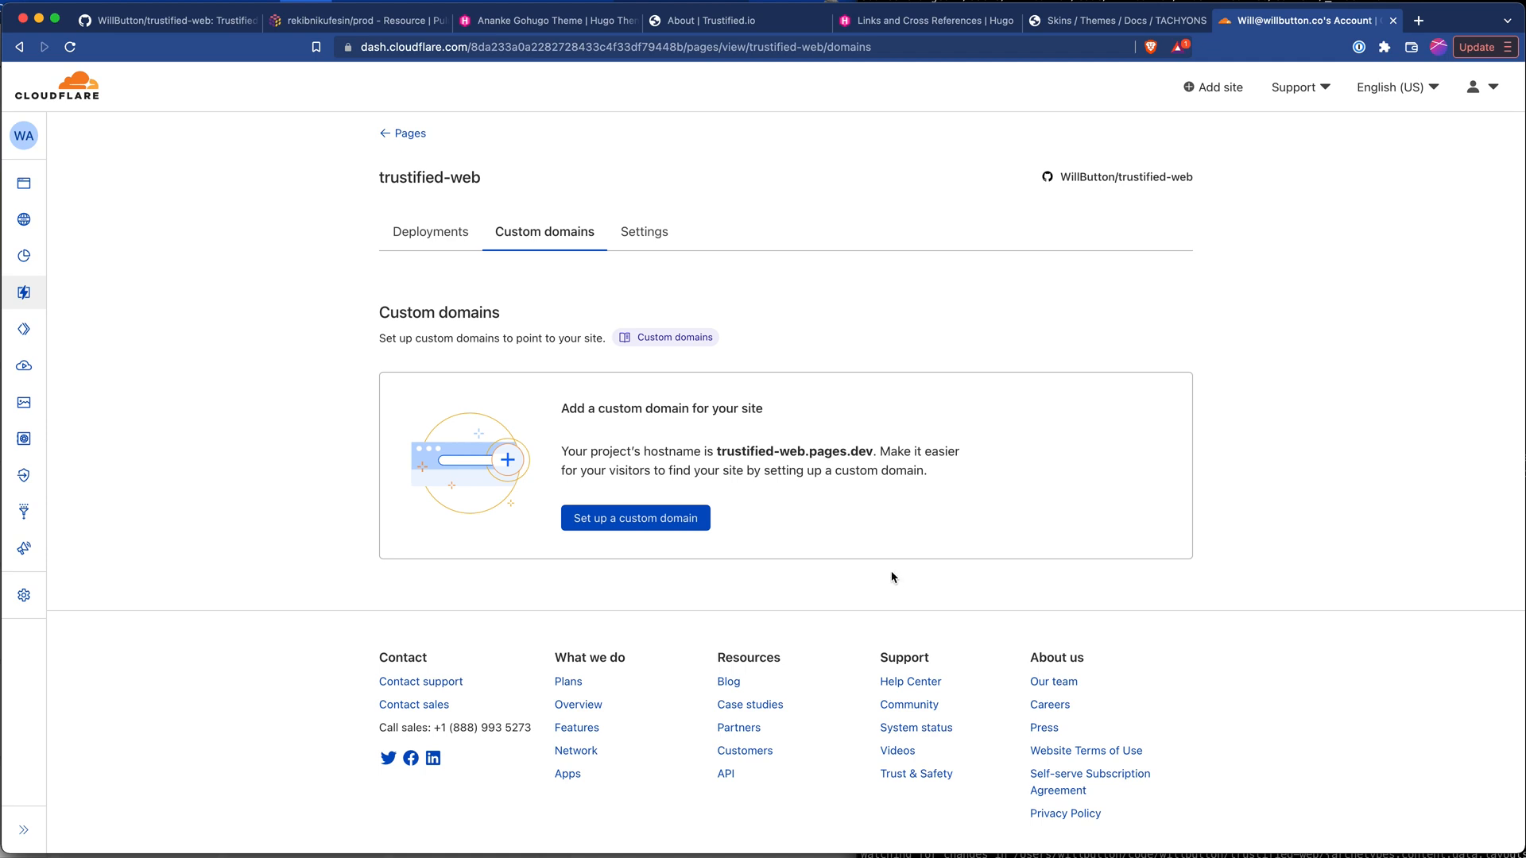
click(429, 232)
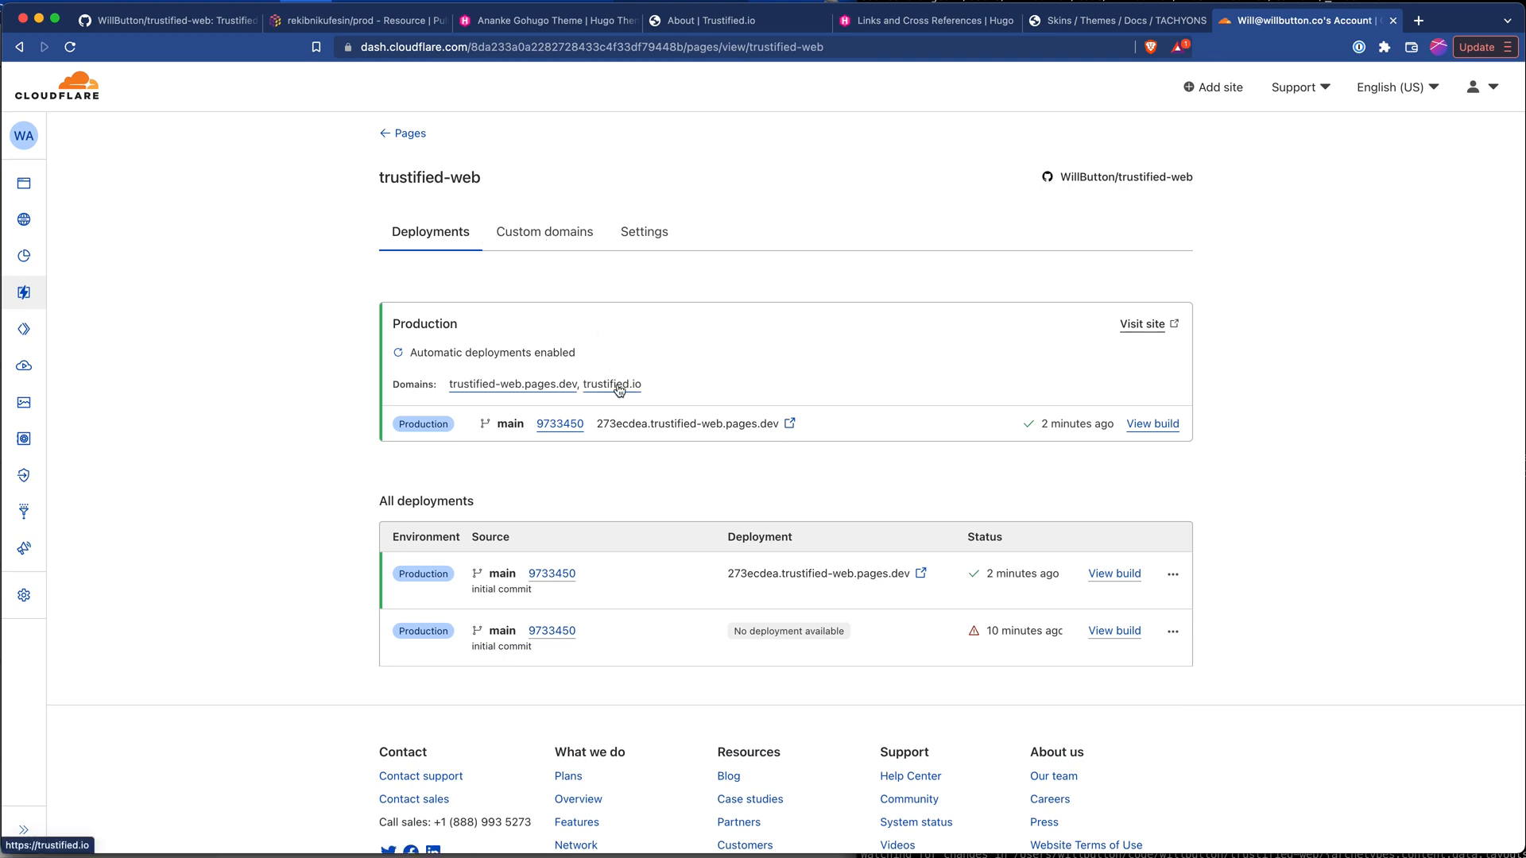
- Load the live site at trustified.io and go to its About page
click(610, 383)
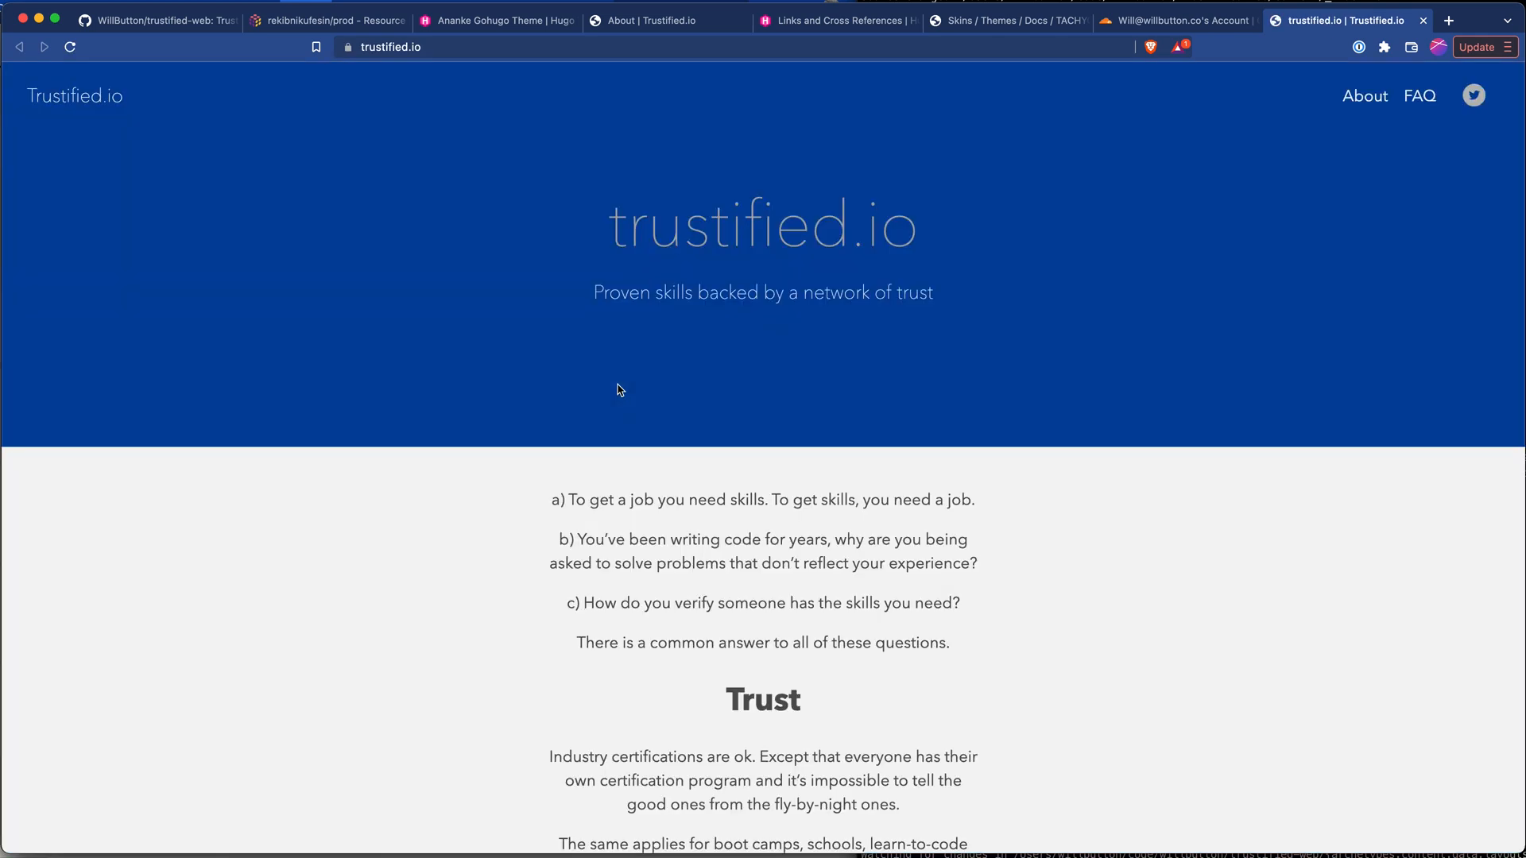
mouse_move(1364, 102)
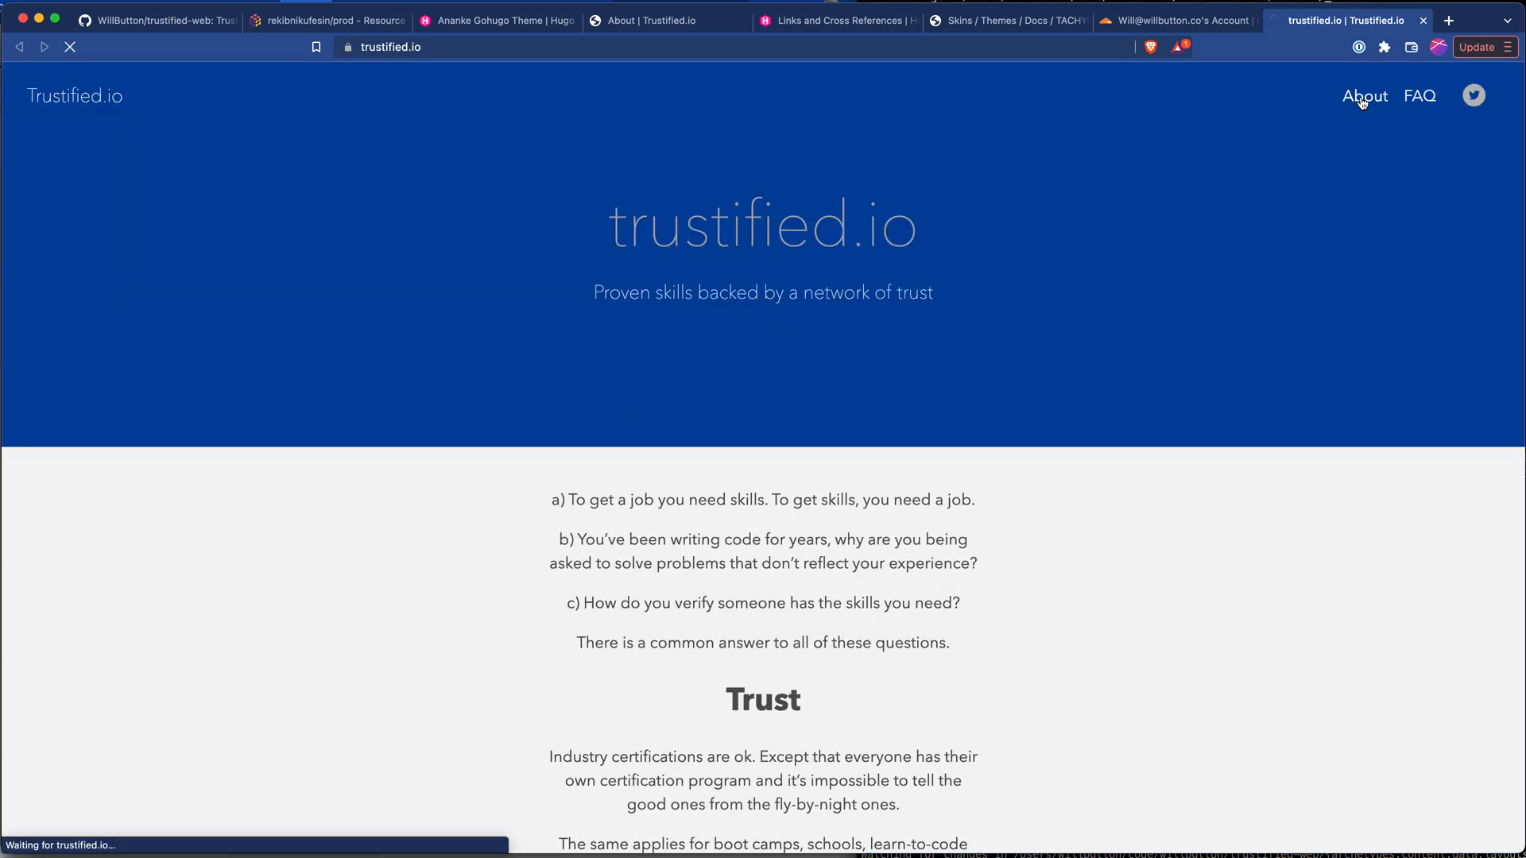
click(1364, 96)
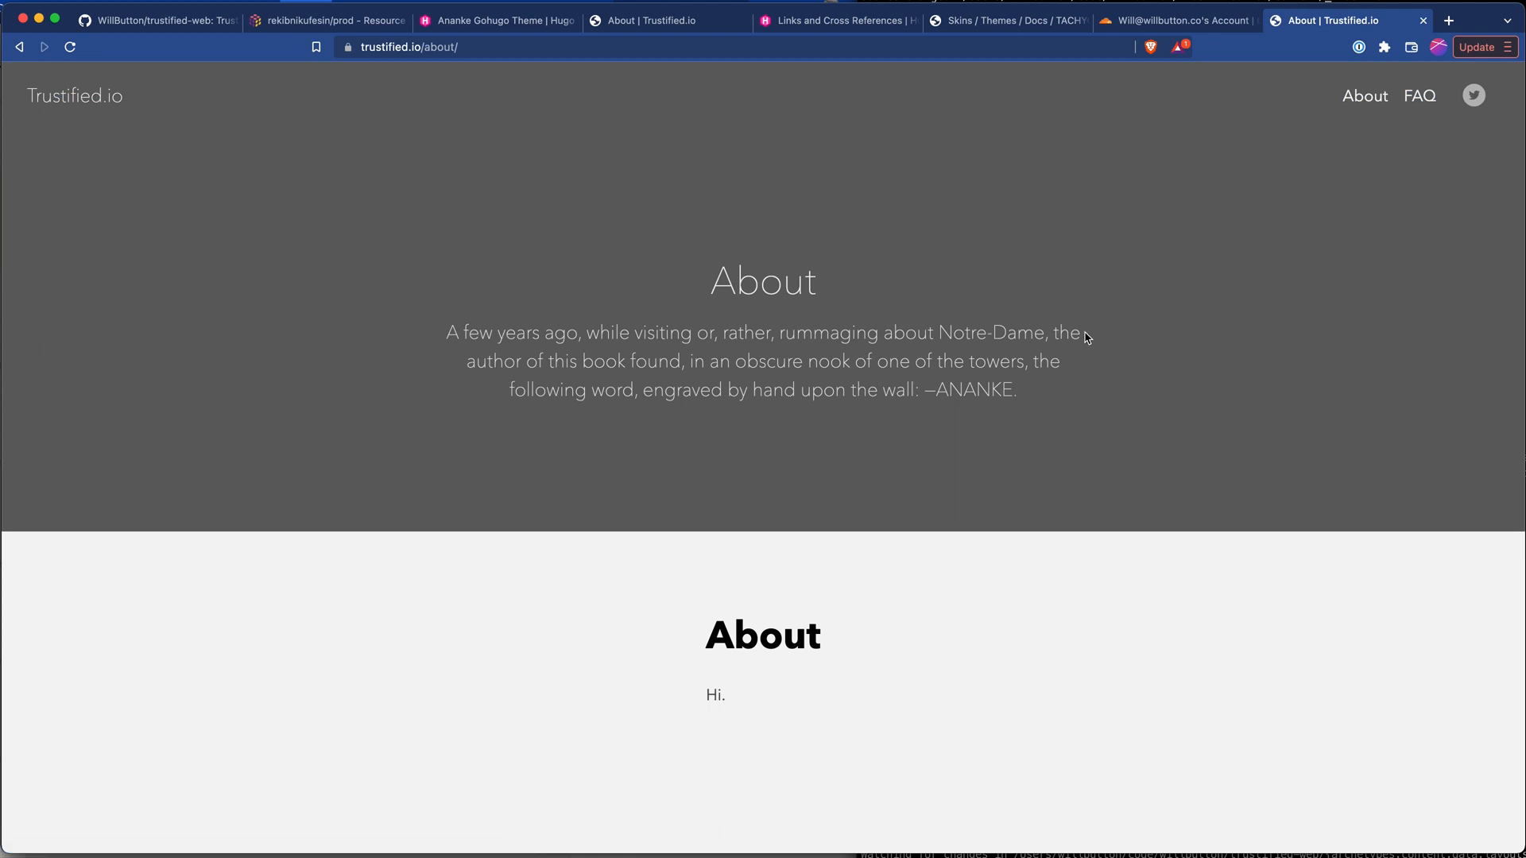
mouse_move(1049, 327)
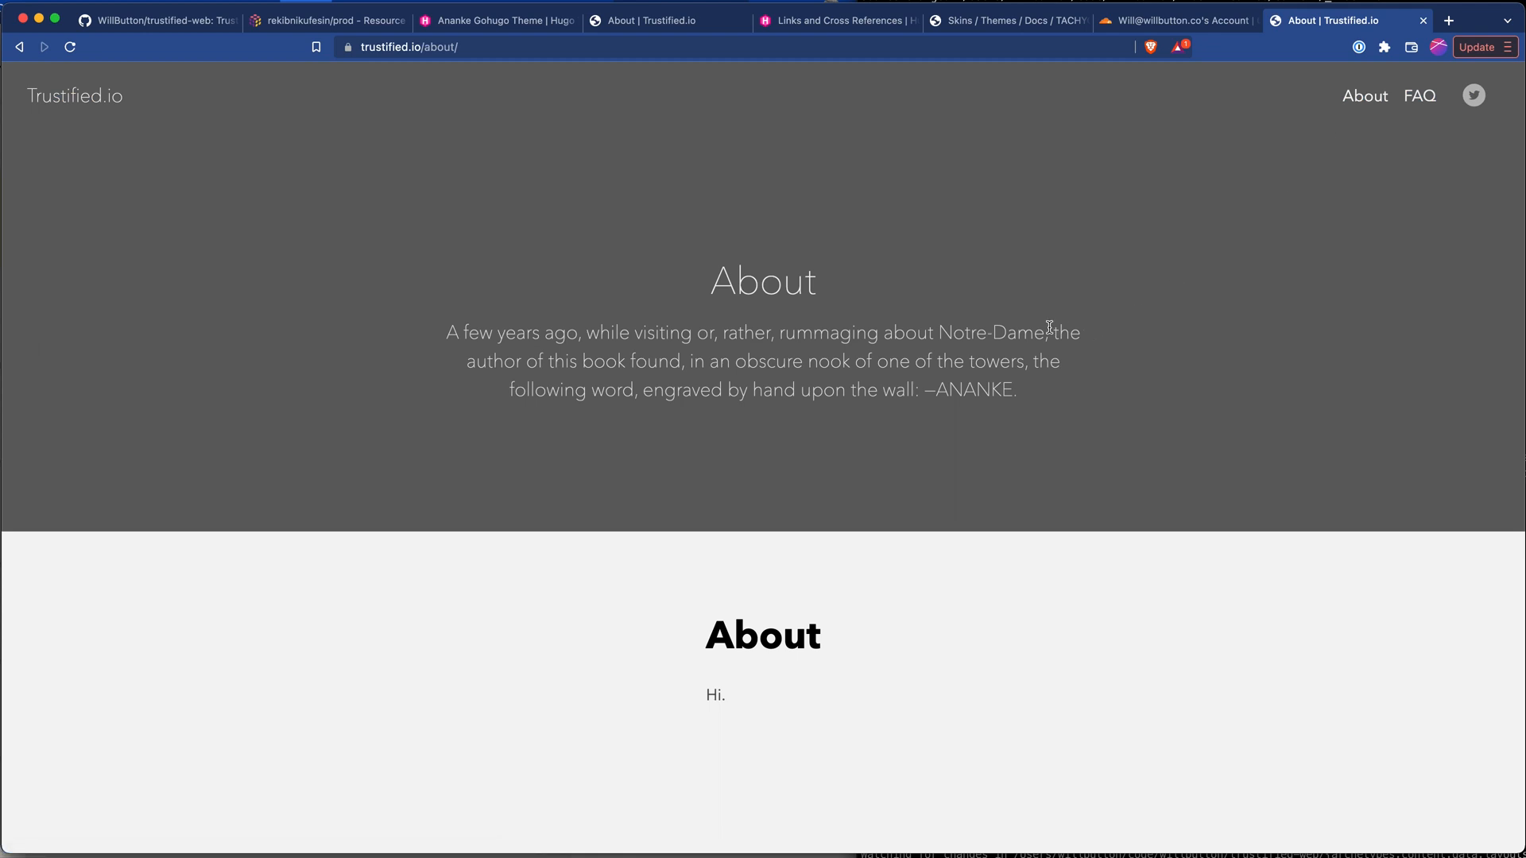
mouse_move(752, 323)
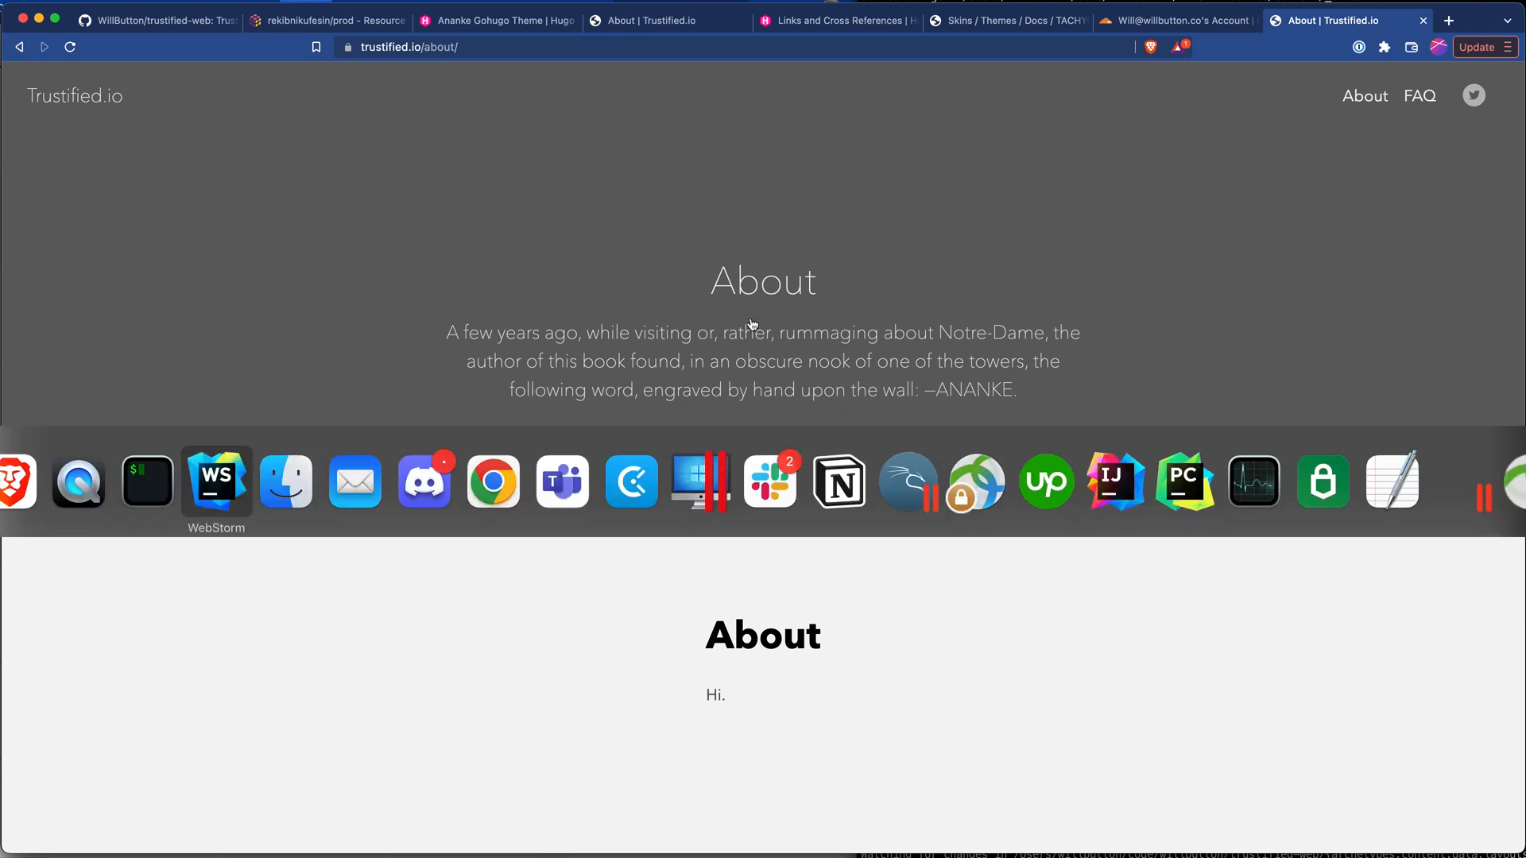
- Add "This is my page. Better put some cool sounding stuff here..." to content/about/index.md under Hi
click(217, 482)
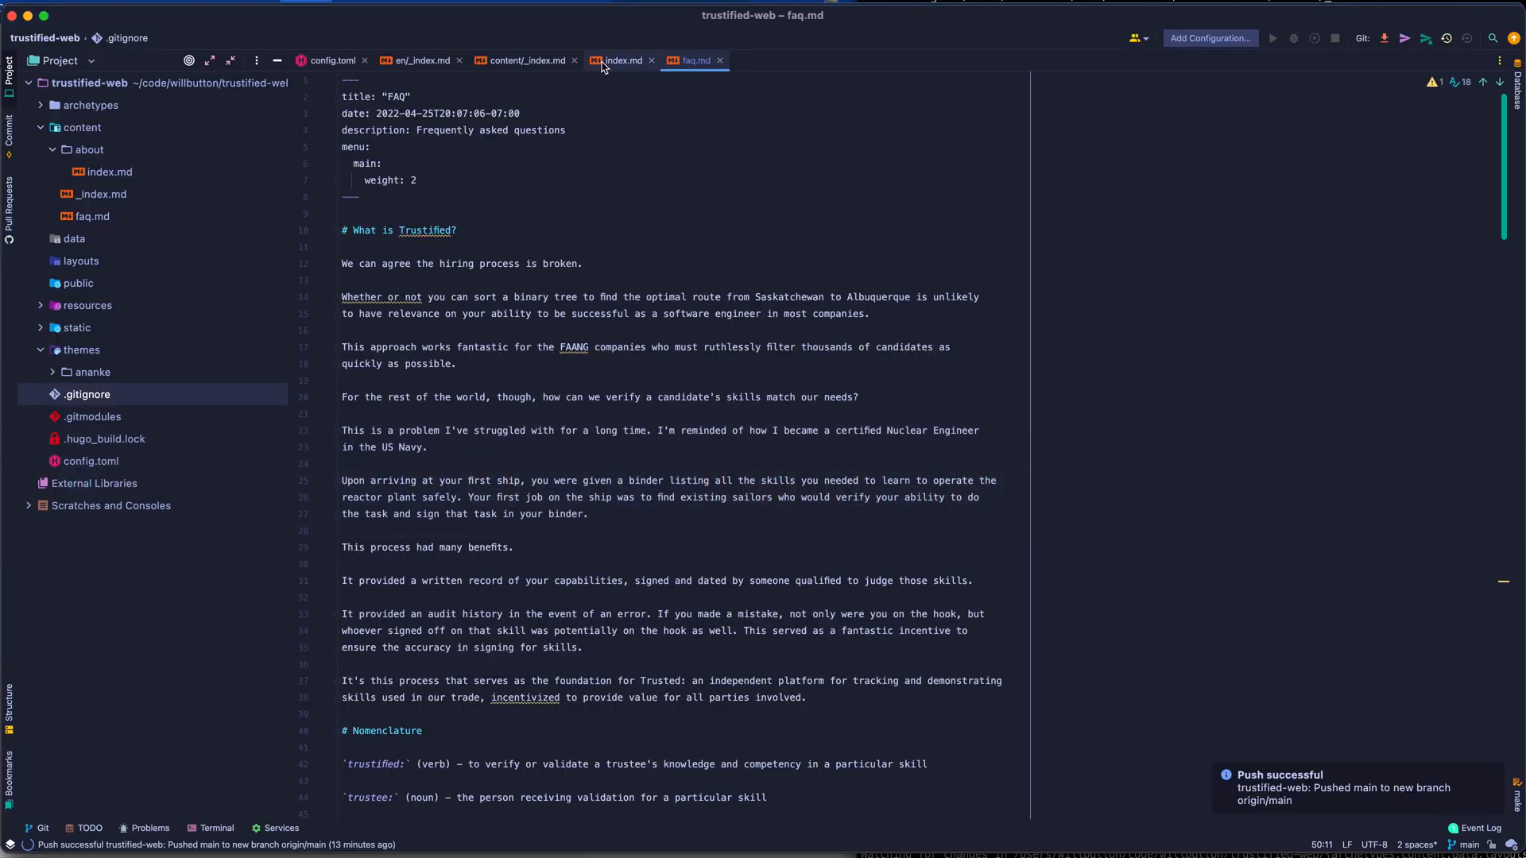
click(623, 60)
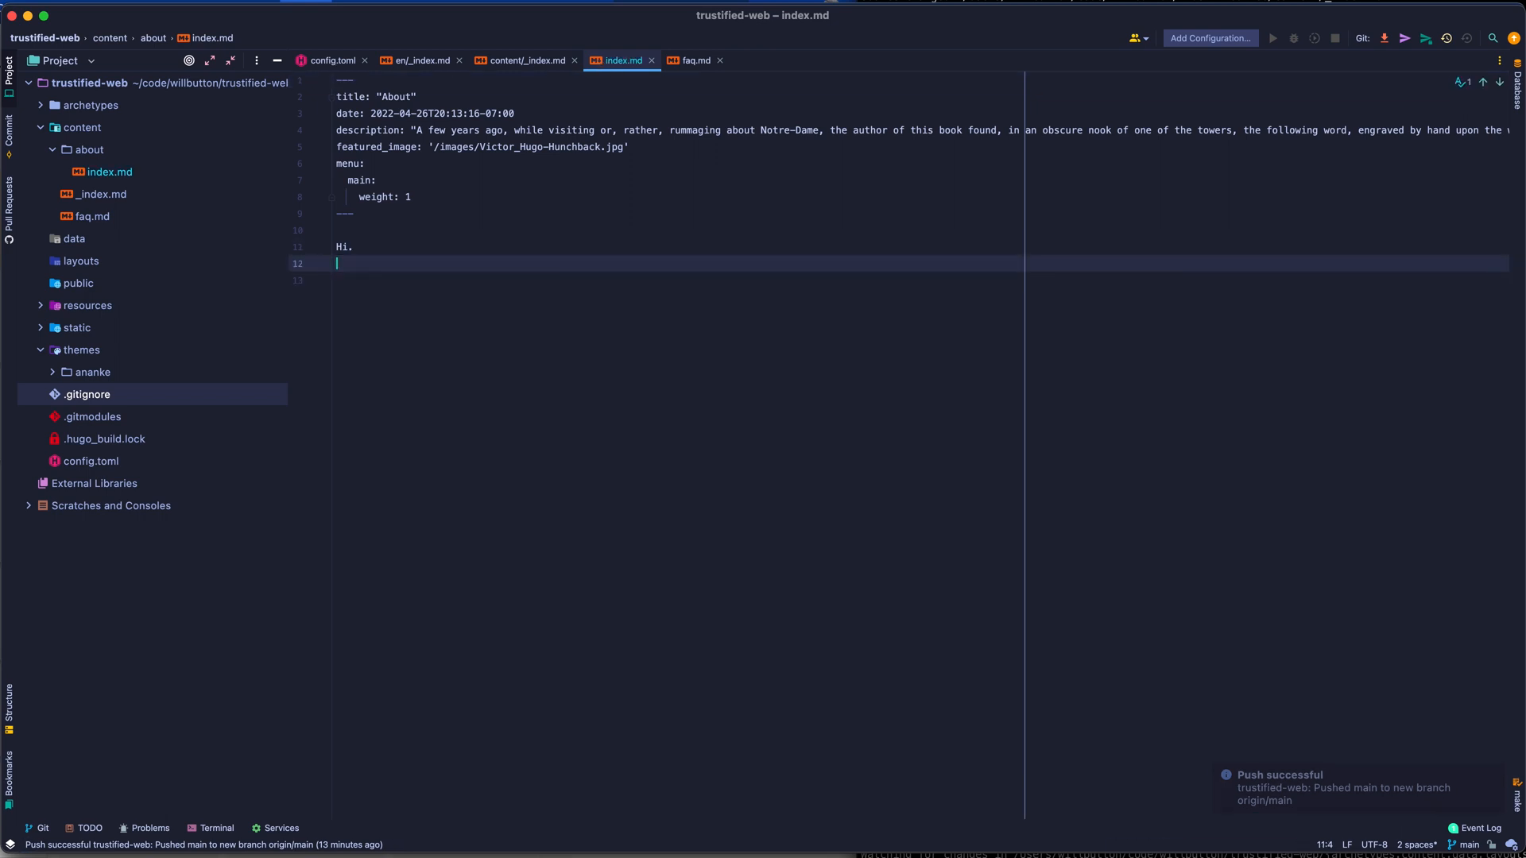
text(This is my)
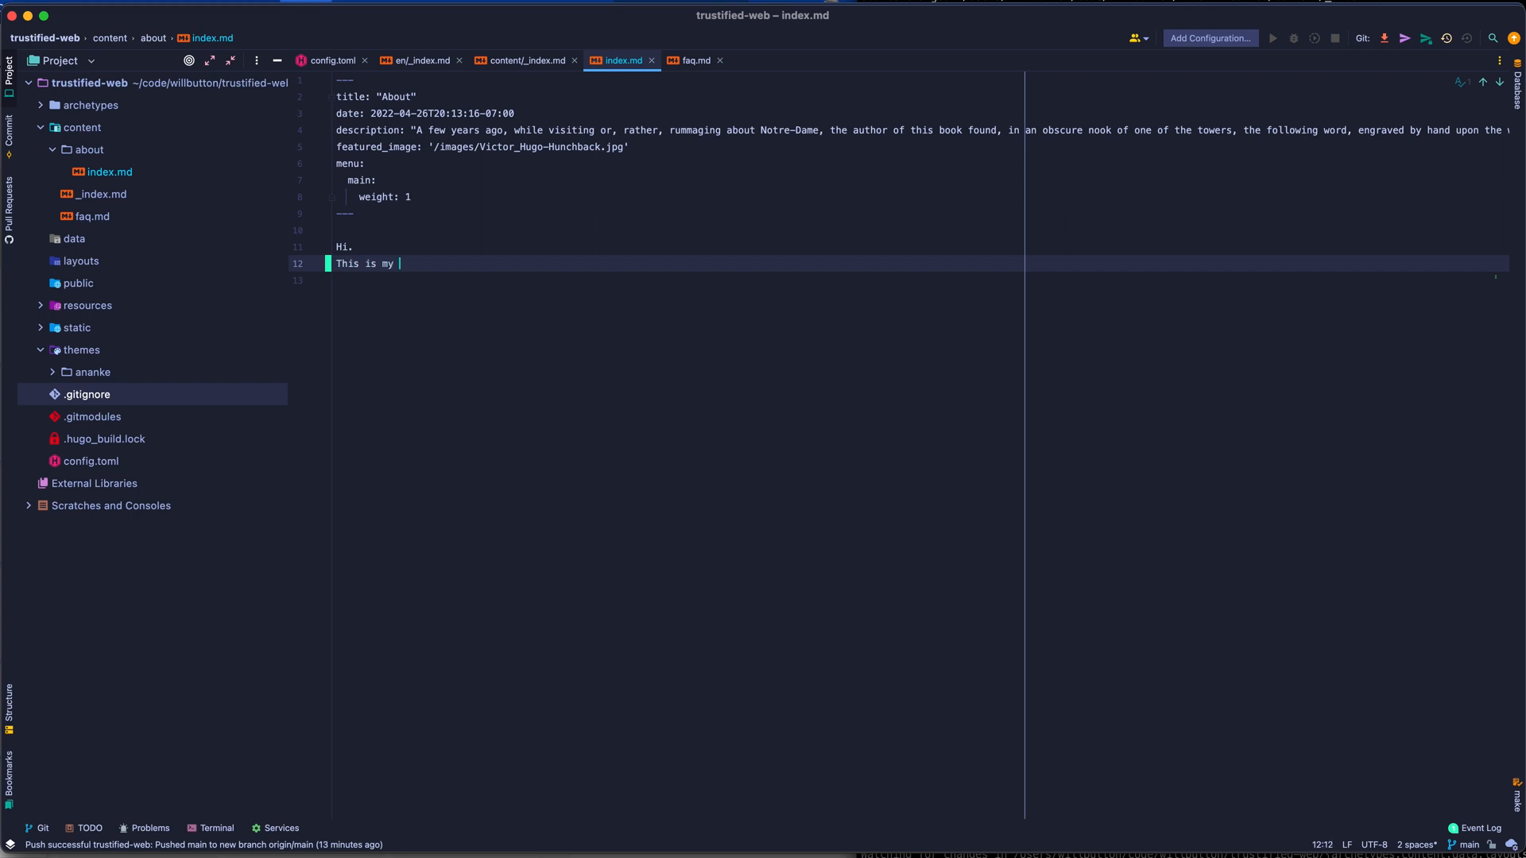
text(page.)
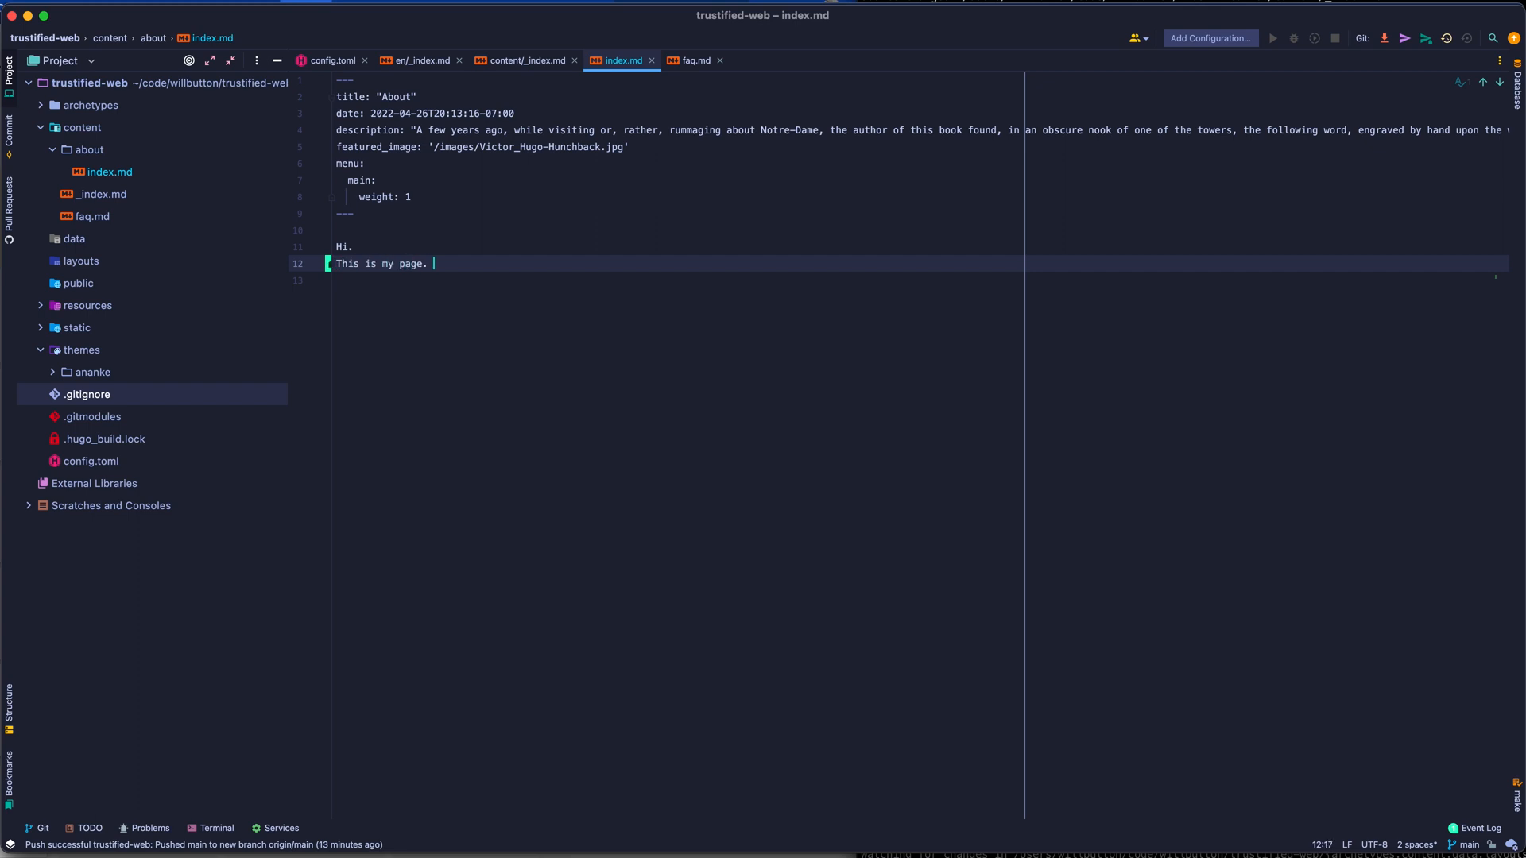
text(Better)
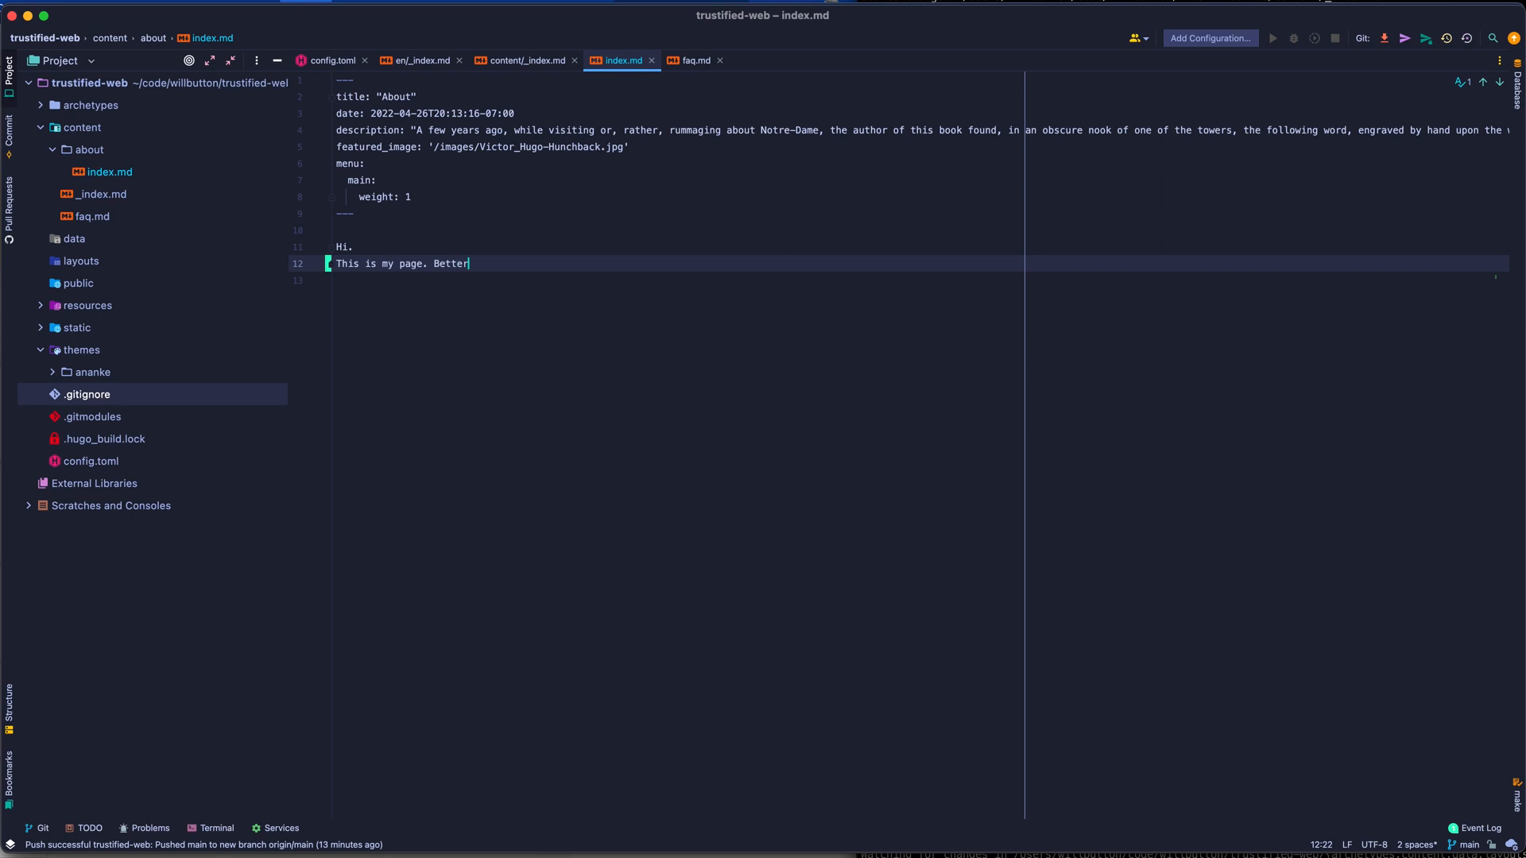
text(put some coo)
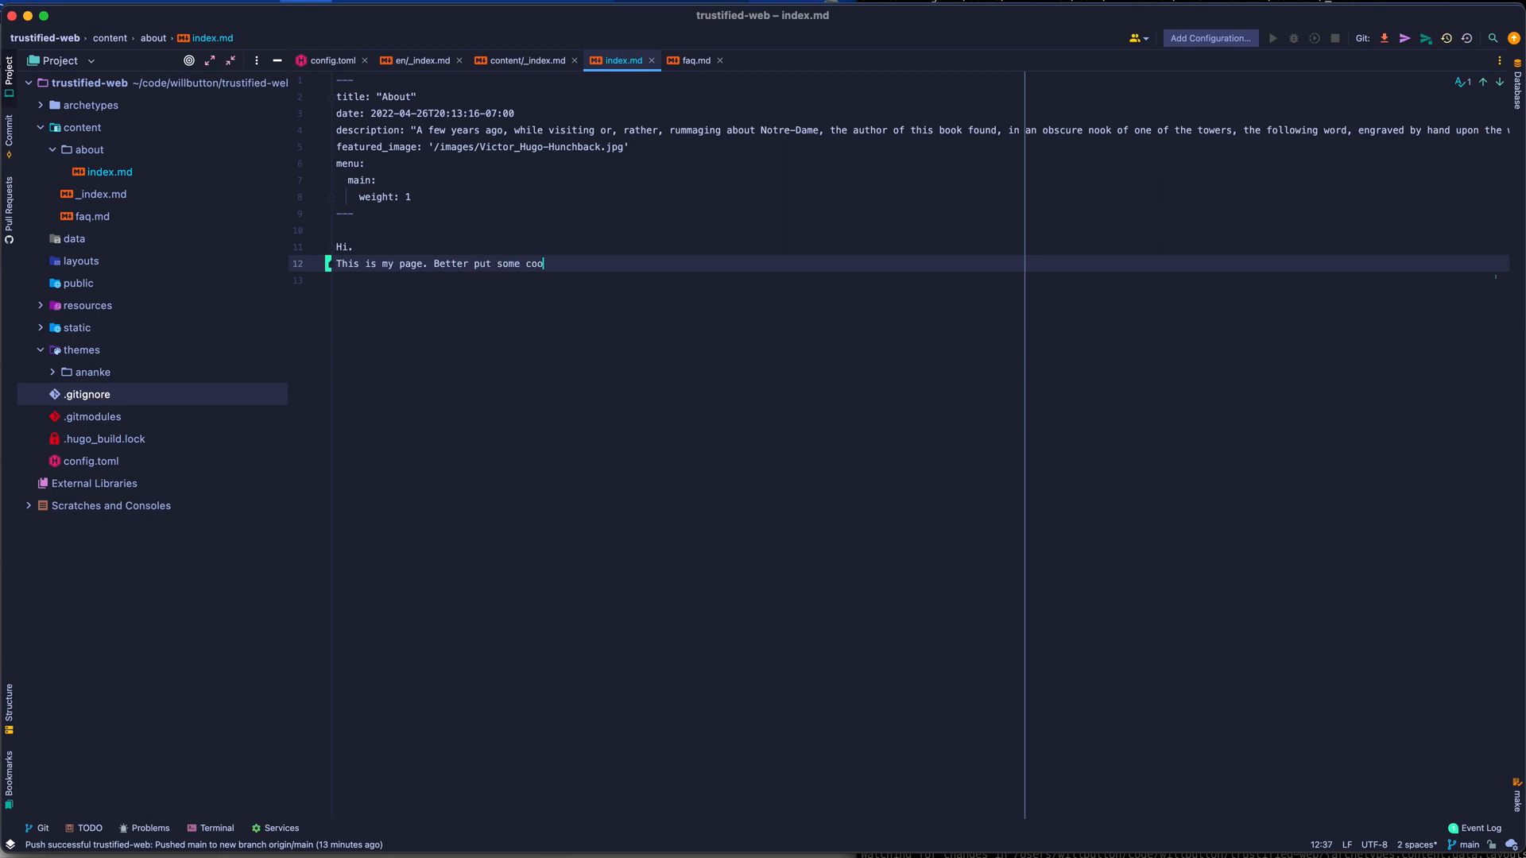
text(l sounding stu)
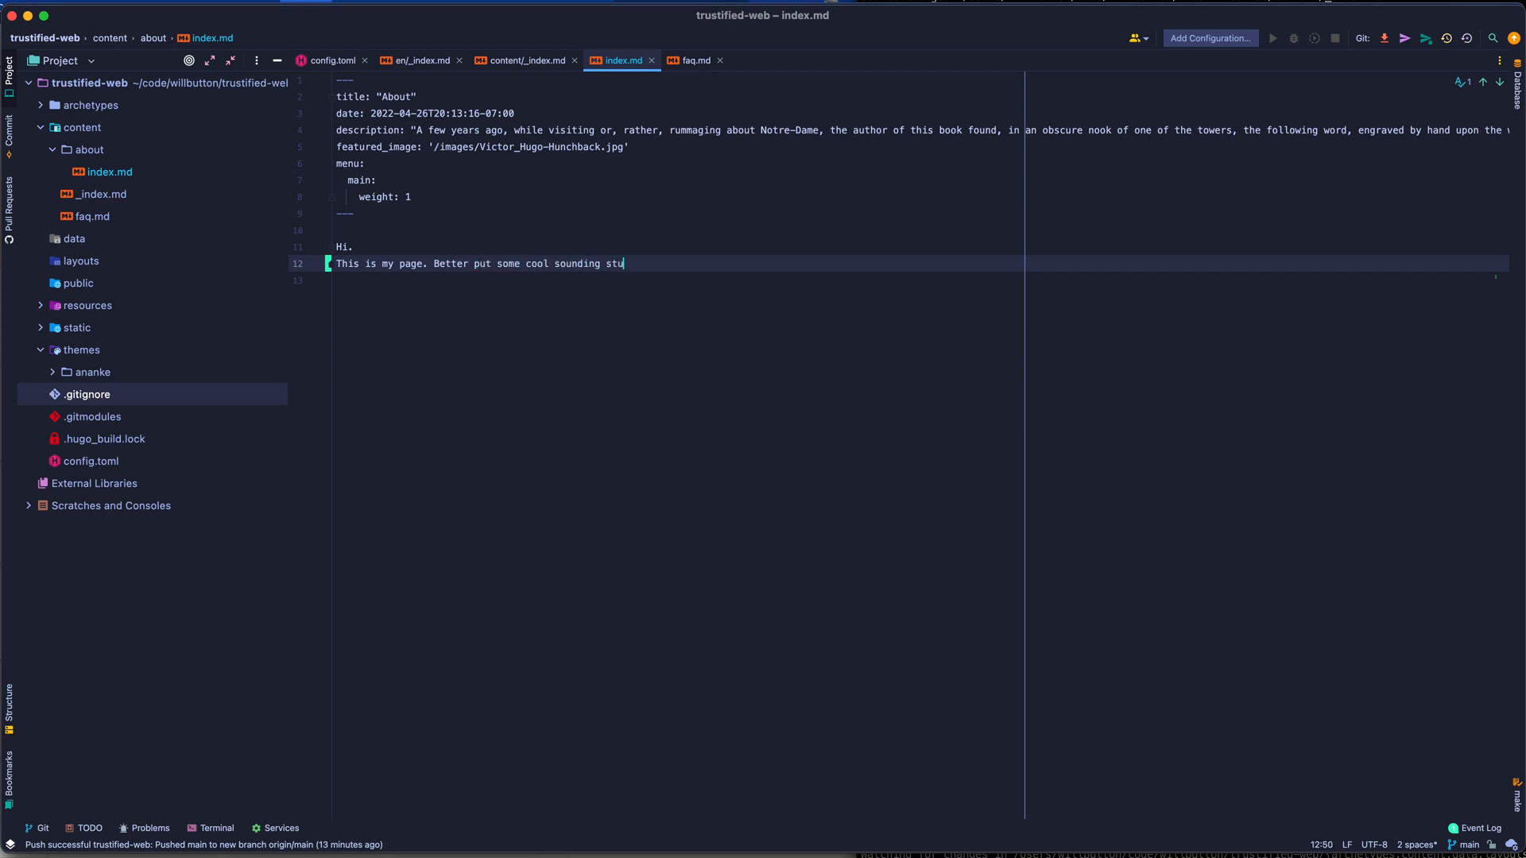
text(ff here...)
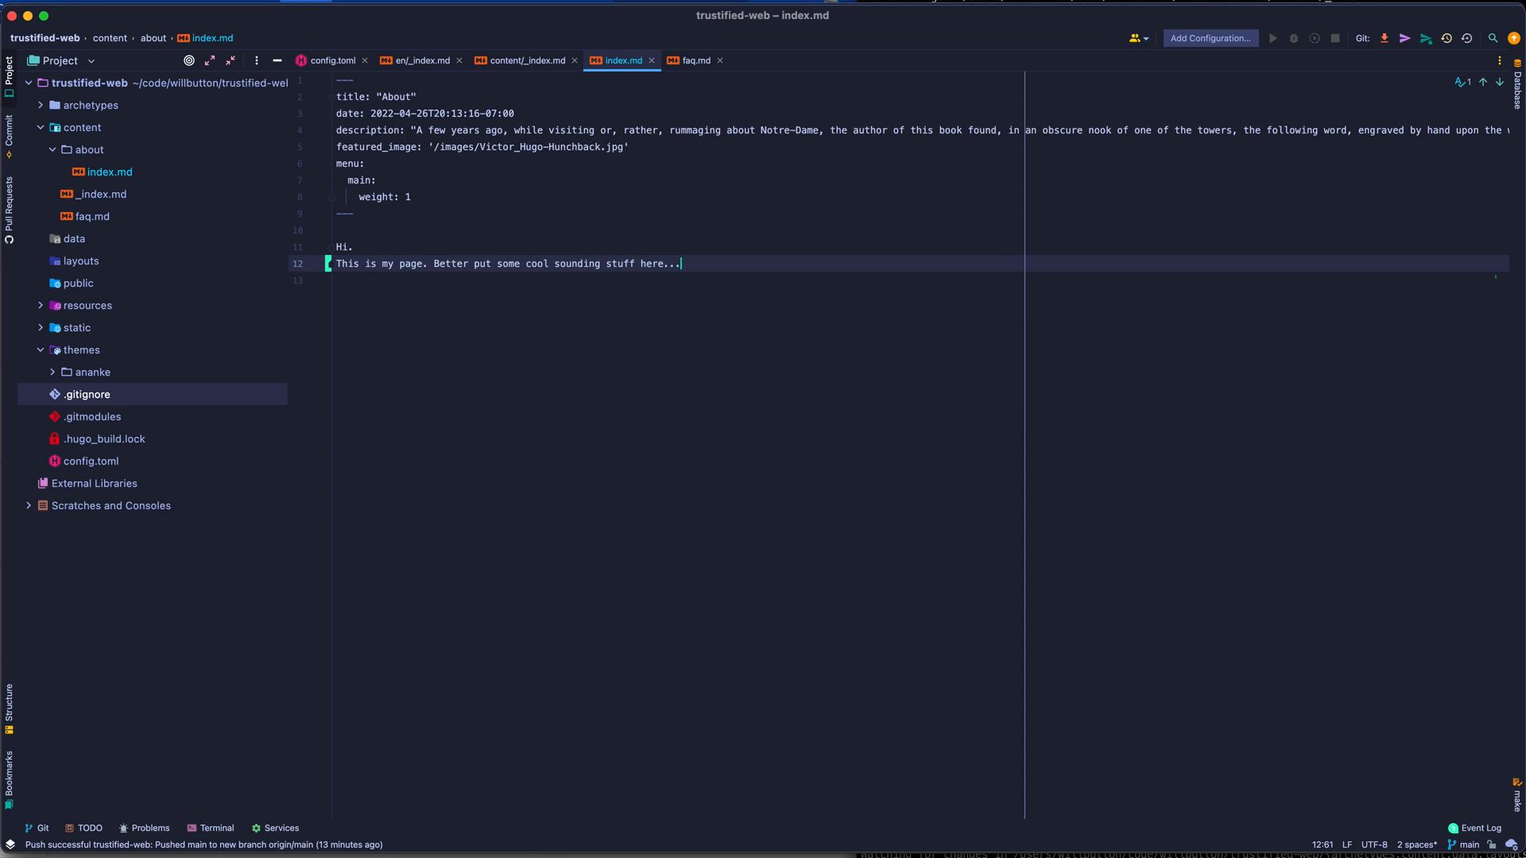
key(Enter)
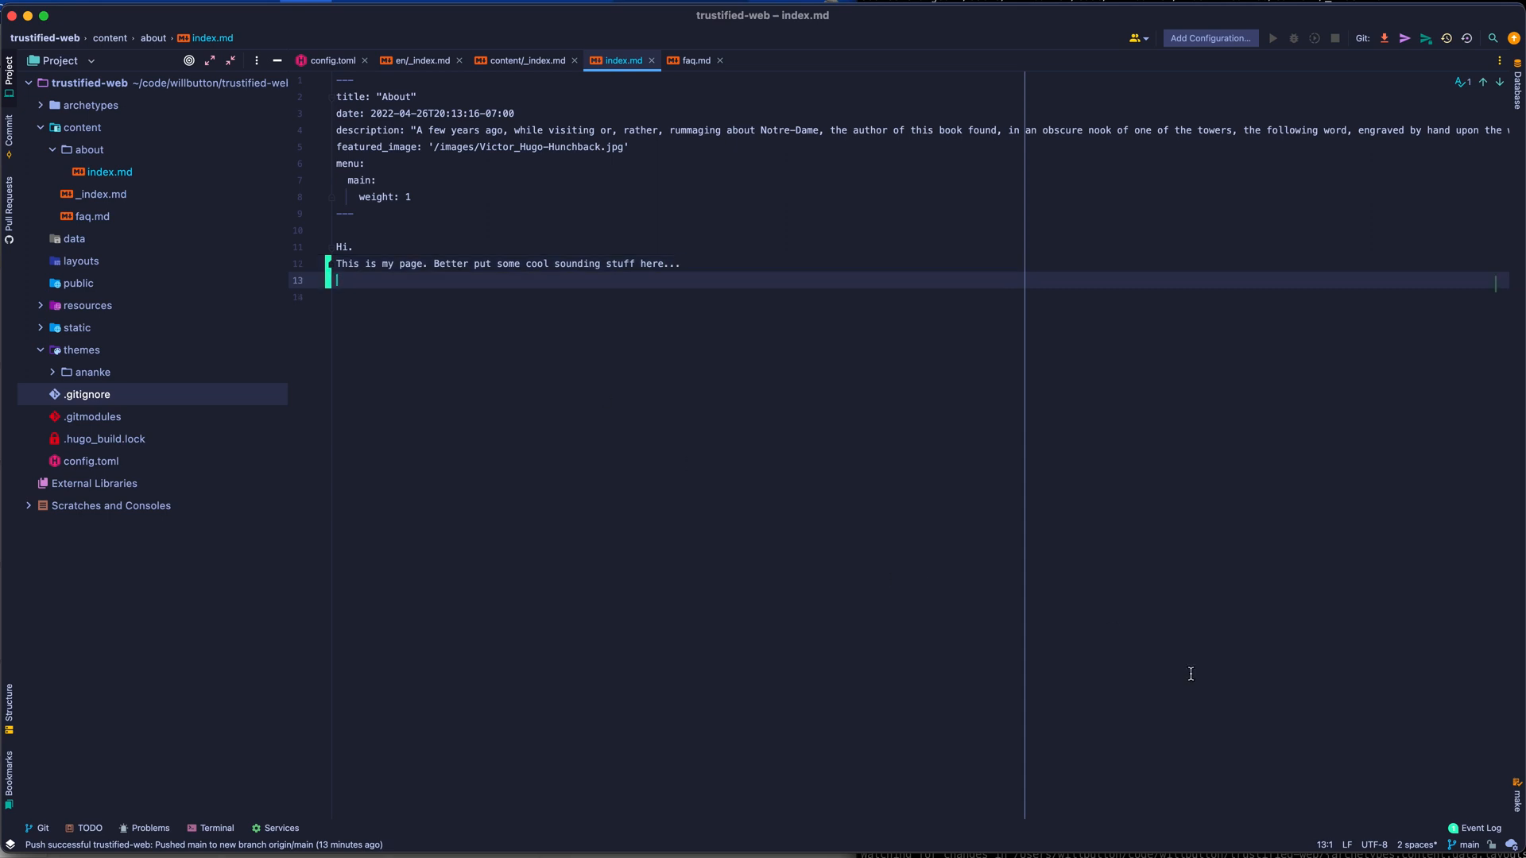
click(1468, 846)
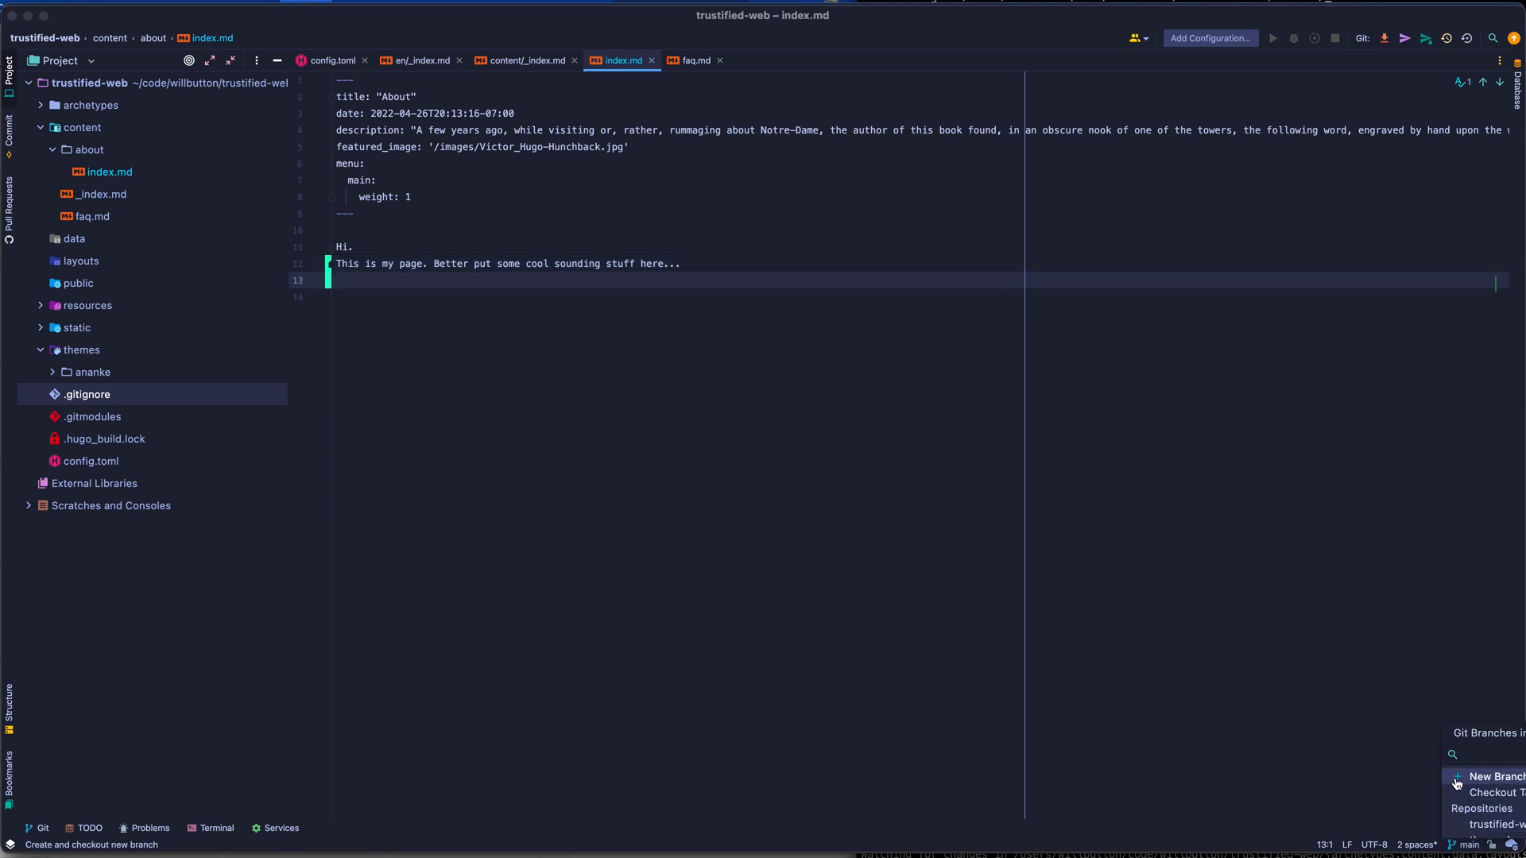
- Create and check out a new update-about-page branch
click(1492, 776)
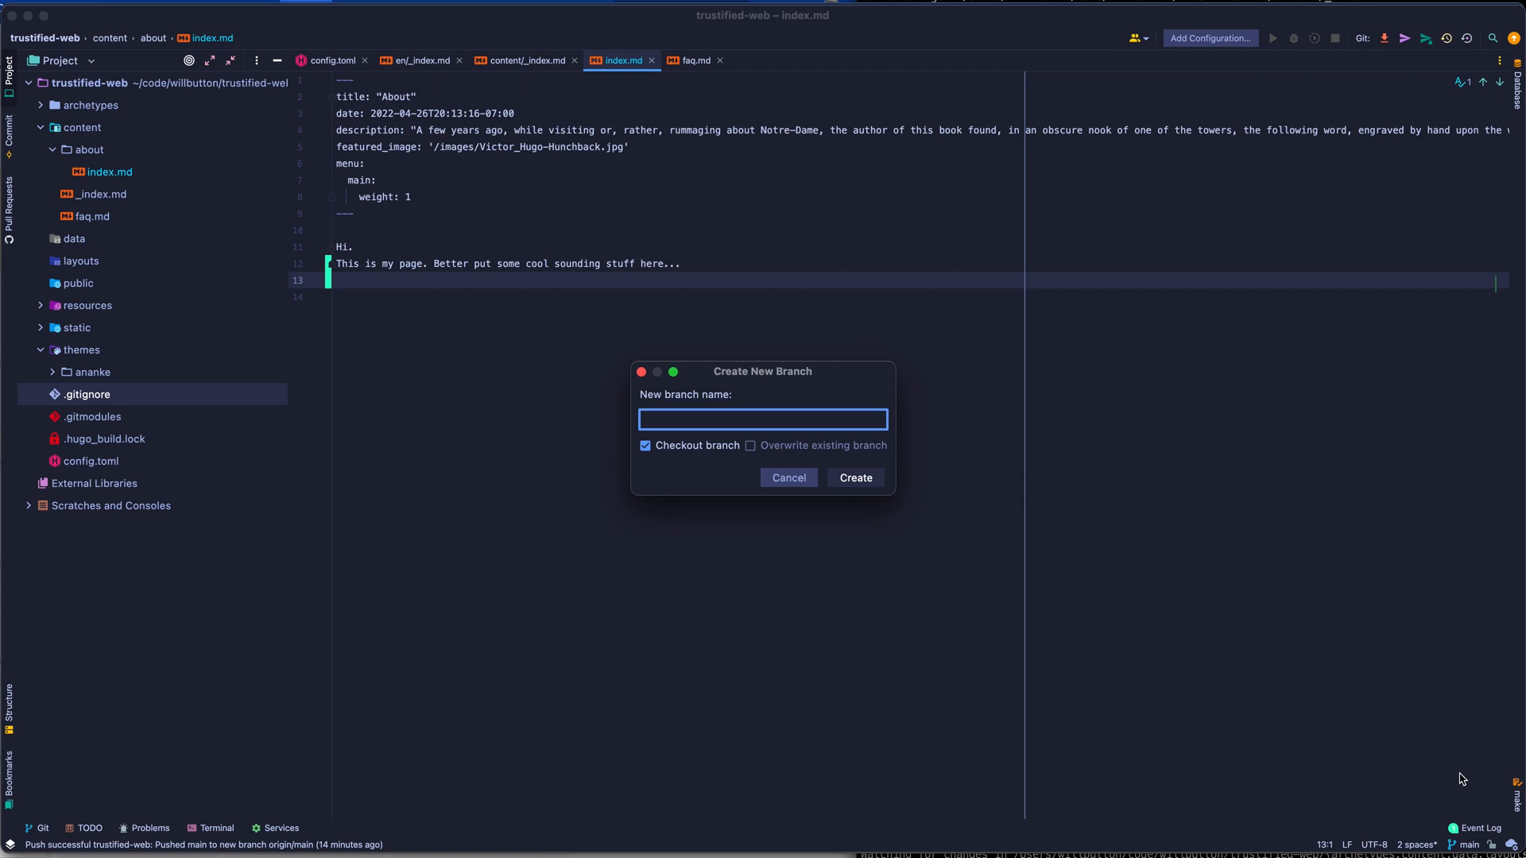
text(update-about-page)
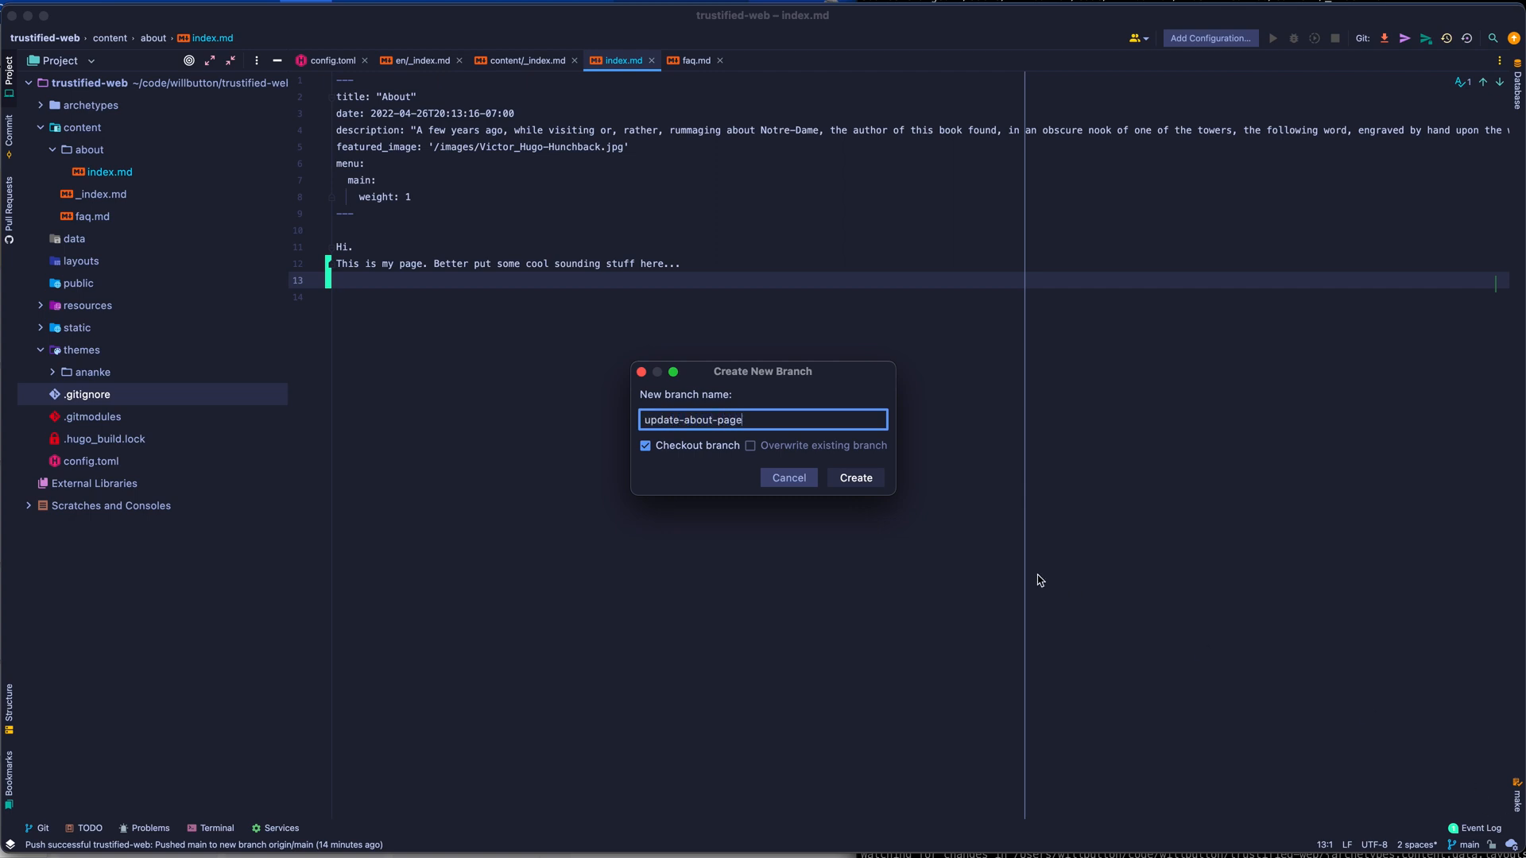
click(855, 476)
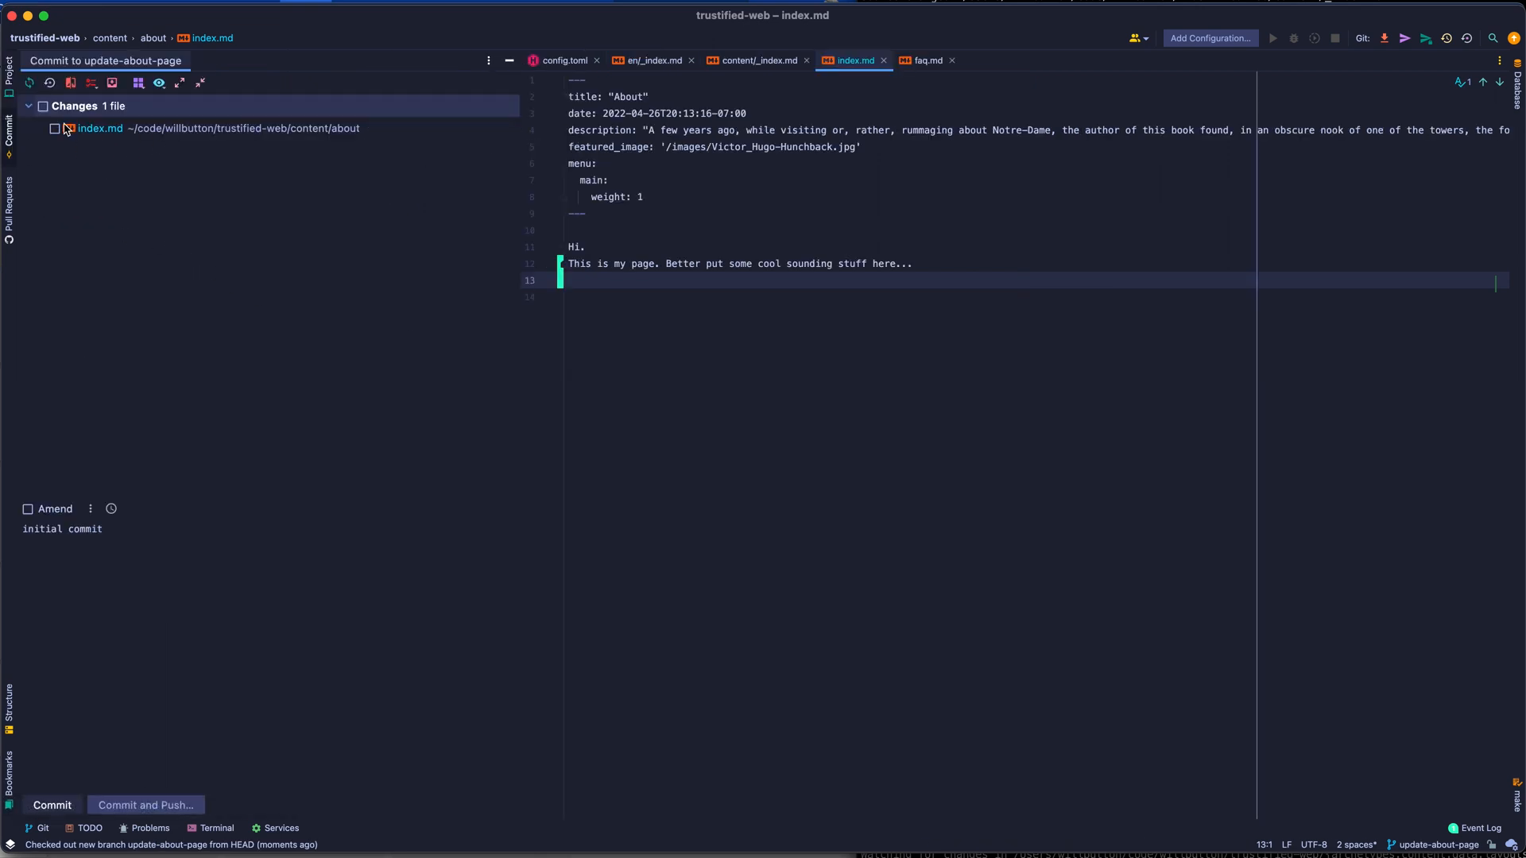
- Commit index.md with message "update about page" and push the branch
click(57, 129)
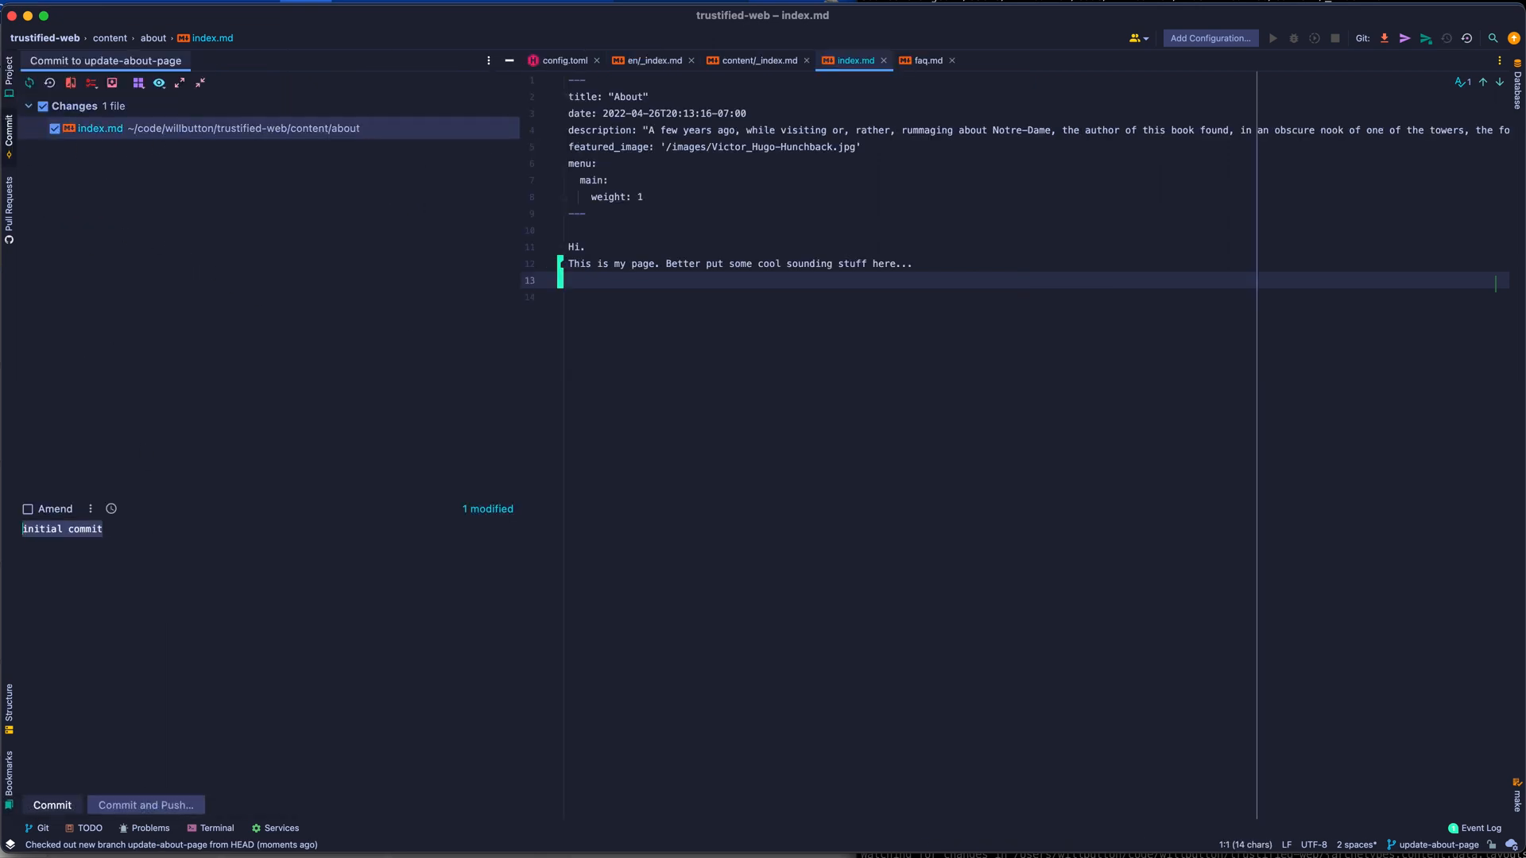
text(update about page)
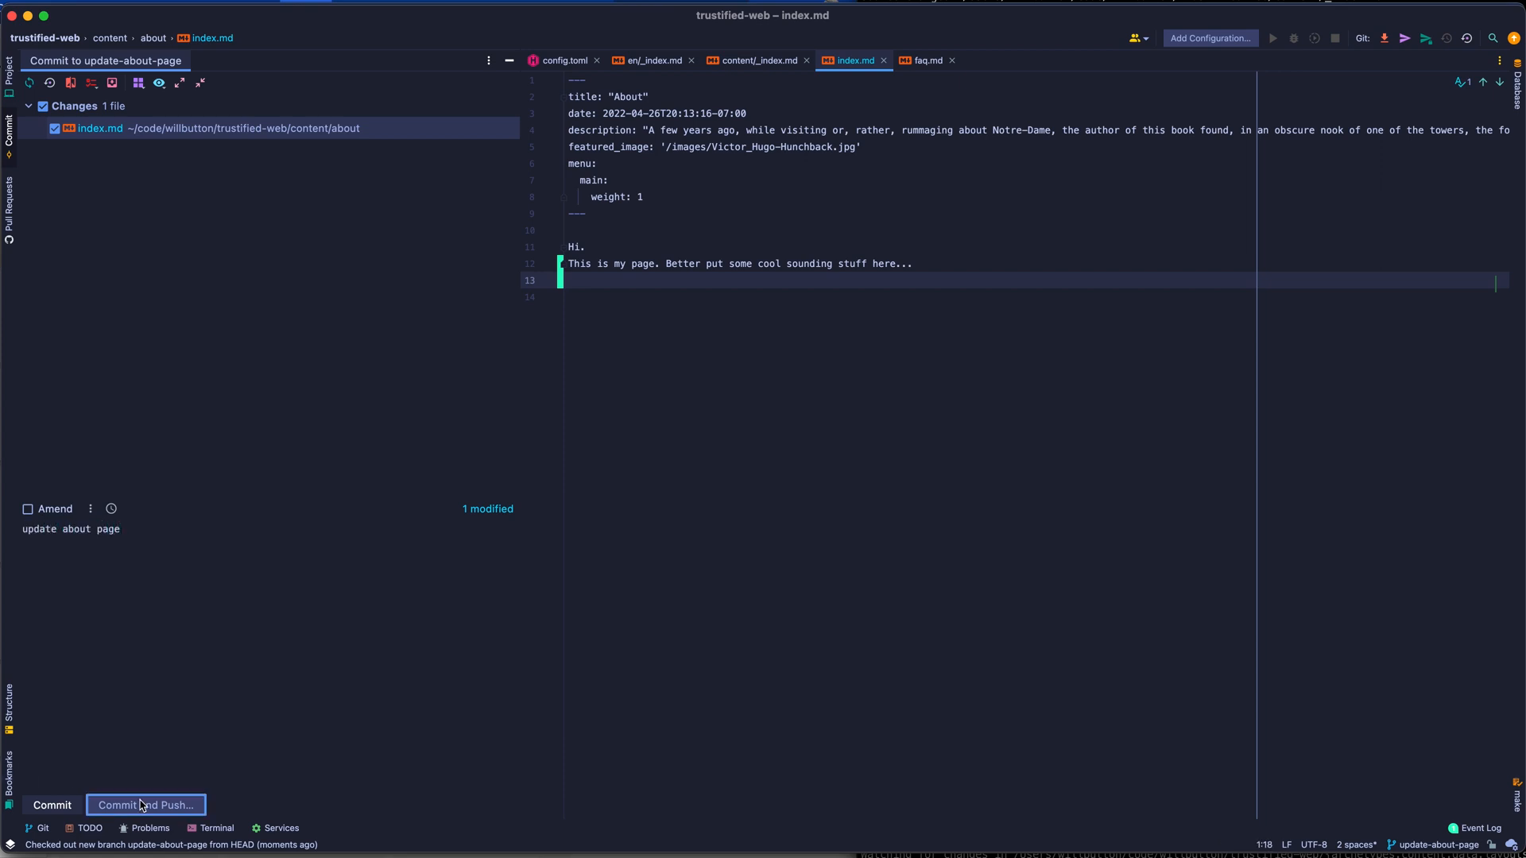
click(146, 805)
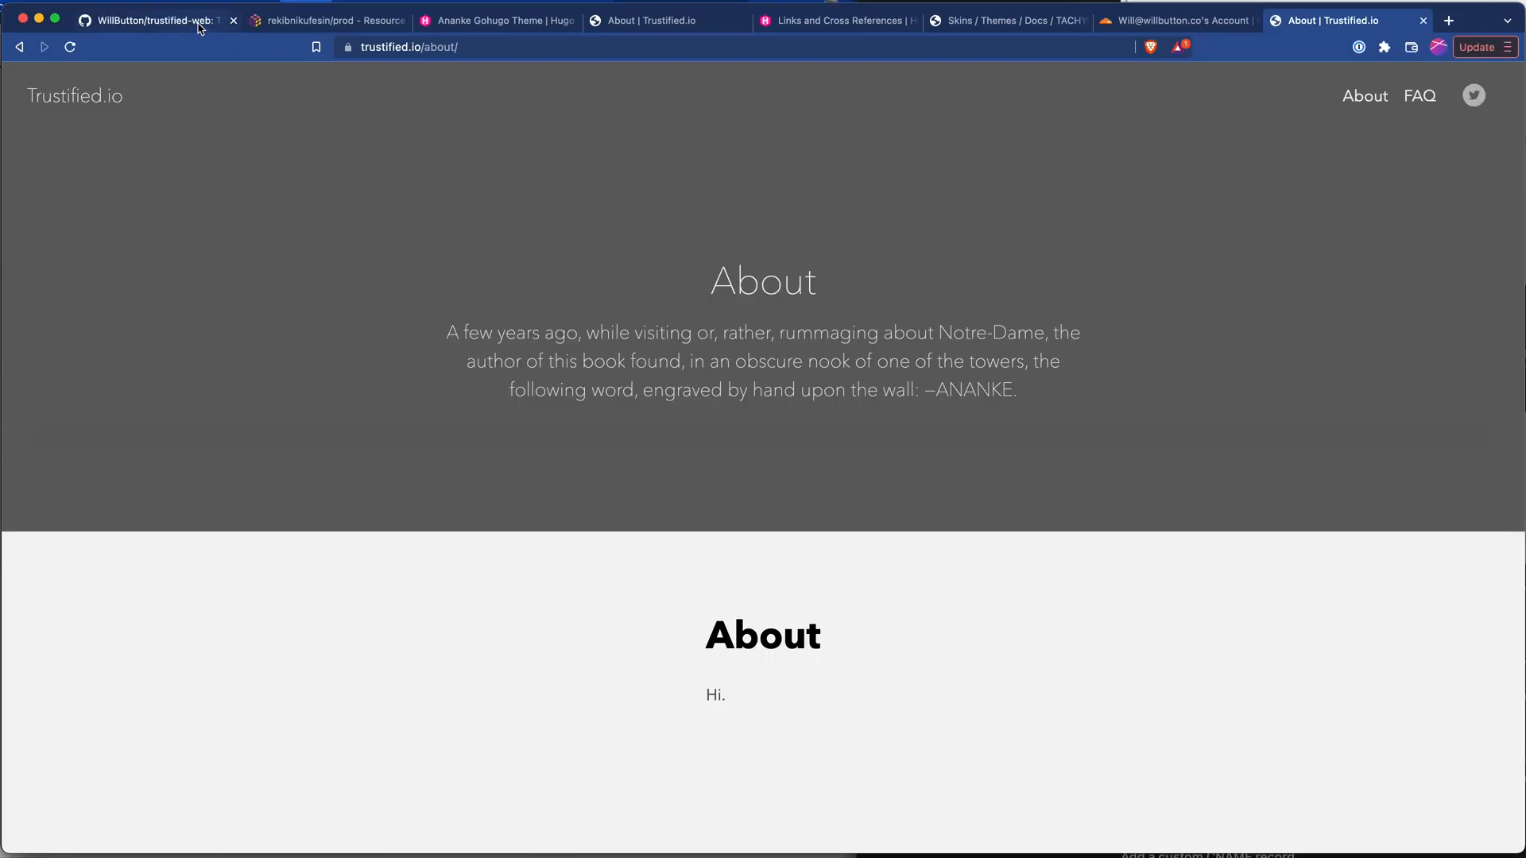
- Create pull request #1 from update-about-page into main on GitHub
click(159, 22)
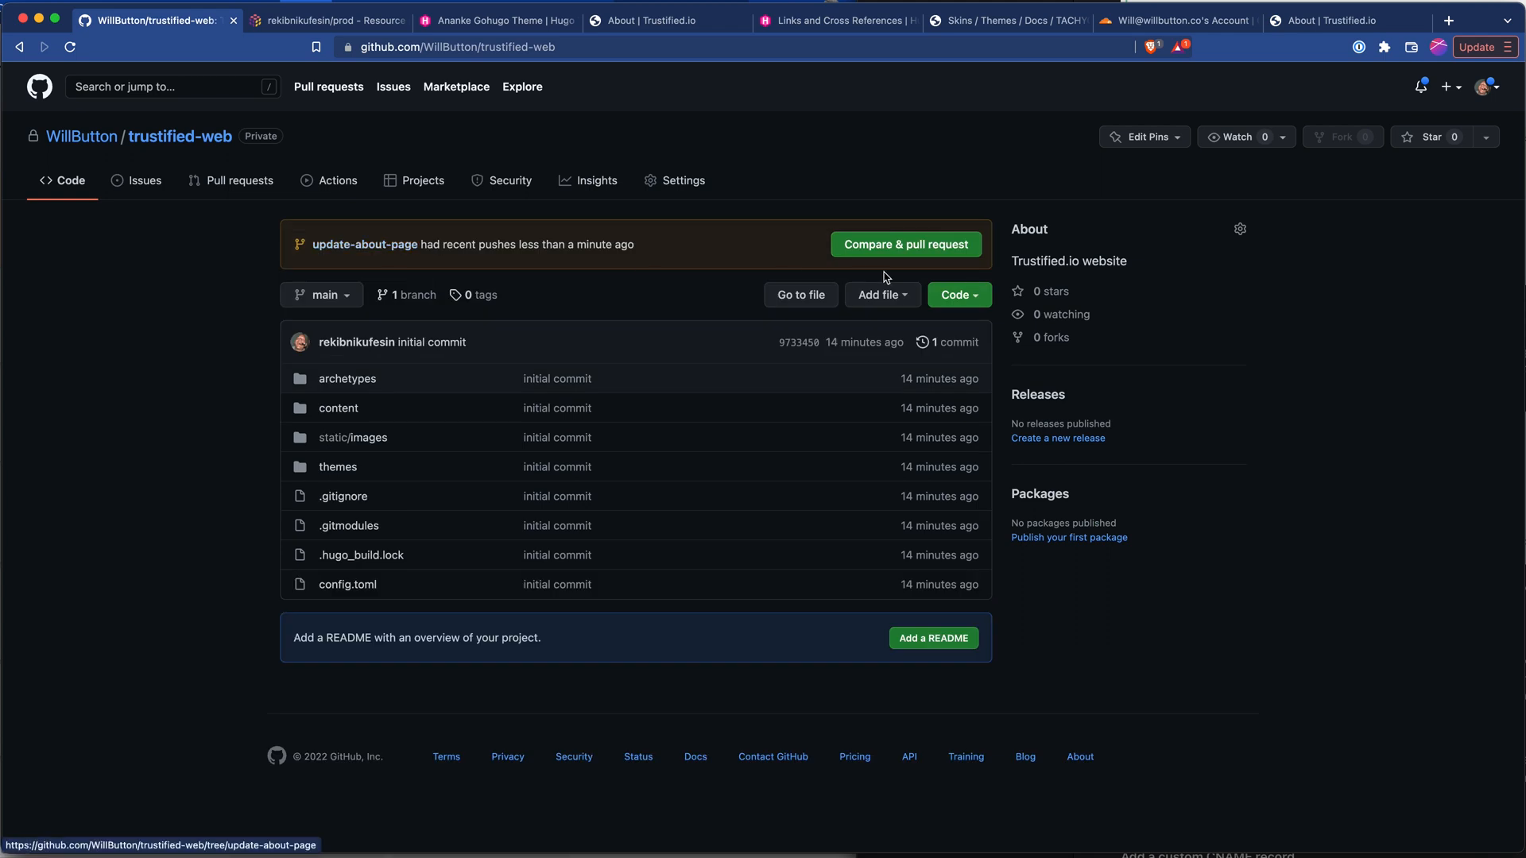
click(904, 245)
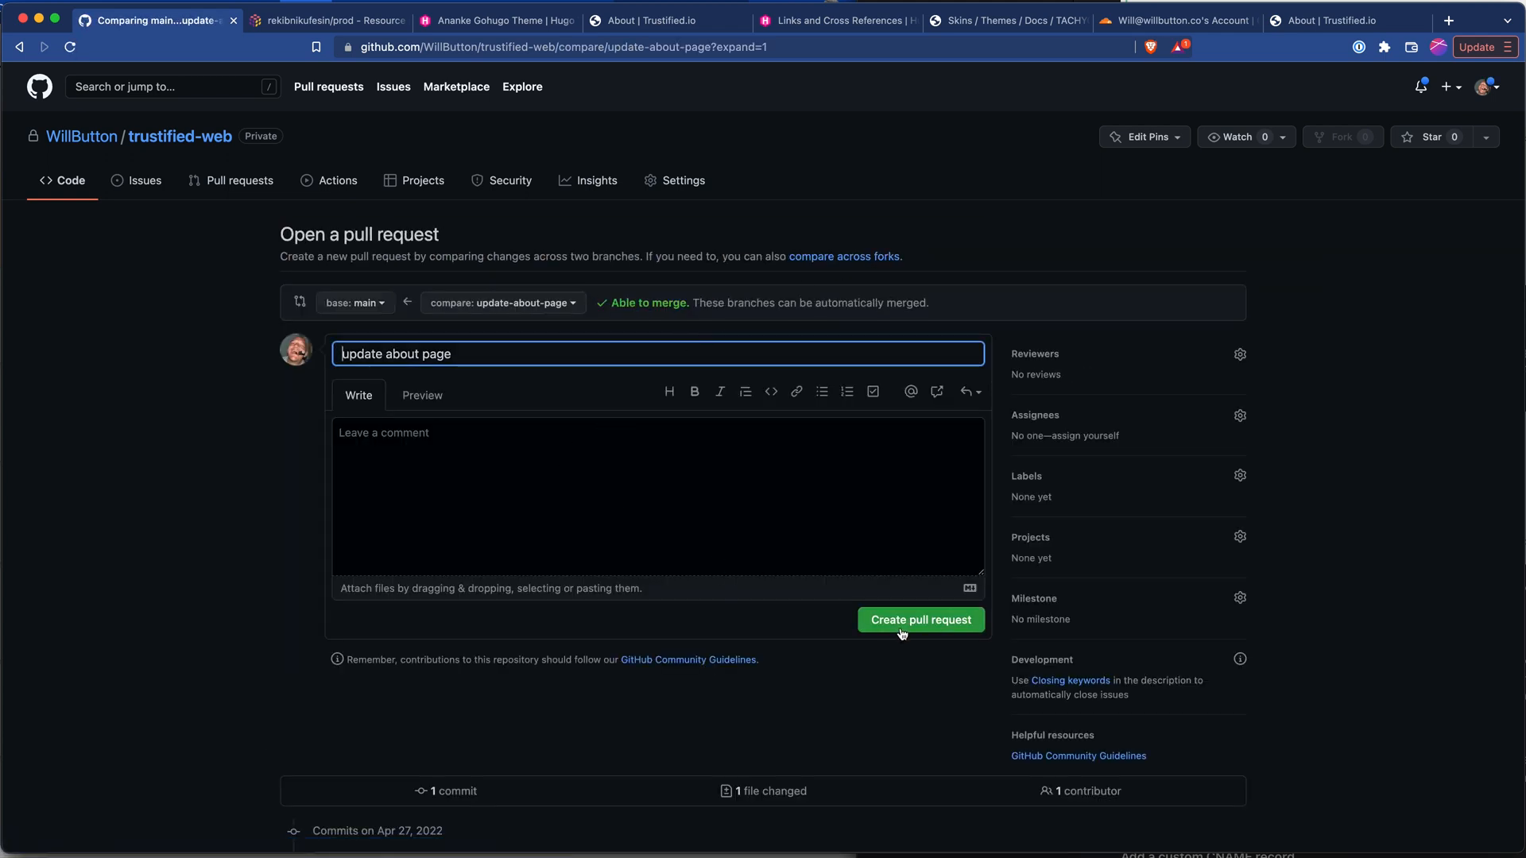
click(922, 620)
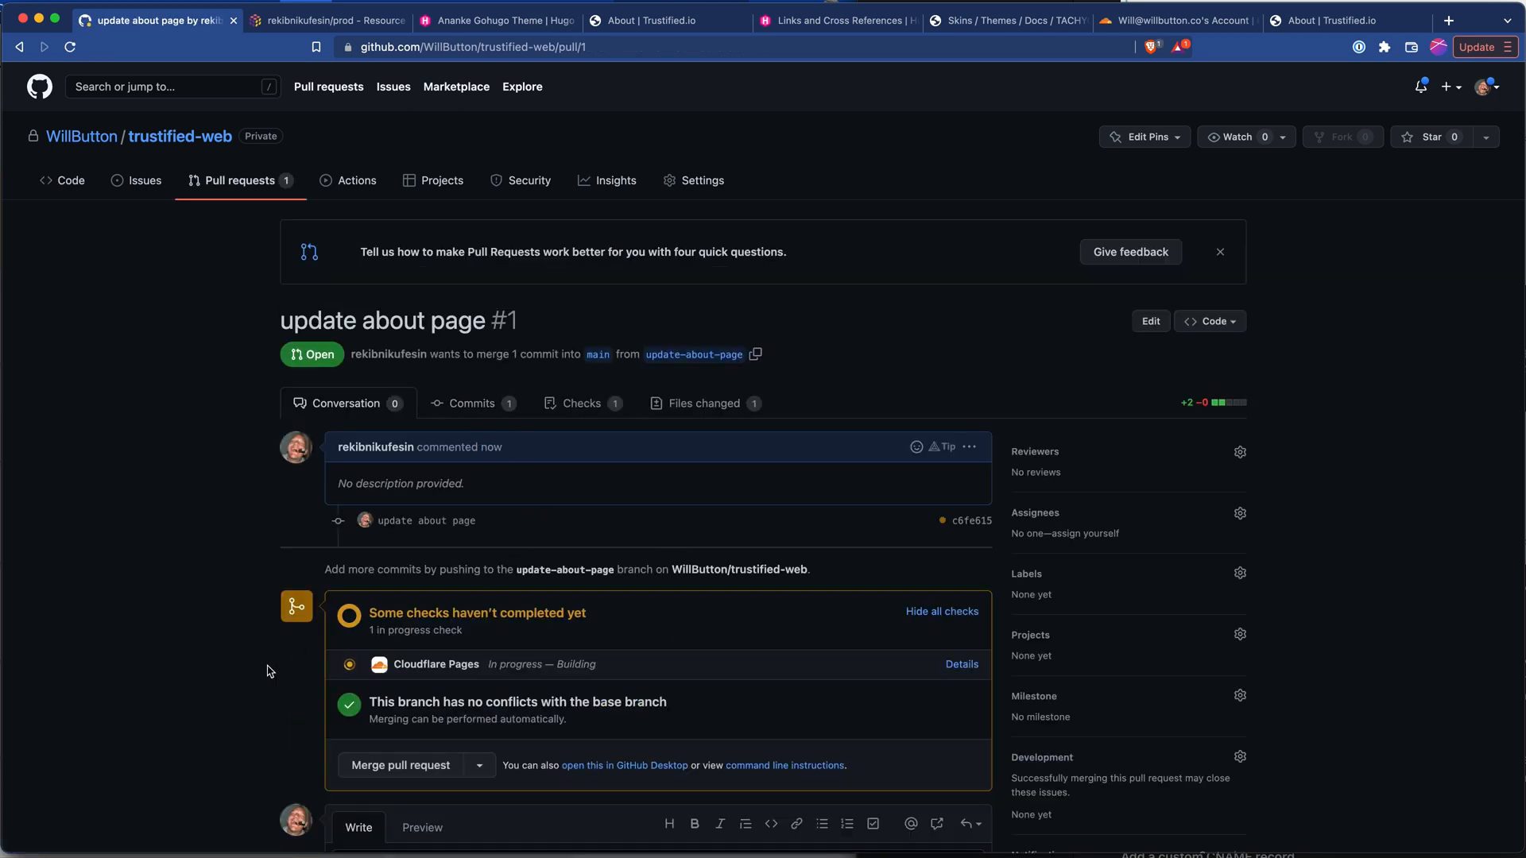
- Merge pull request #1 into main and confirm the merge
scroll(down, 3)
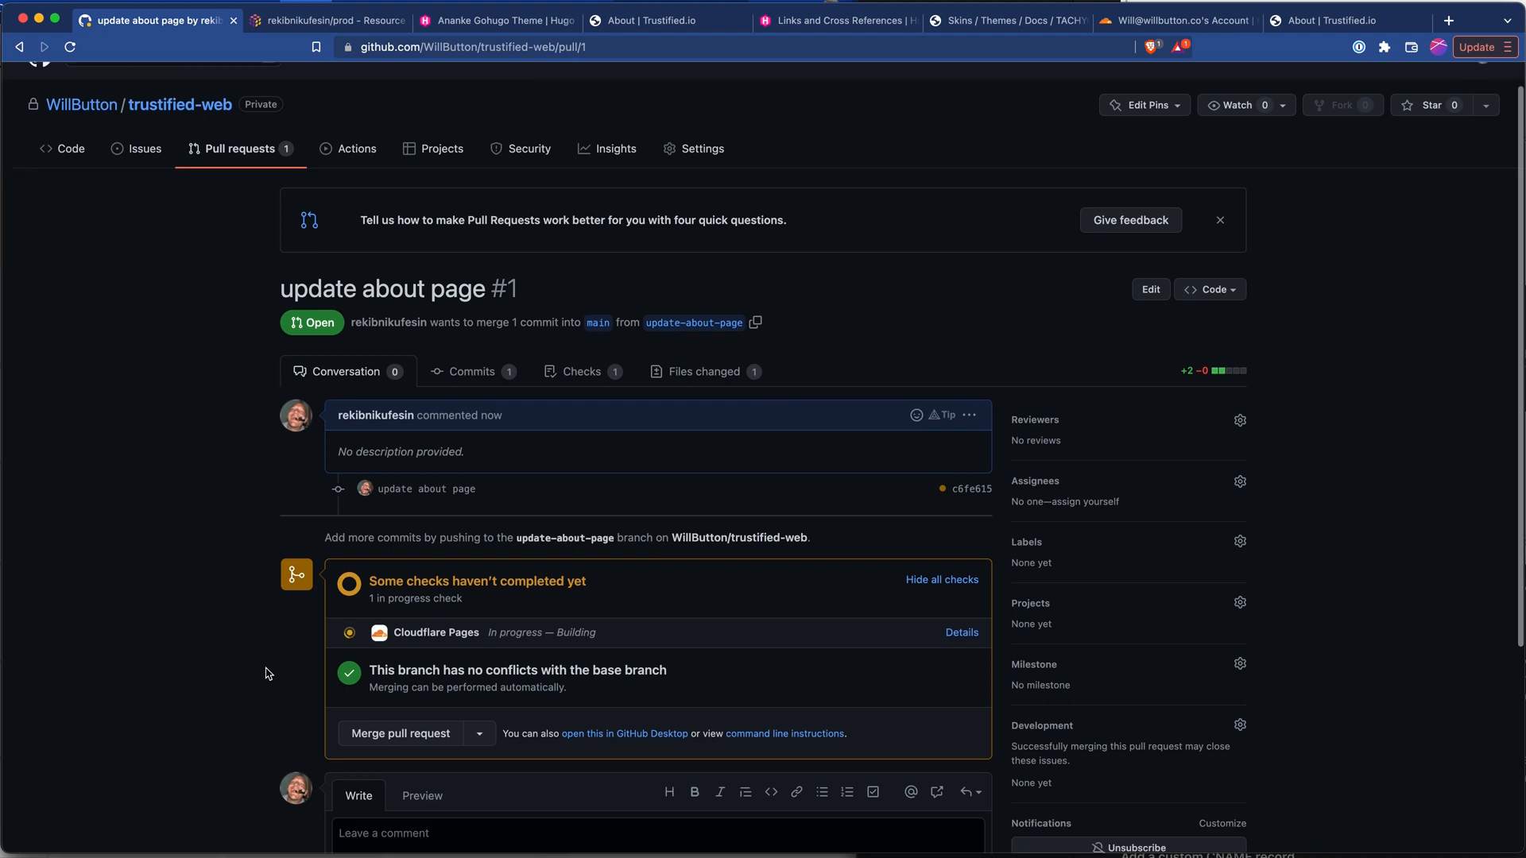
scroll(down, 3)
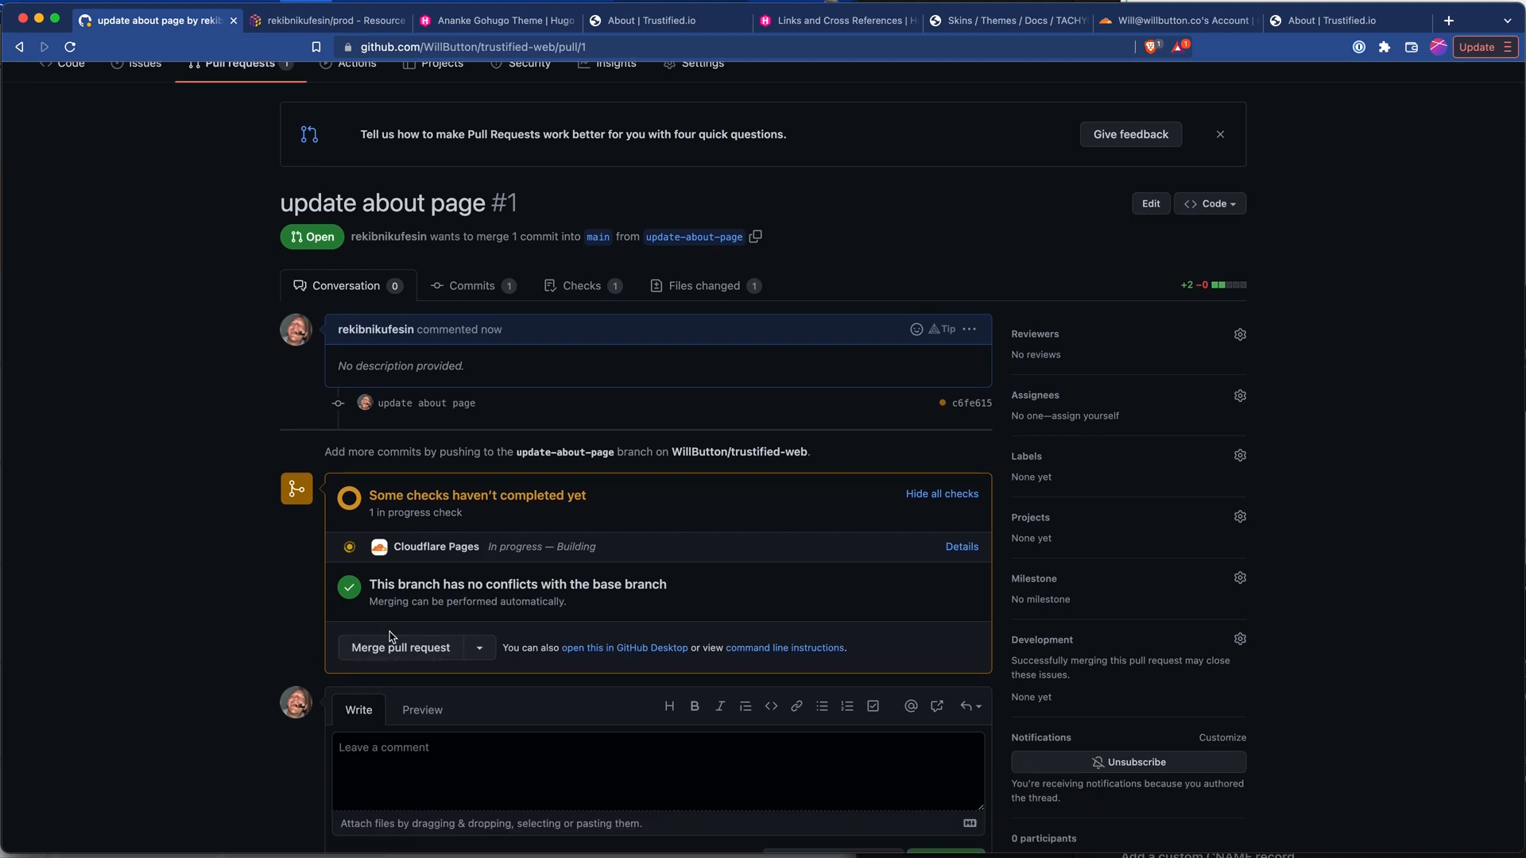
click(400, 649)
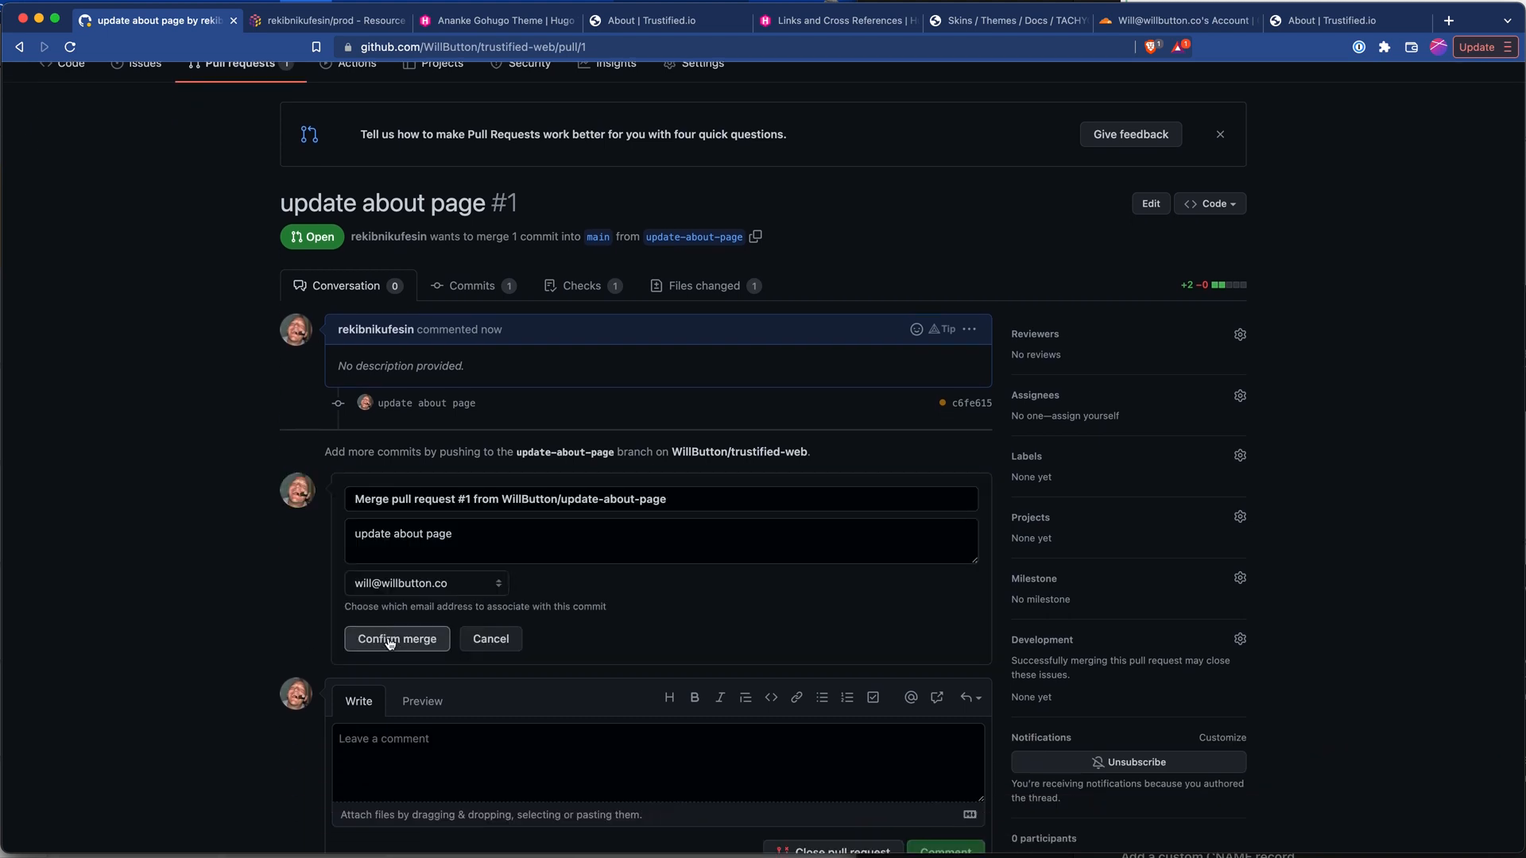
click(398, 639)
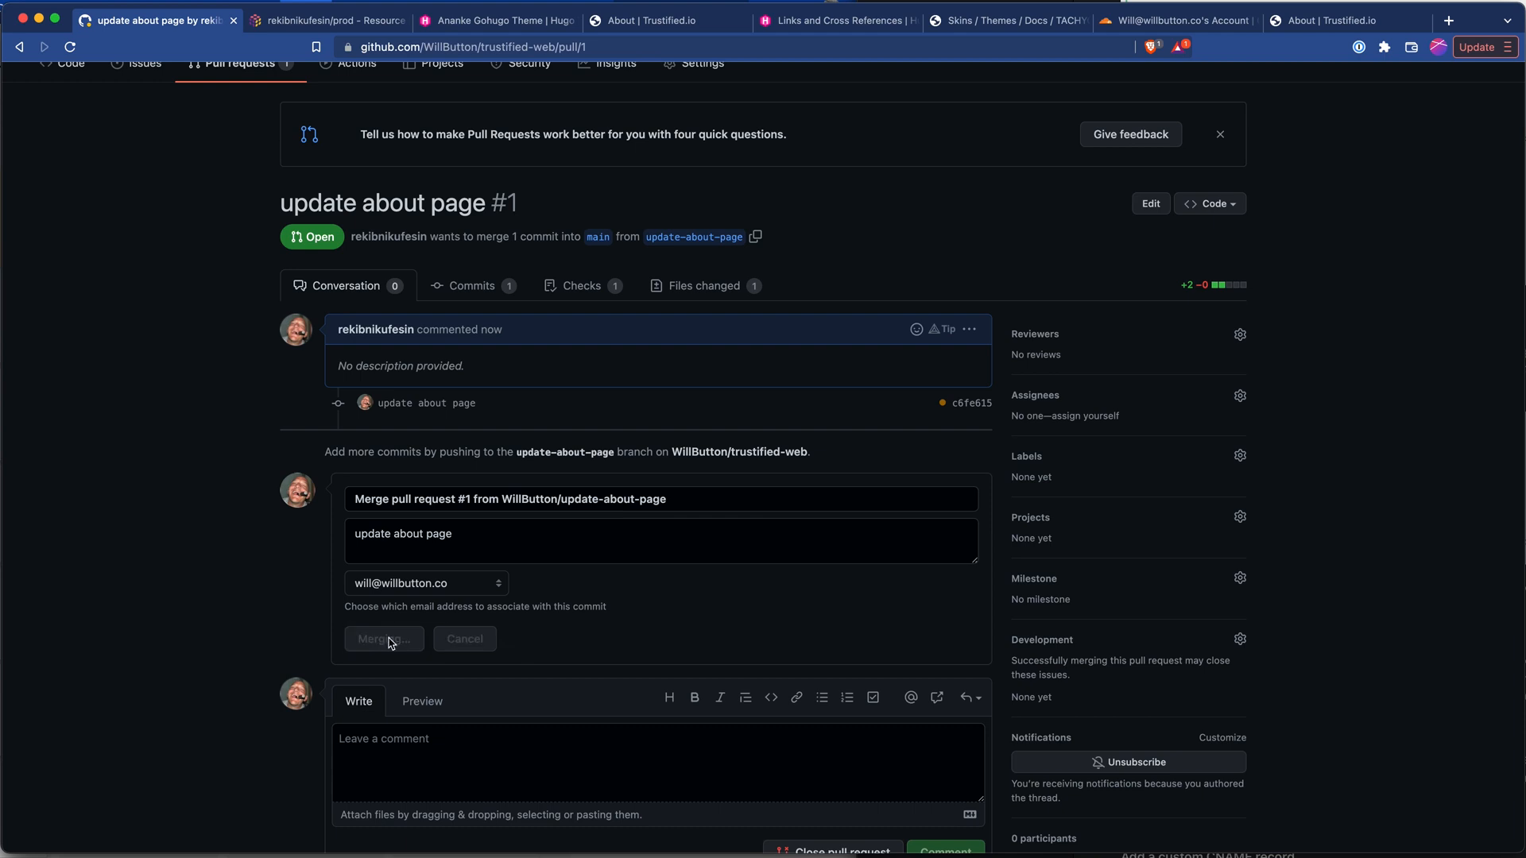
click(383, 639)
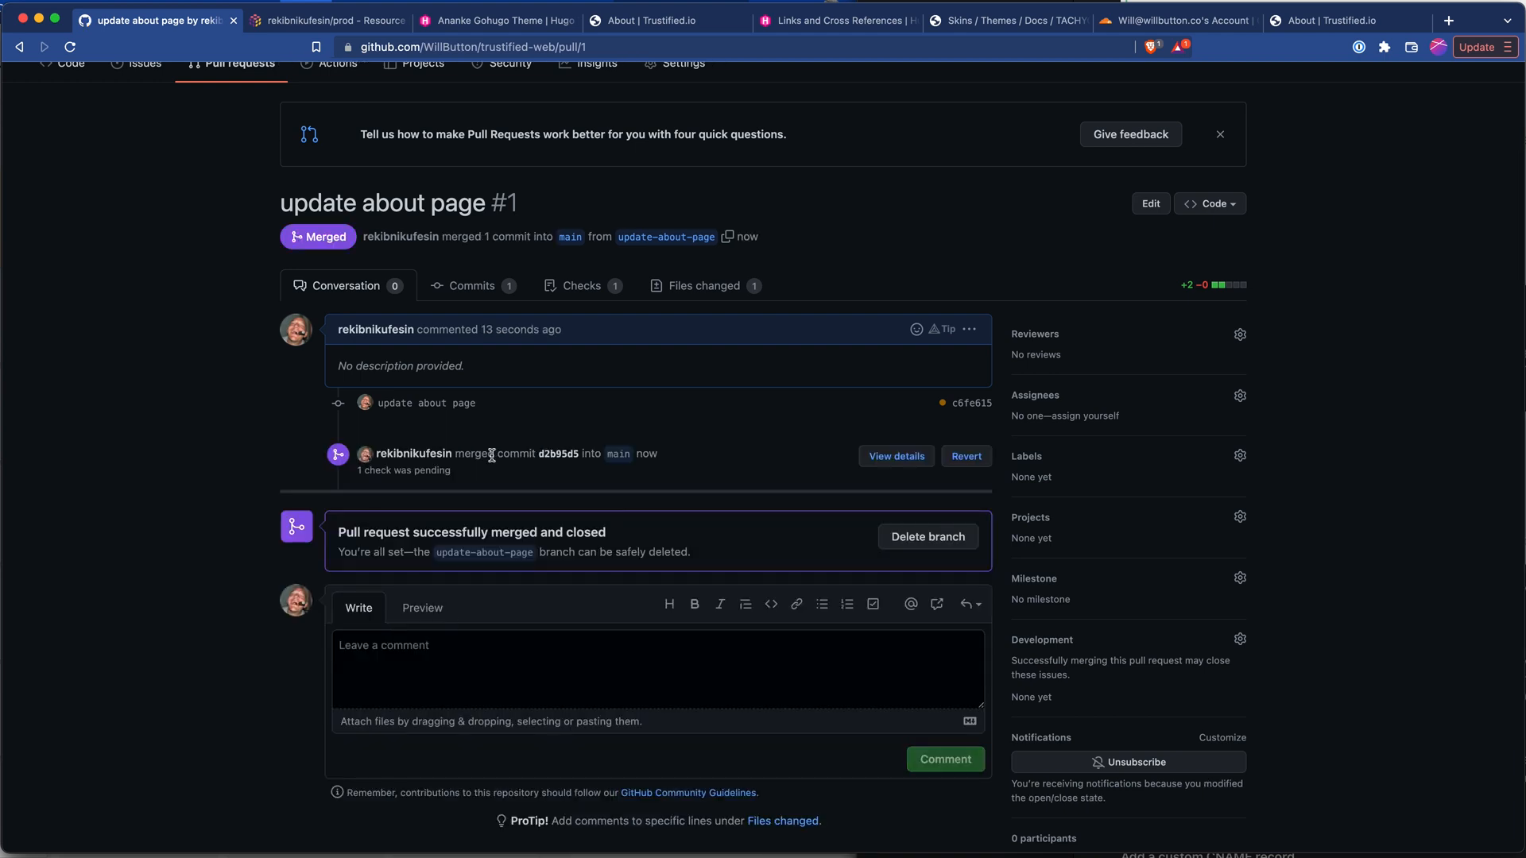
- Watch the trustified-web deployment of d2b95d5 finish, then view the live trustified.io About page
click(1182, 20)
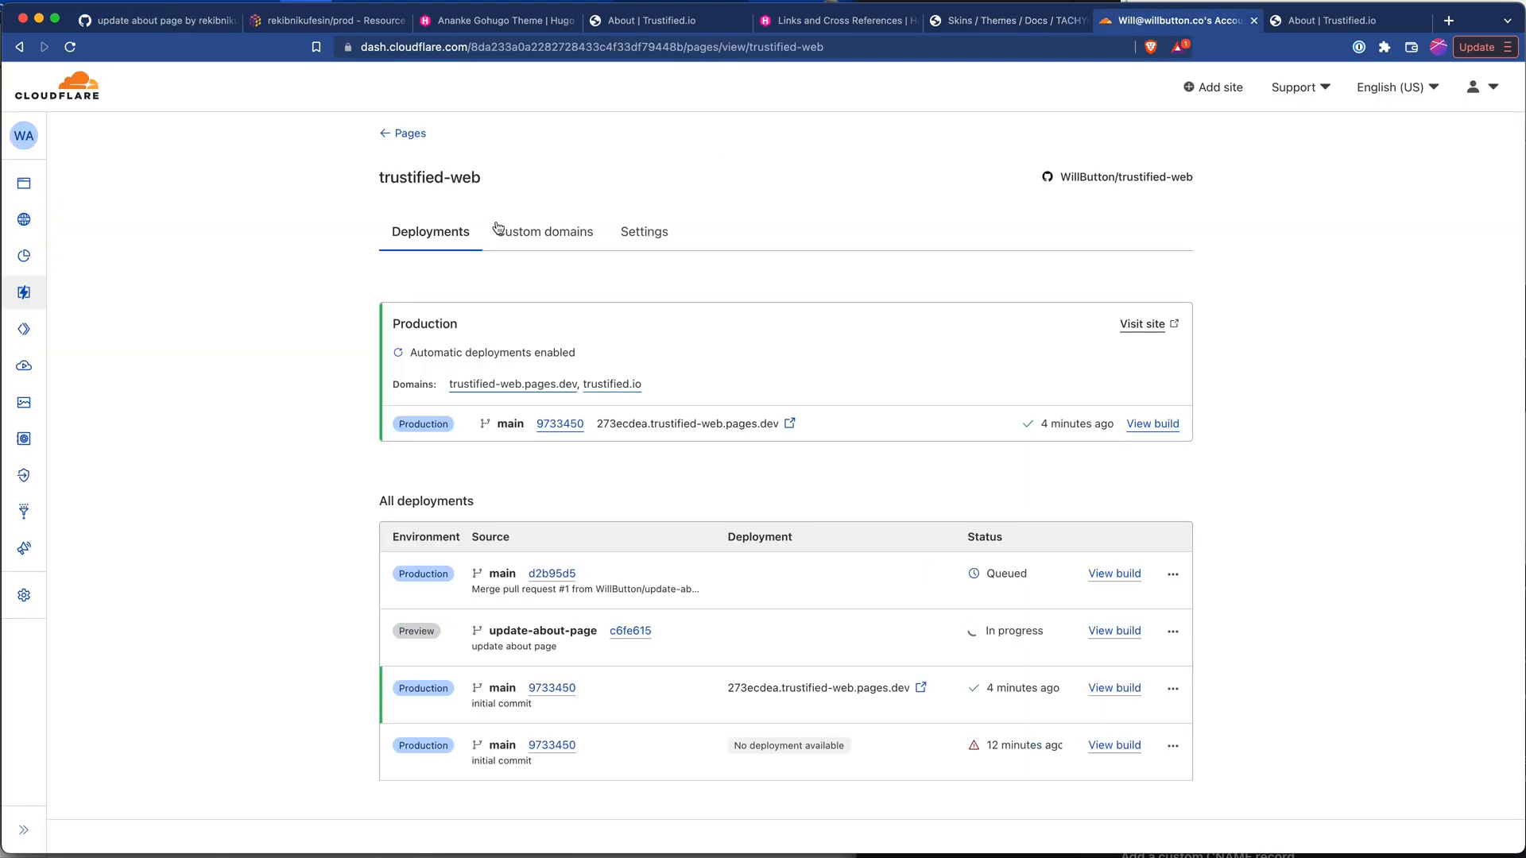
mouse_move(542, 261)
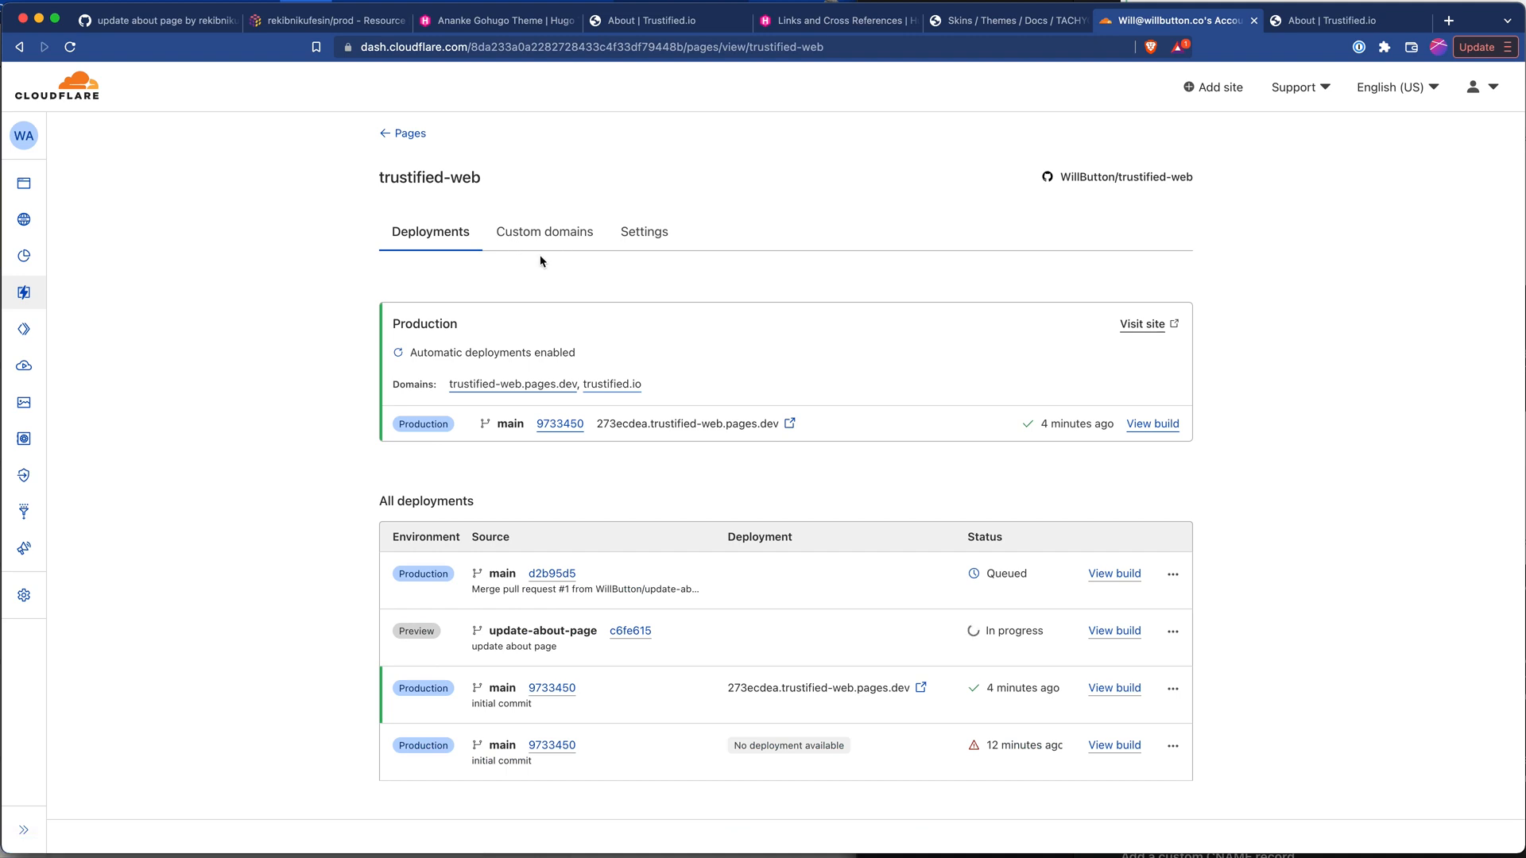
mouse_move(1287, 706)
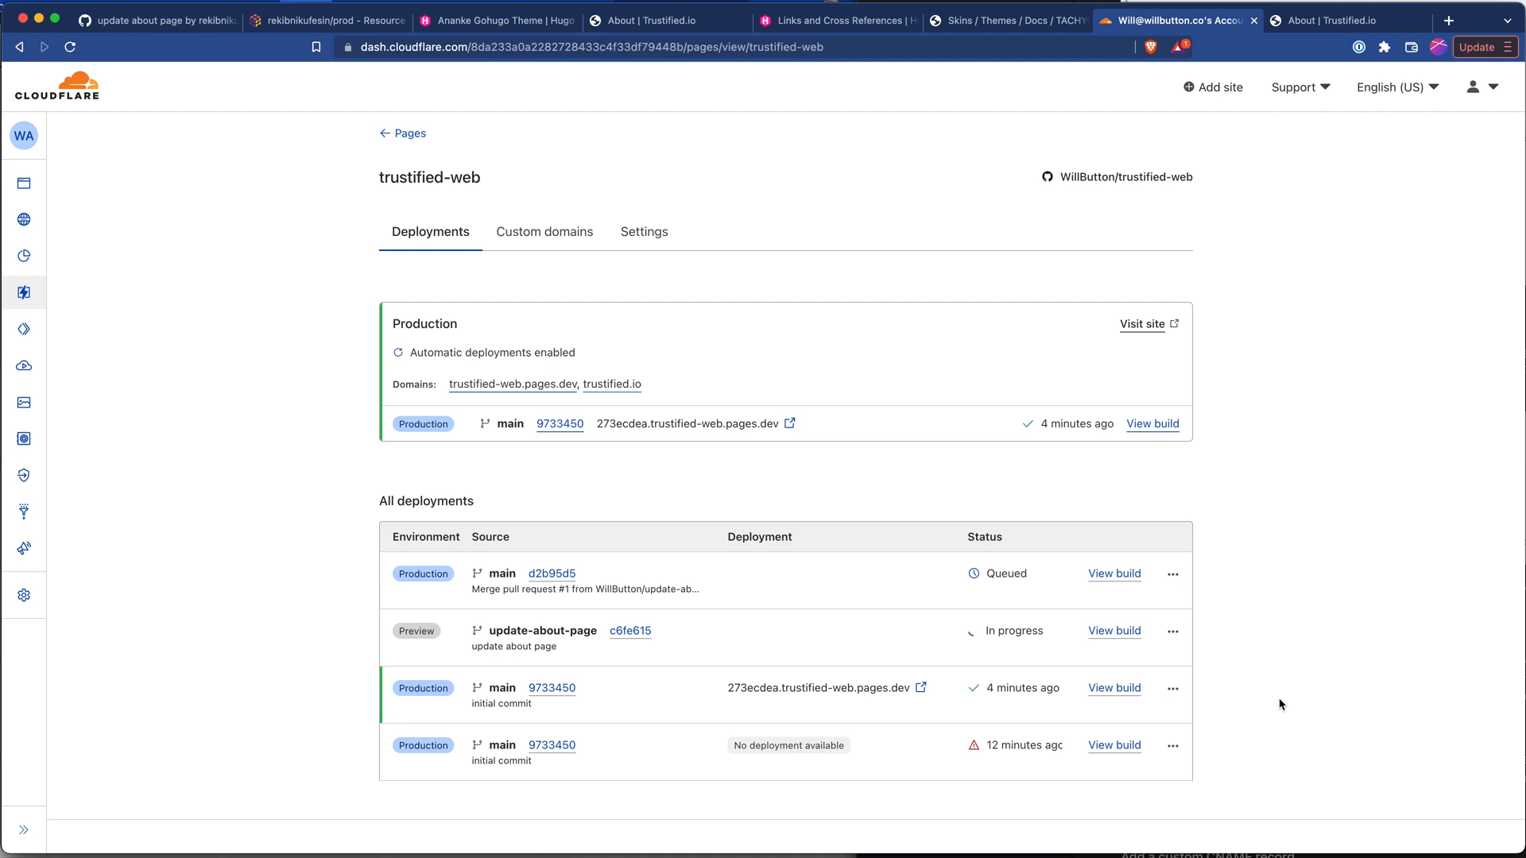
mouse_move(1275, 704)
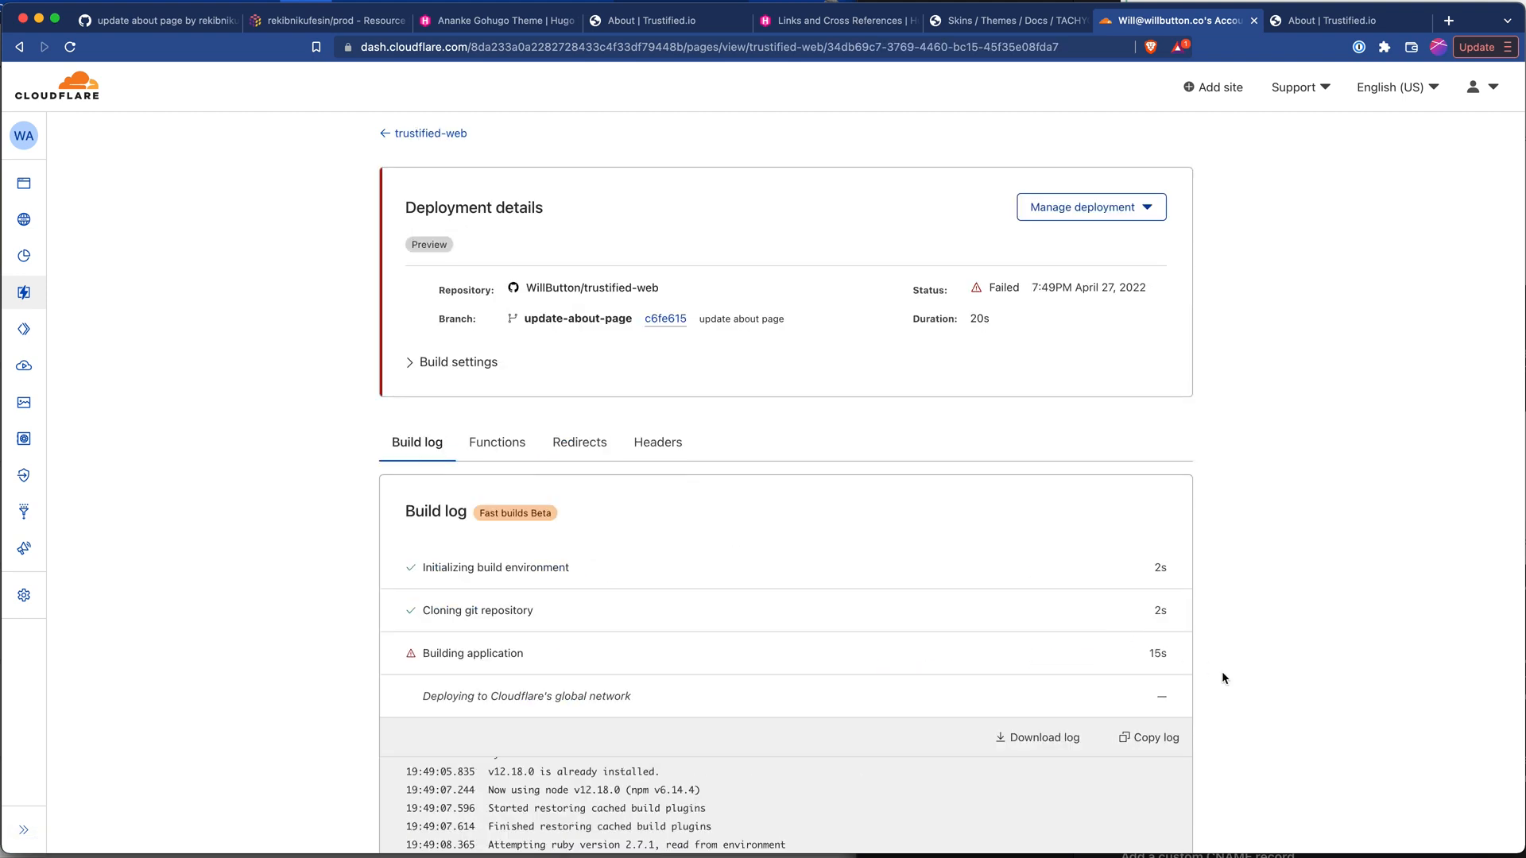
scroll(down, 3)
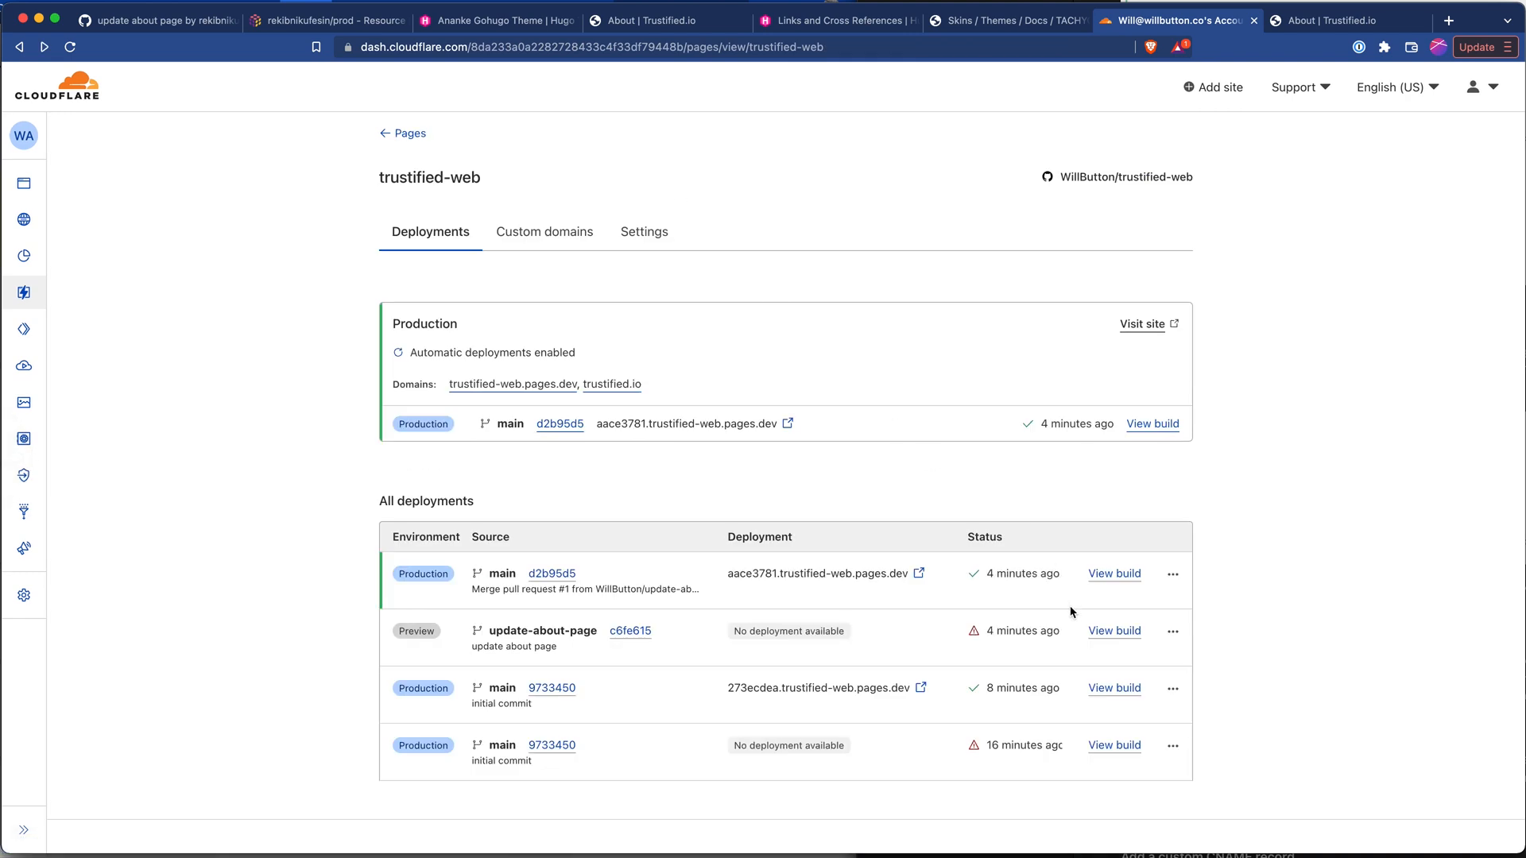
mouse_move(1224, 420)
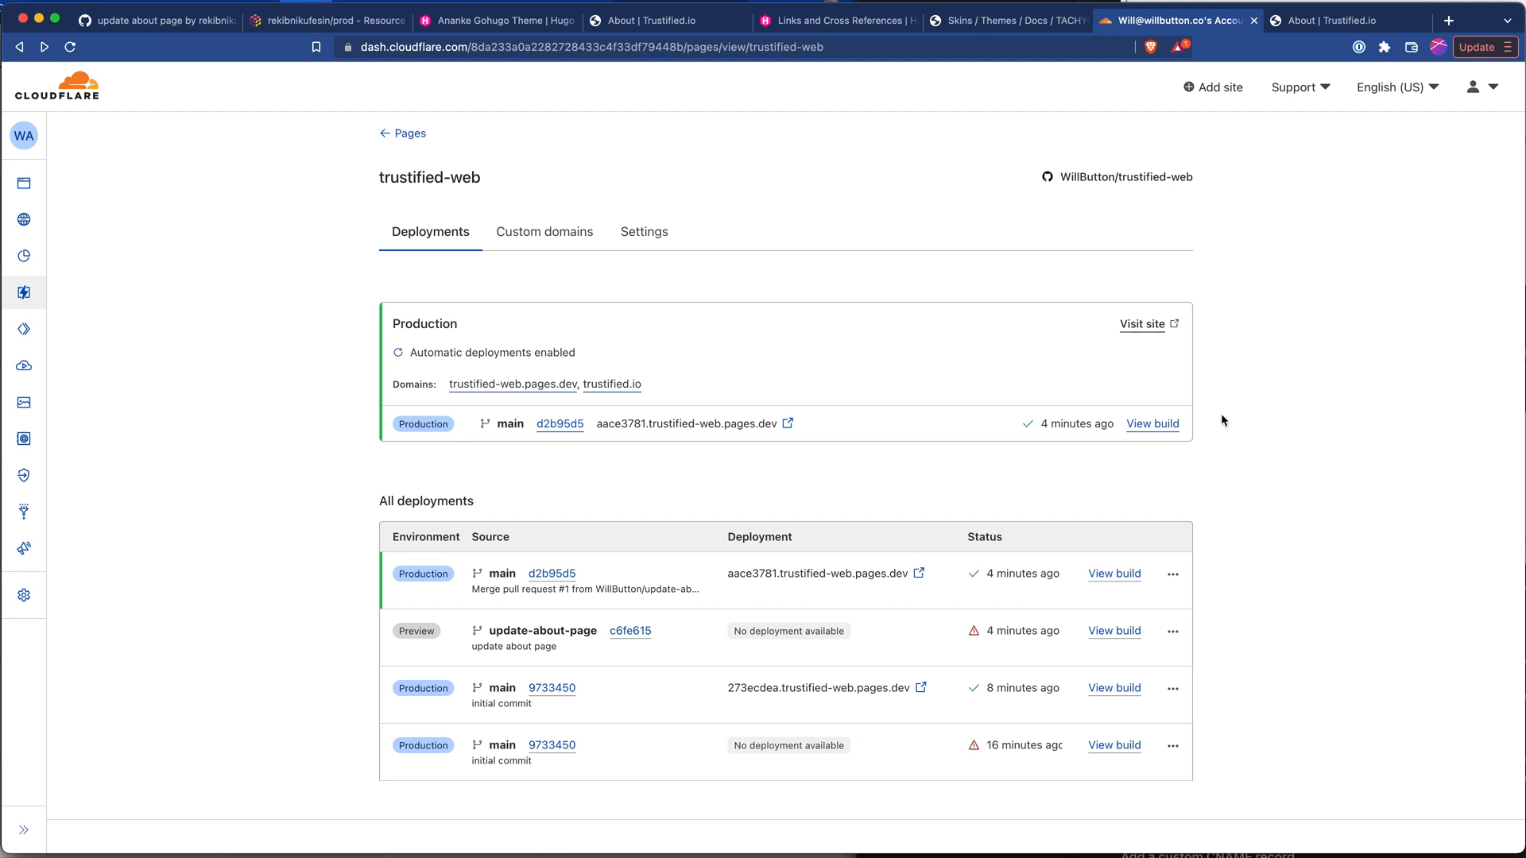
mouse_move(1307, 22)
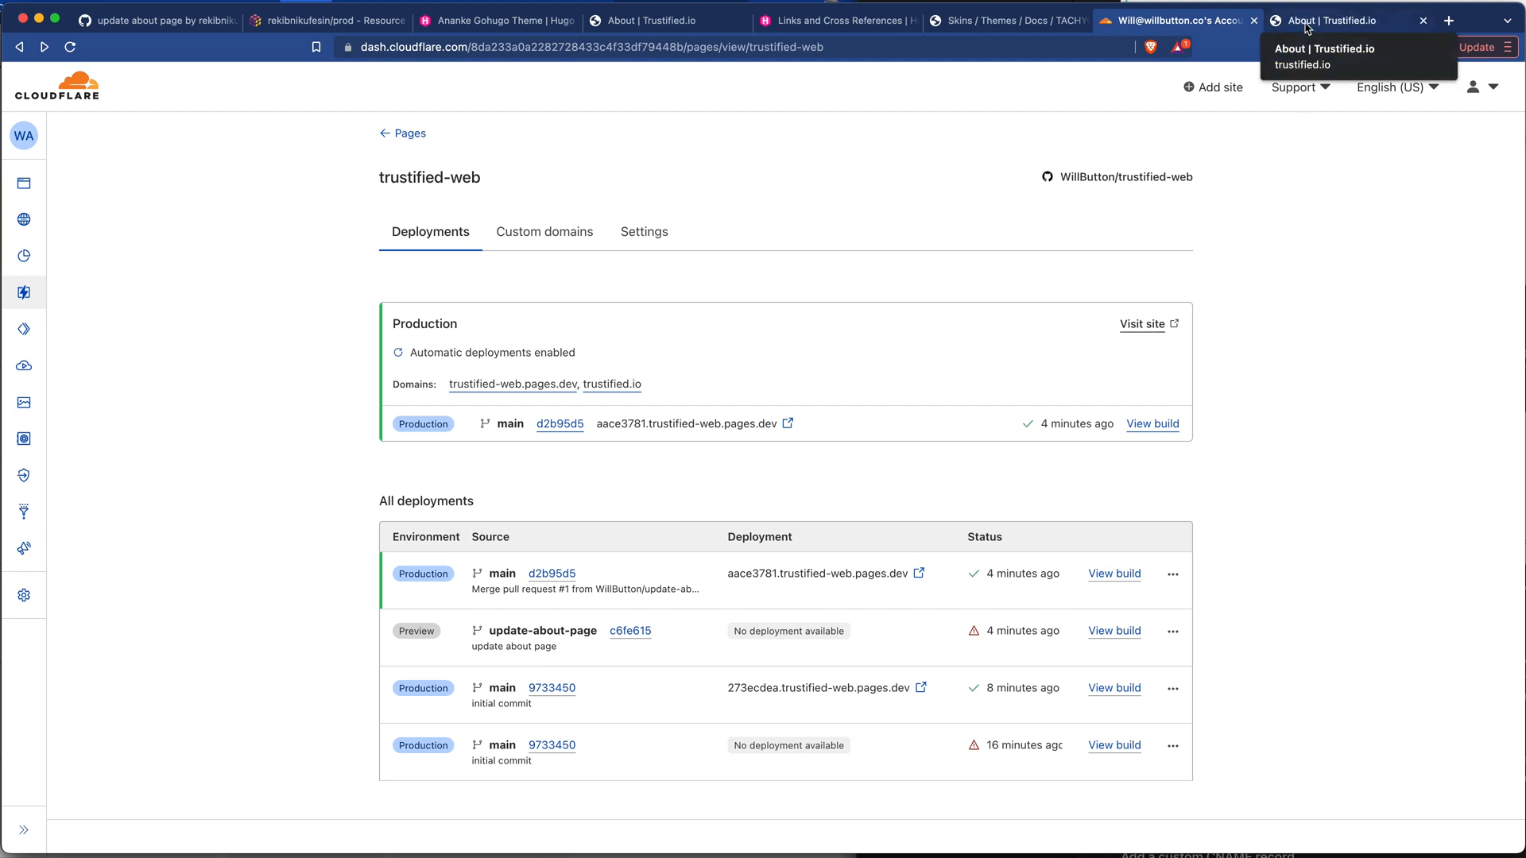
click(1348, 23)
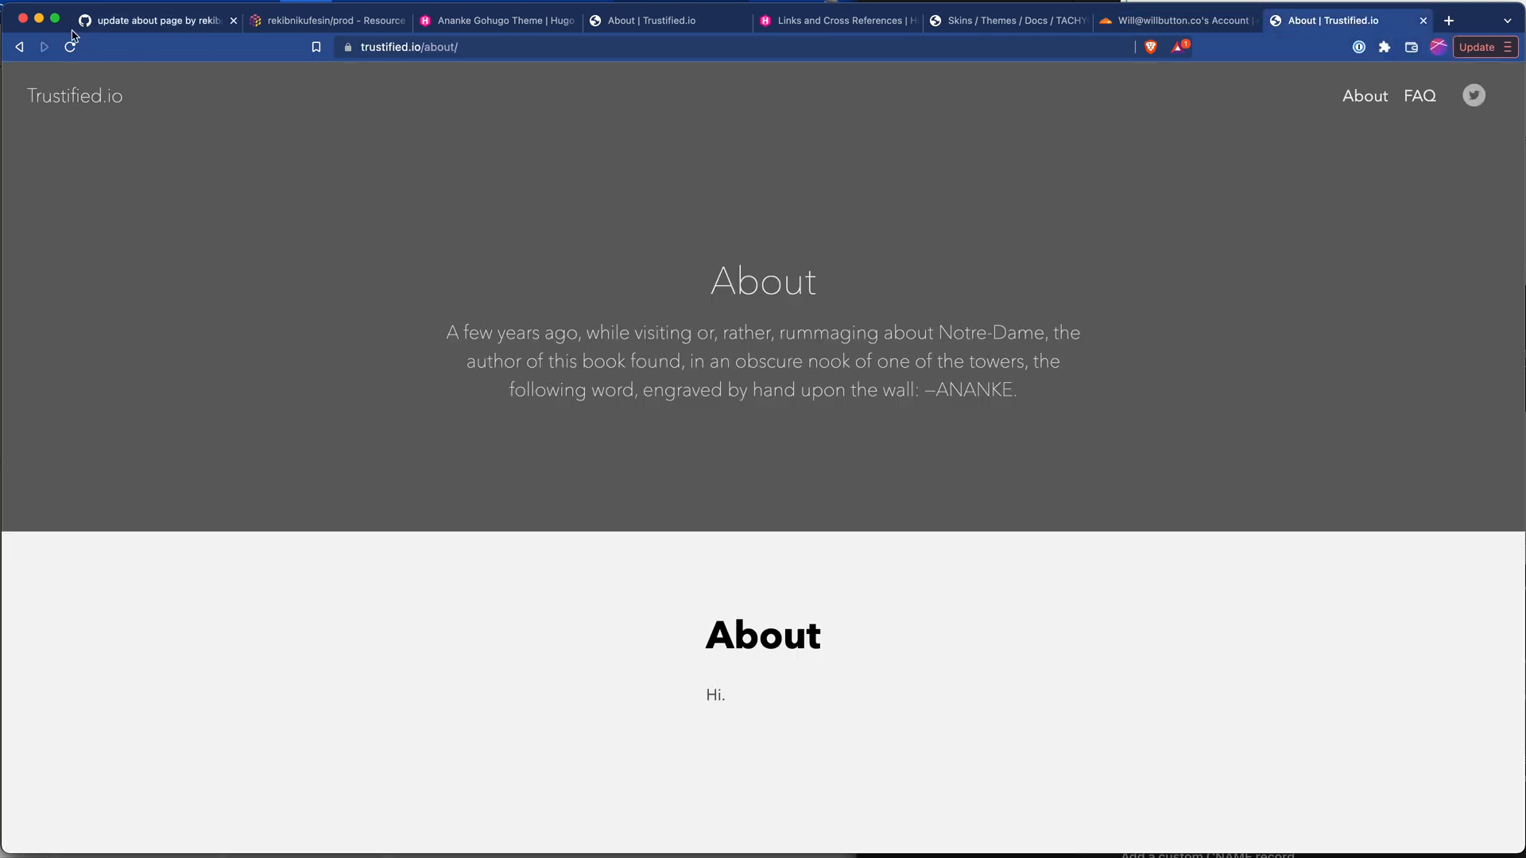